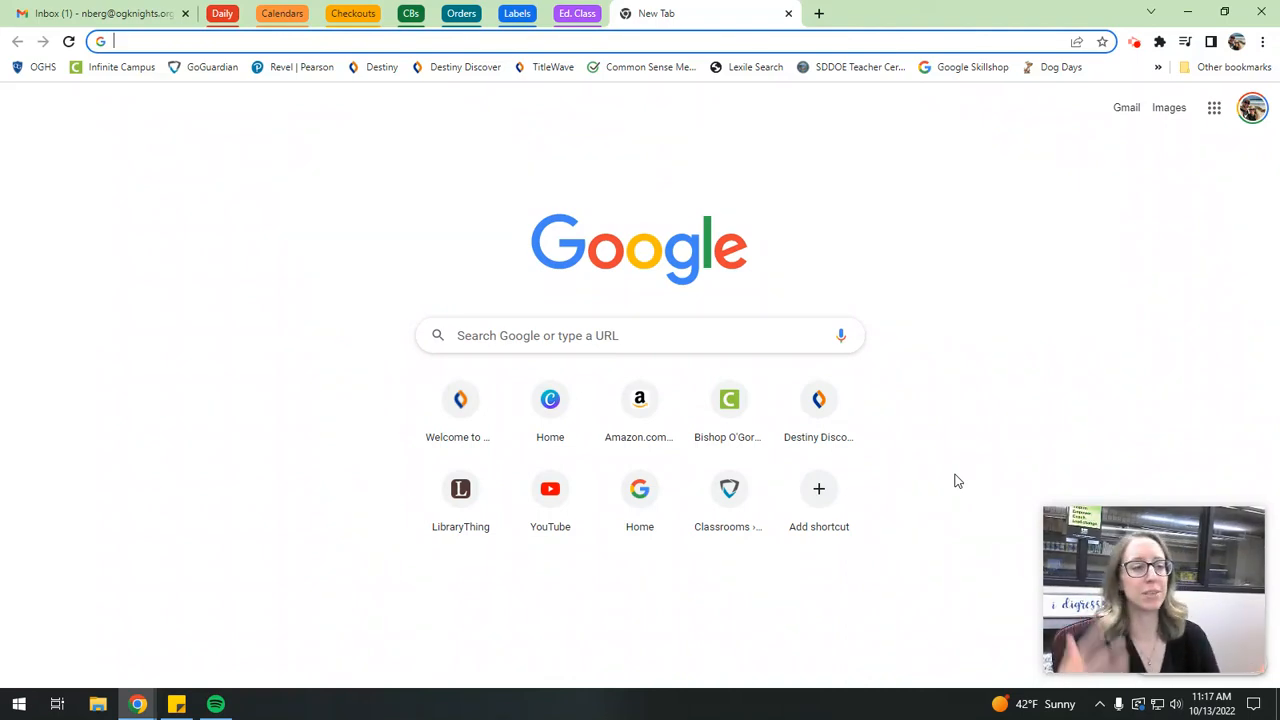
mouse_move(240, 340)
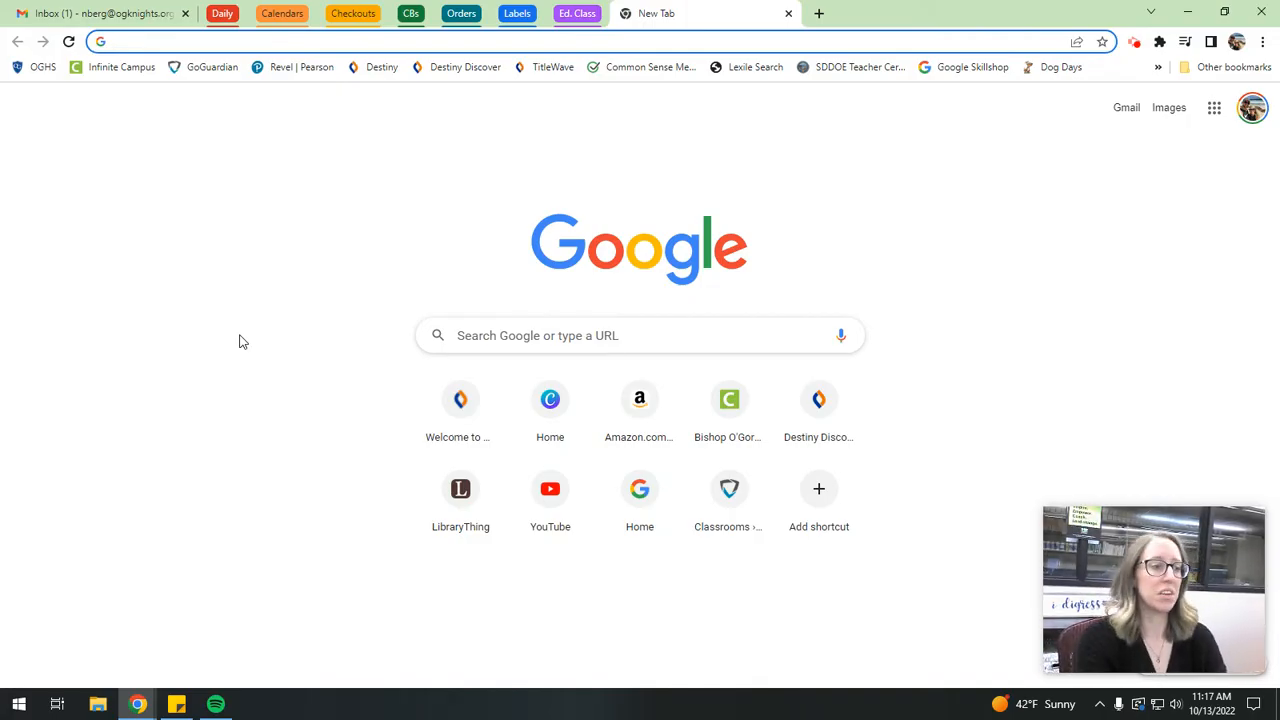
Navigate to gimkit.com in the new Chrome tab.
text(gimkit.com)
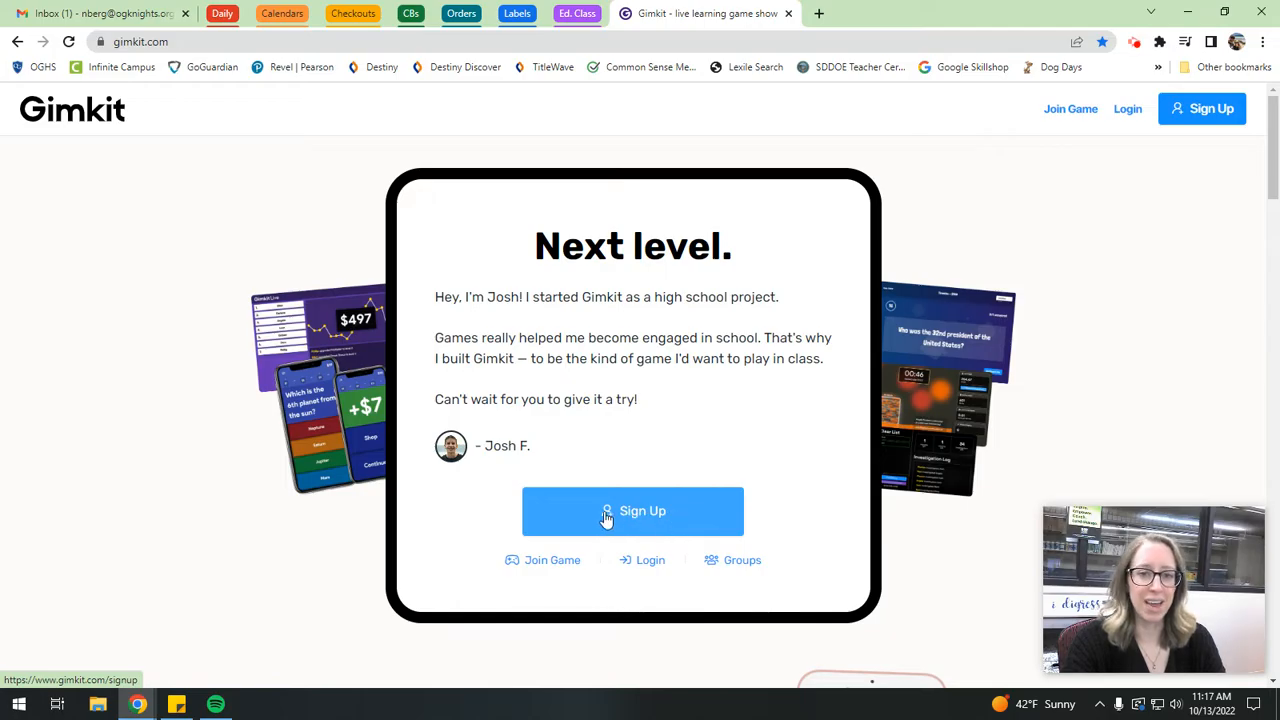
Start Gimkit sign-up via Continue with Google using the school Google account.
click(632, 512)
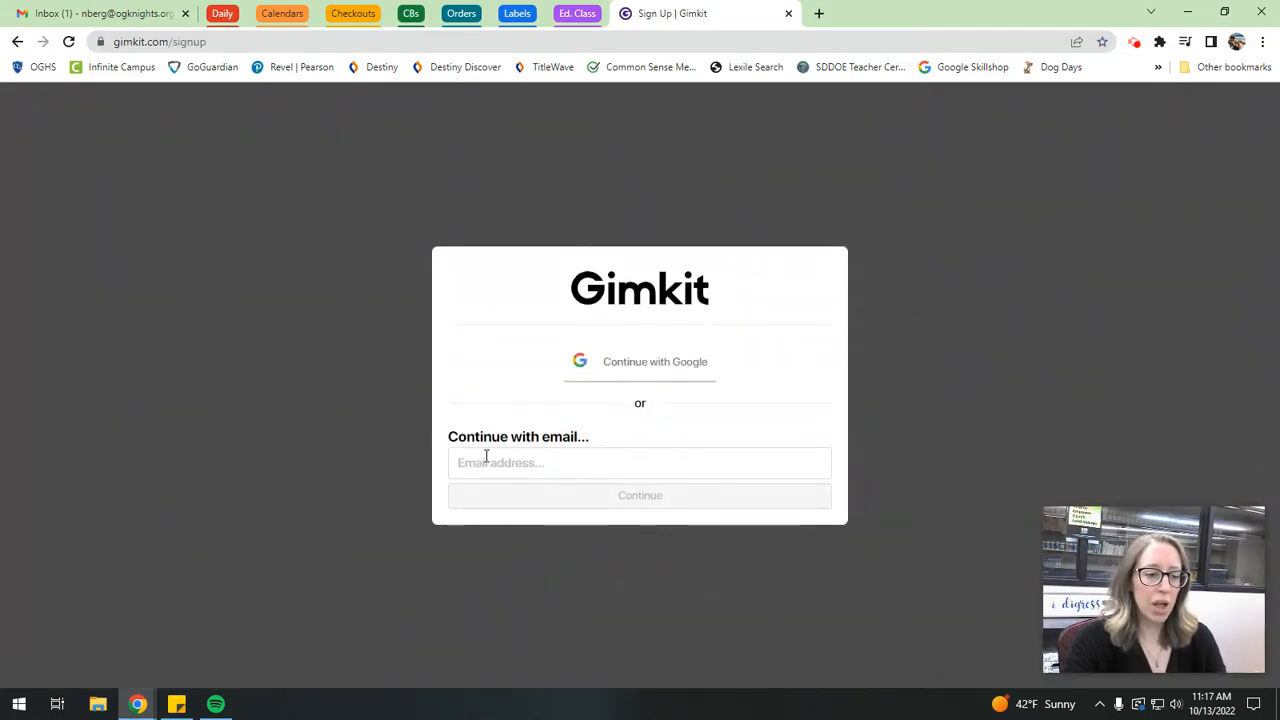
click(640, 360)
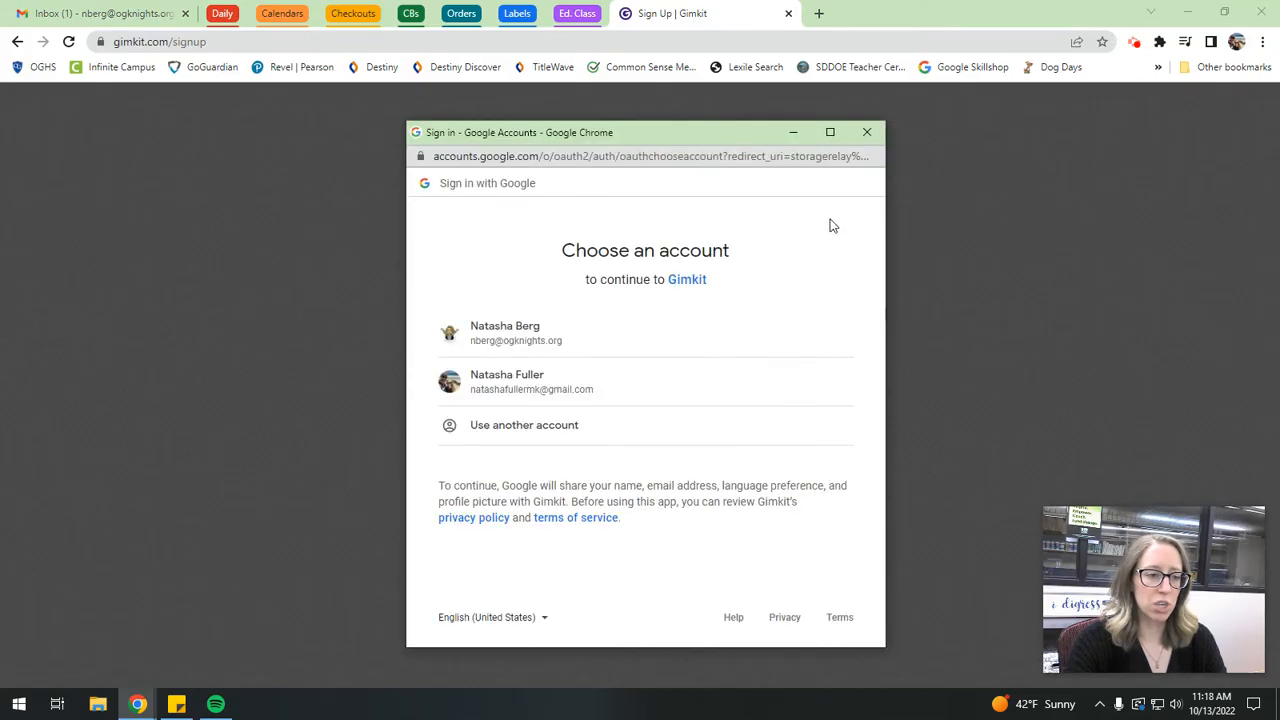
click(504, 332)
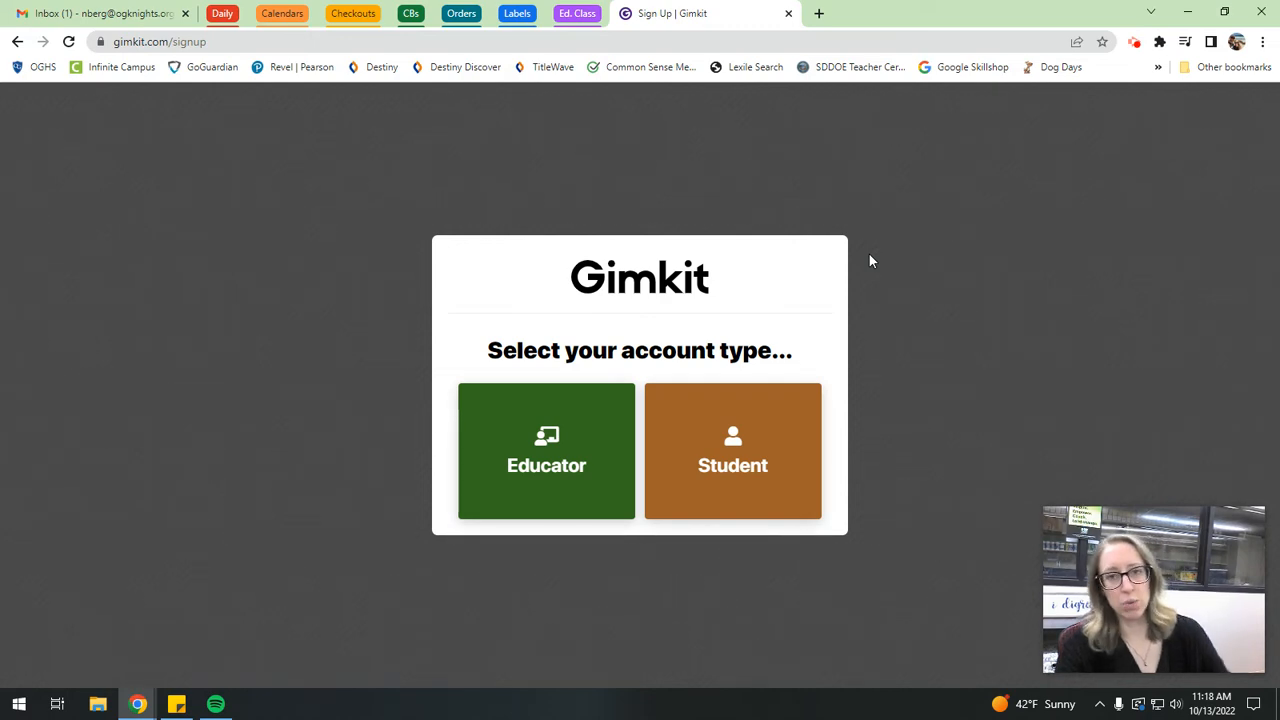
mouse_move(520, 436)
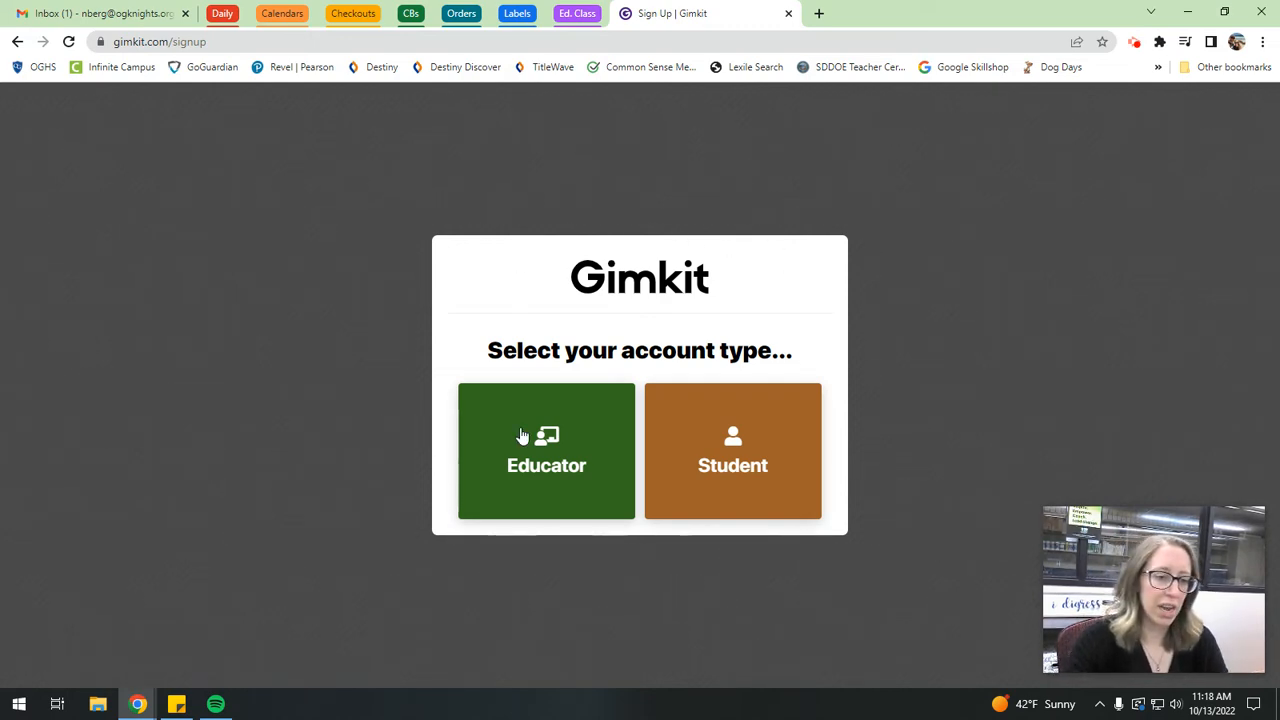
Register as an educator in the United States with zip code 57105 and pick the school.
click(546, 450)
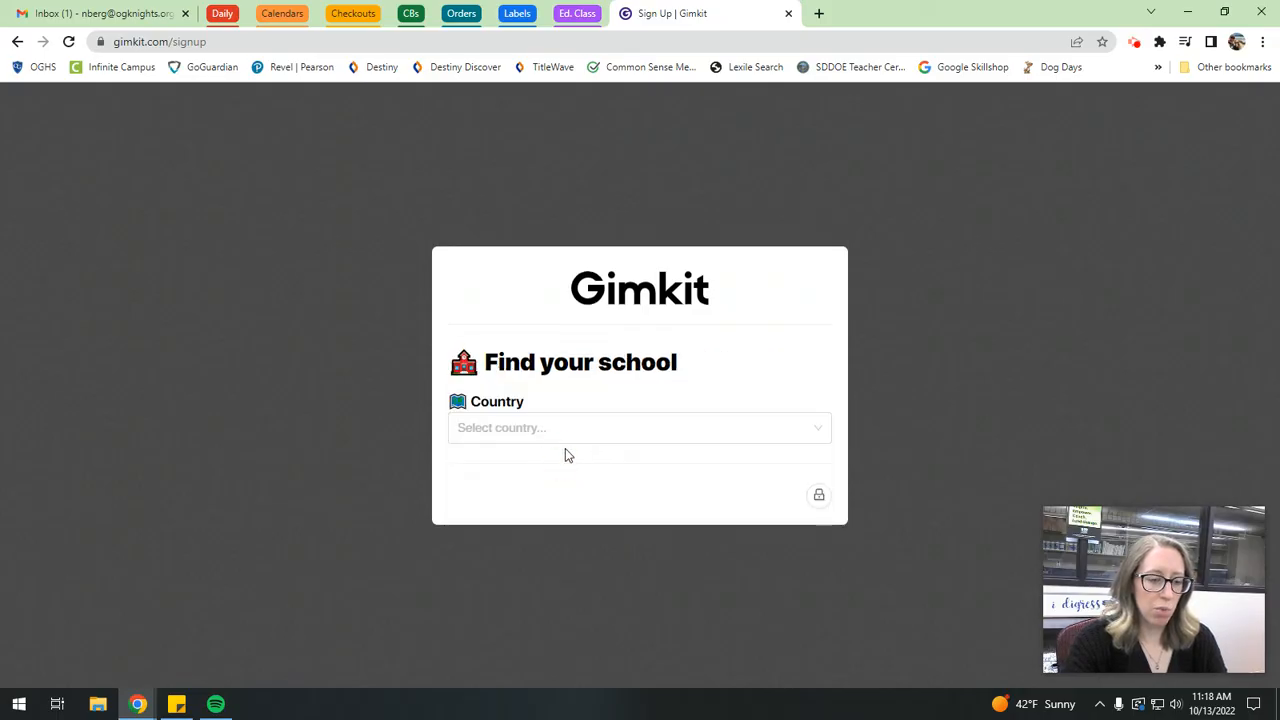
click(640, 428)
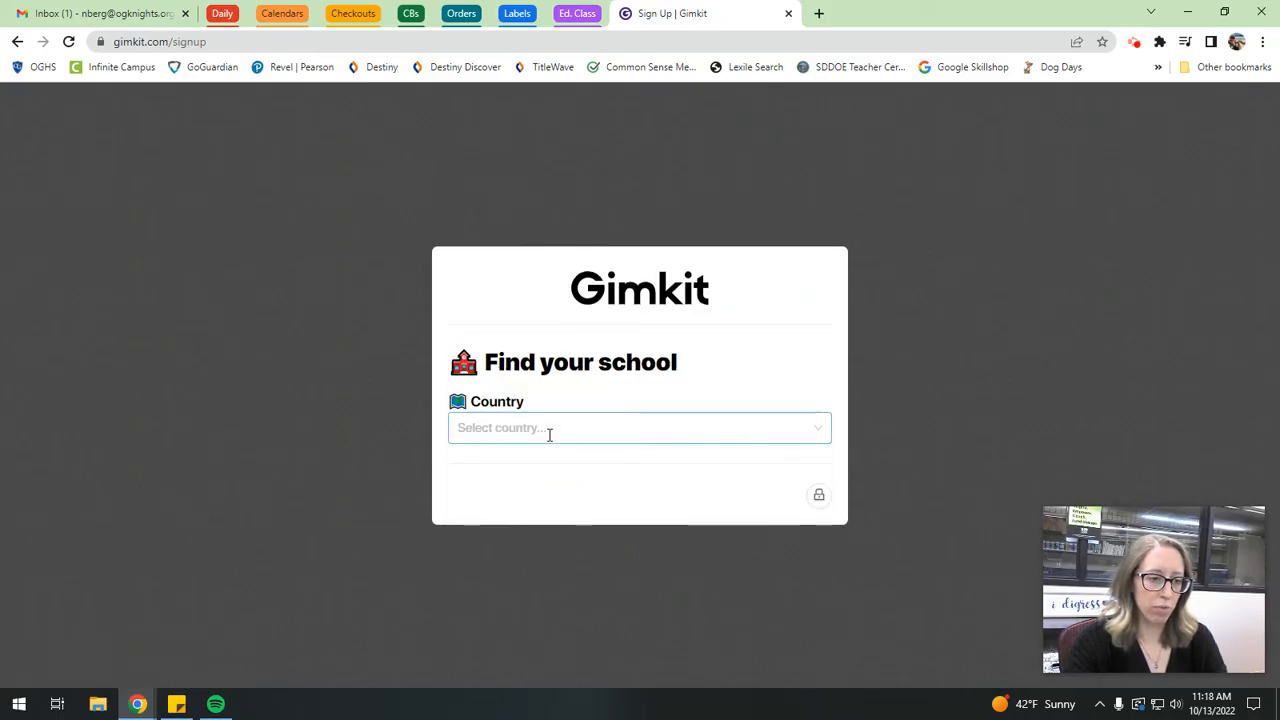
click(640, 428)
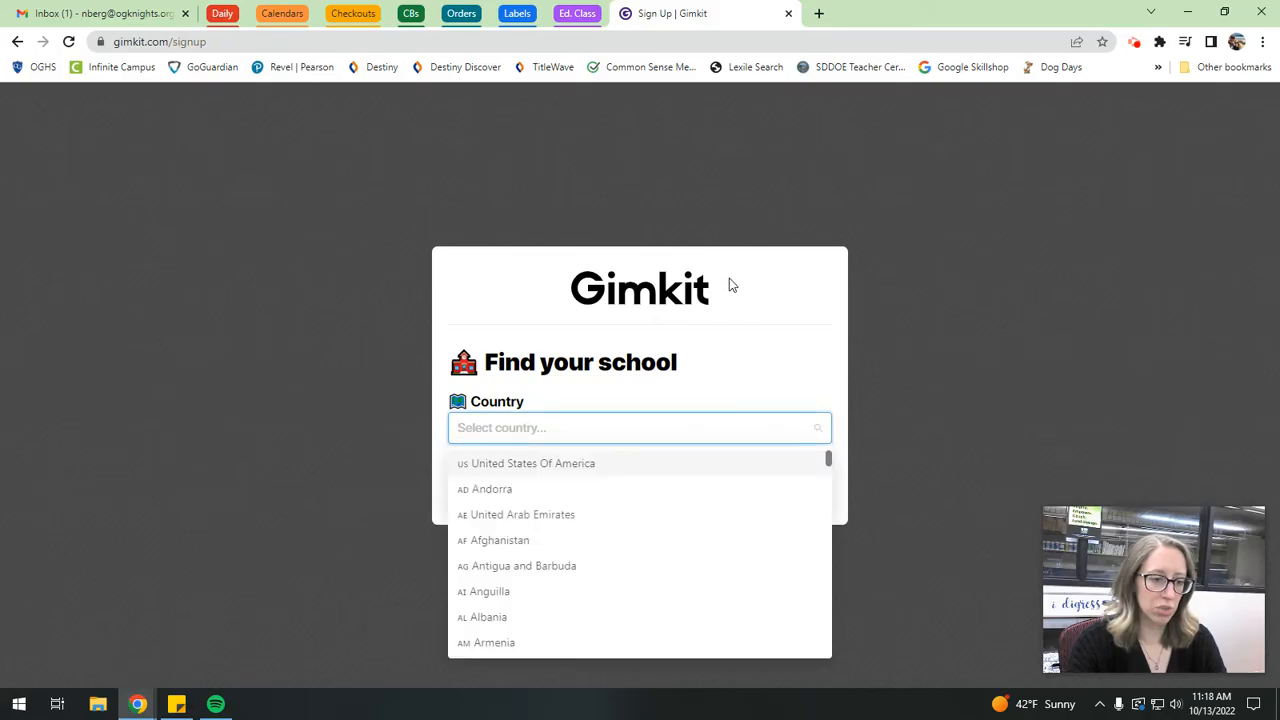
click(536, 464)
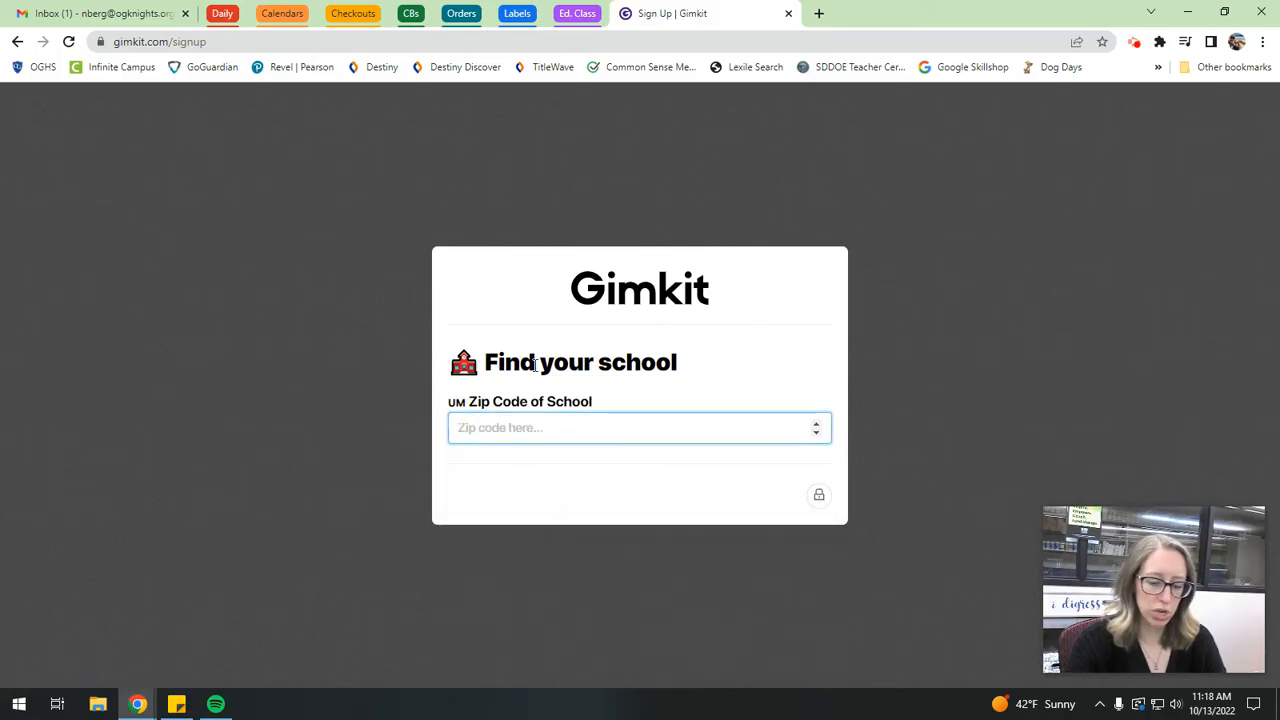
text(57105)
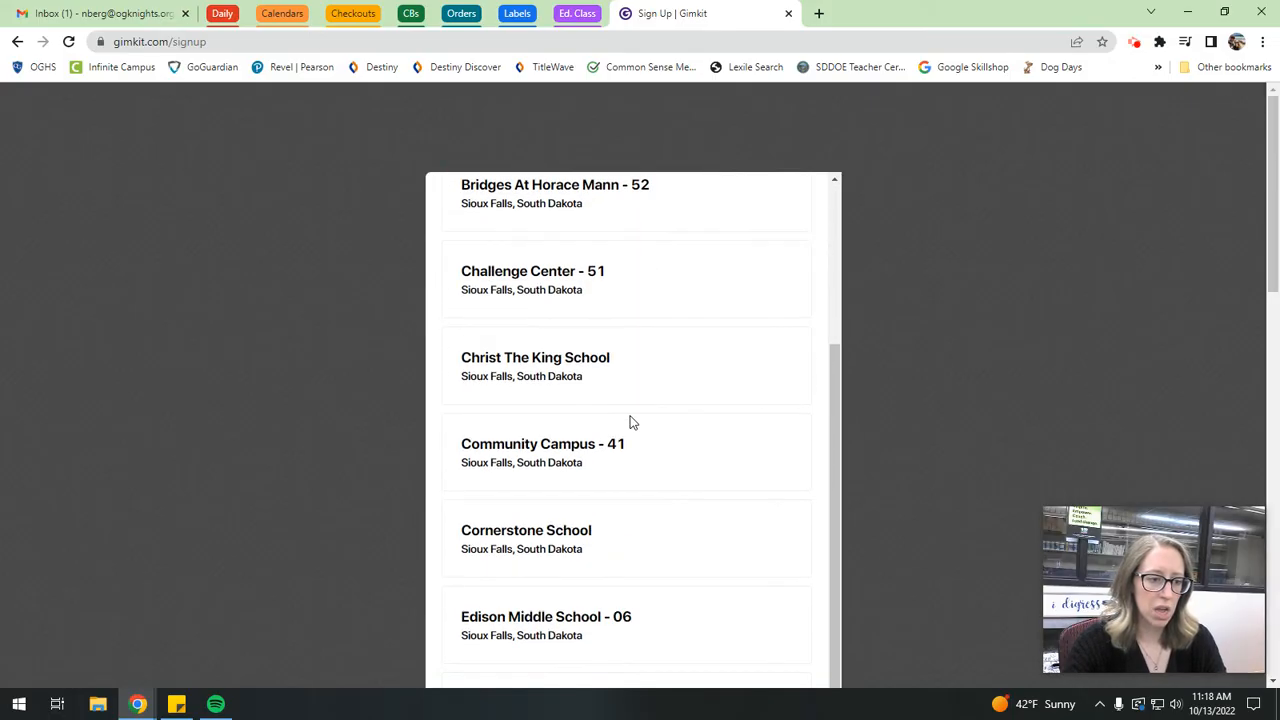
scroll(down, 3)
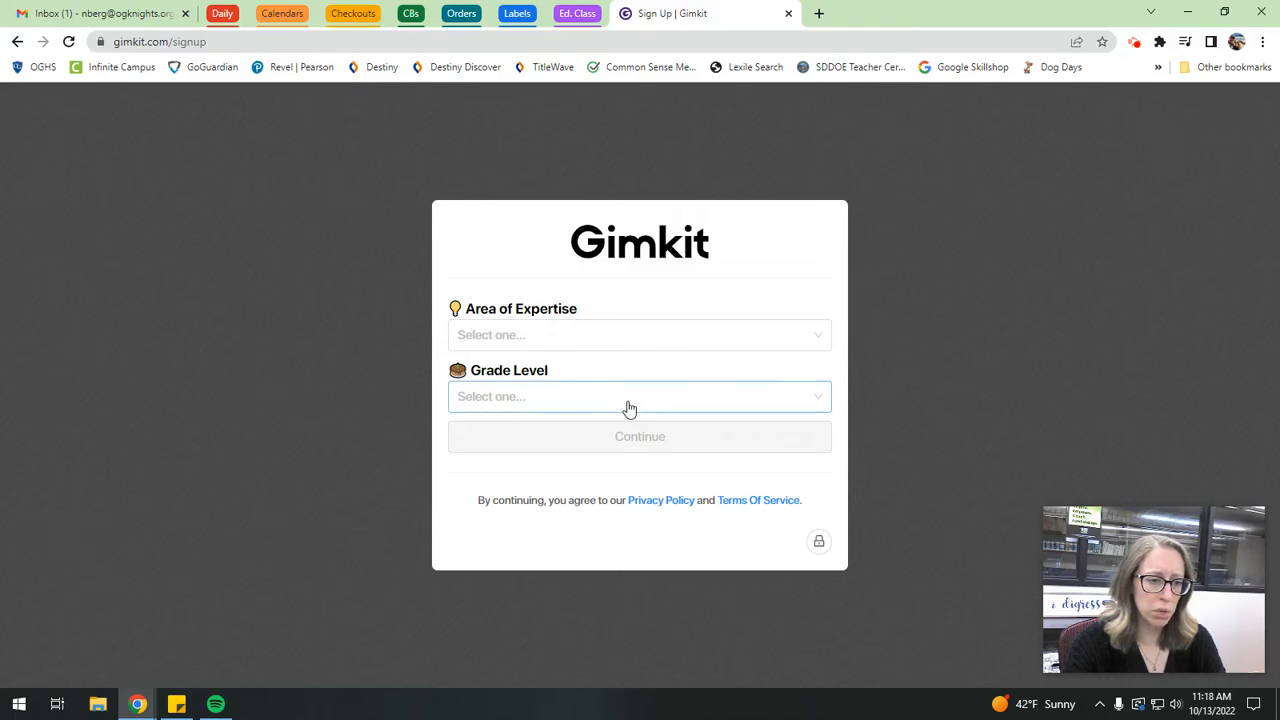
Set grade level High School and expertise English/Language Arts, then finish sign-up.
click(640, 396)
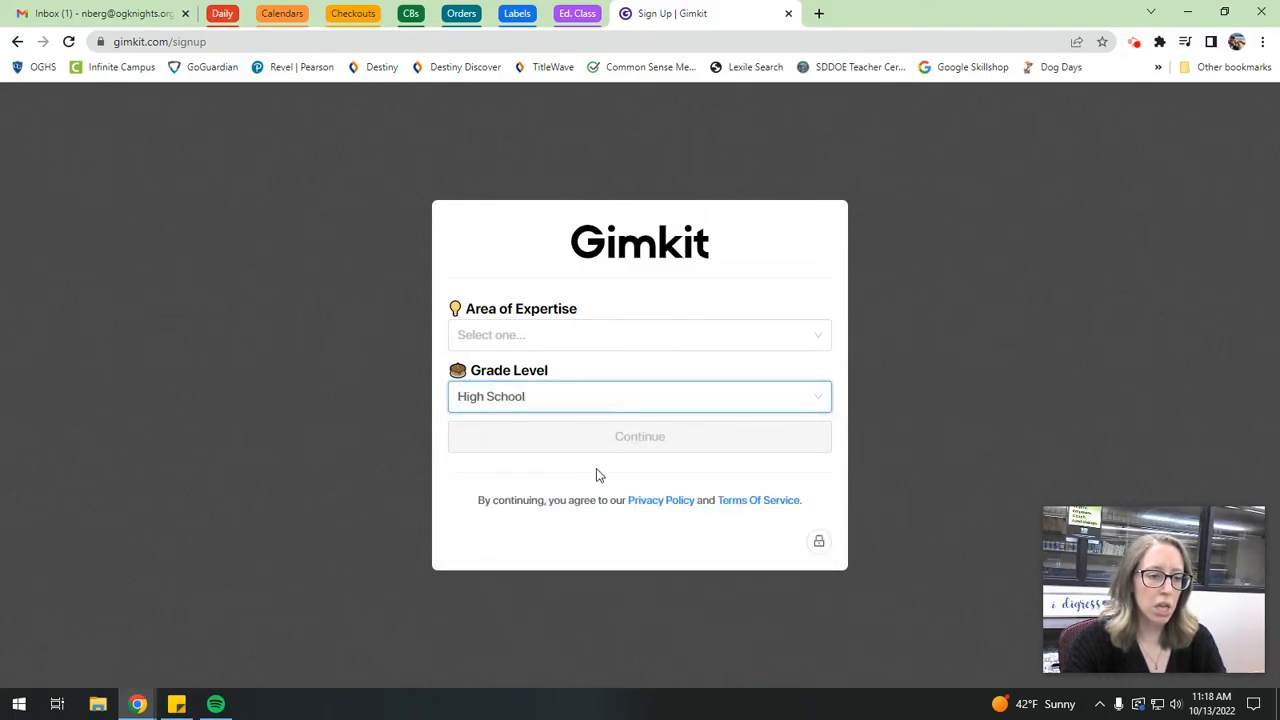
click(640, 334)
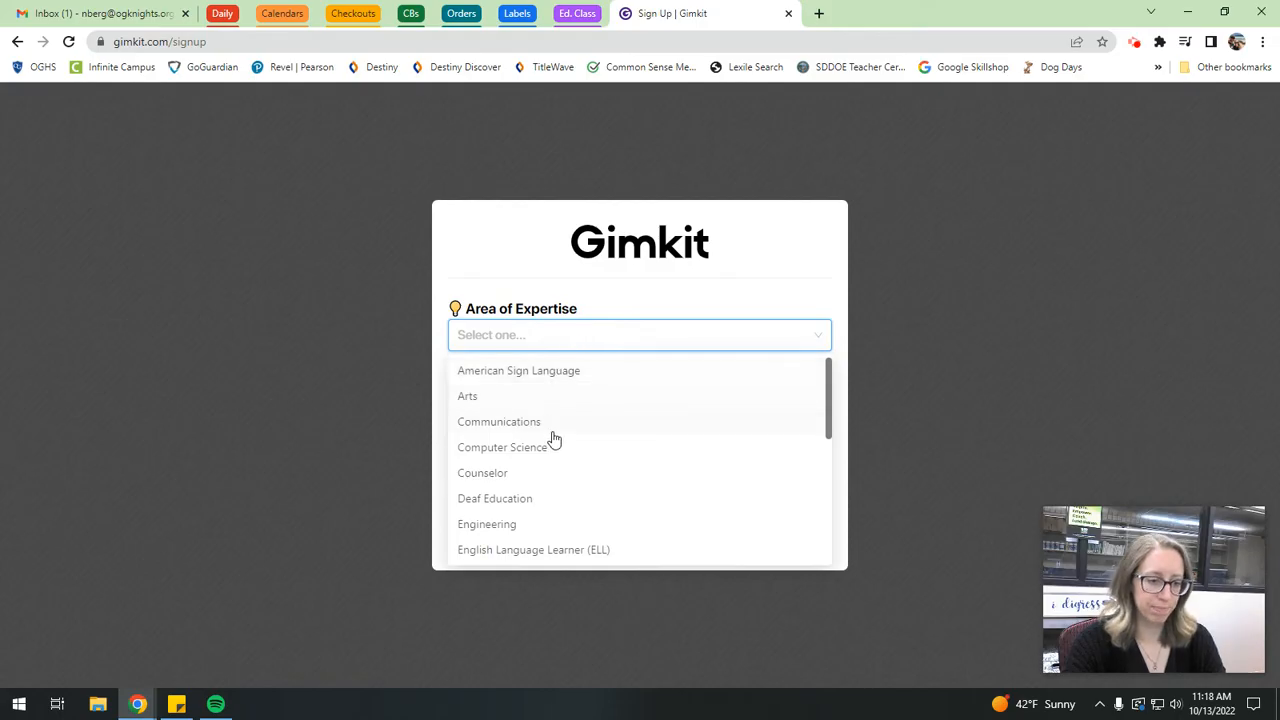
scroll(down, 3)
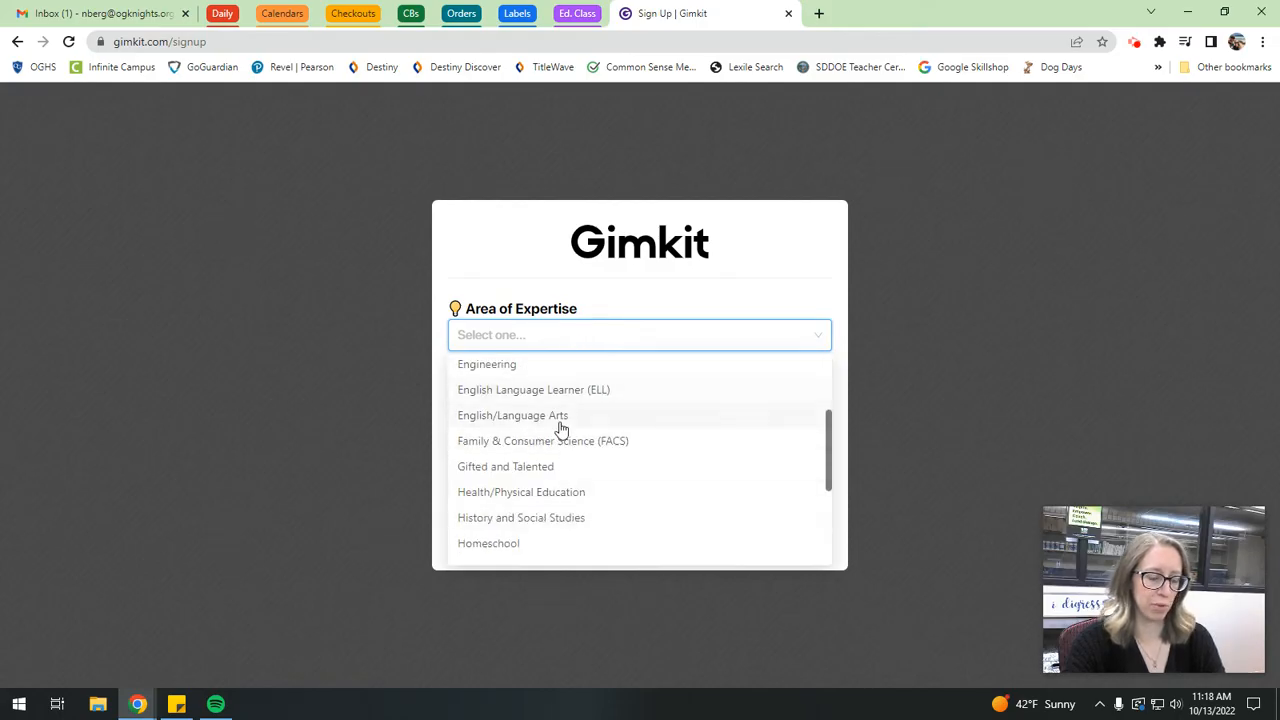
click(512, 414)
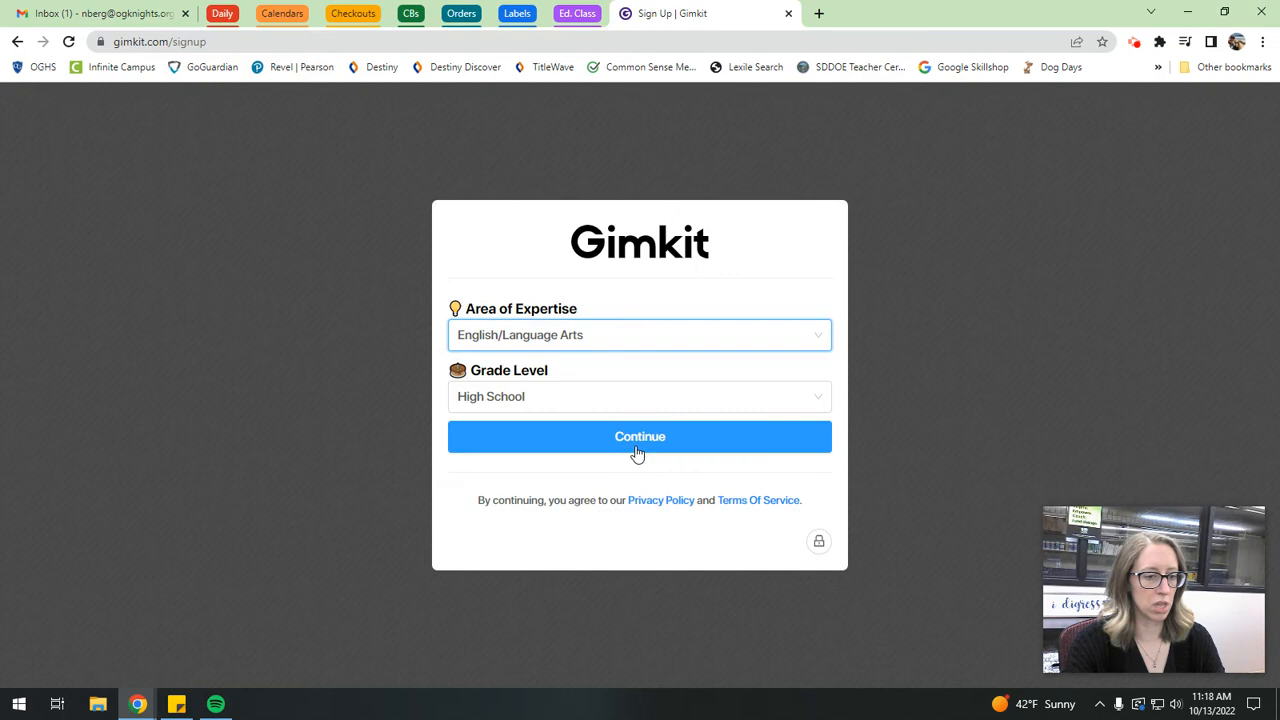
click(640, 436)
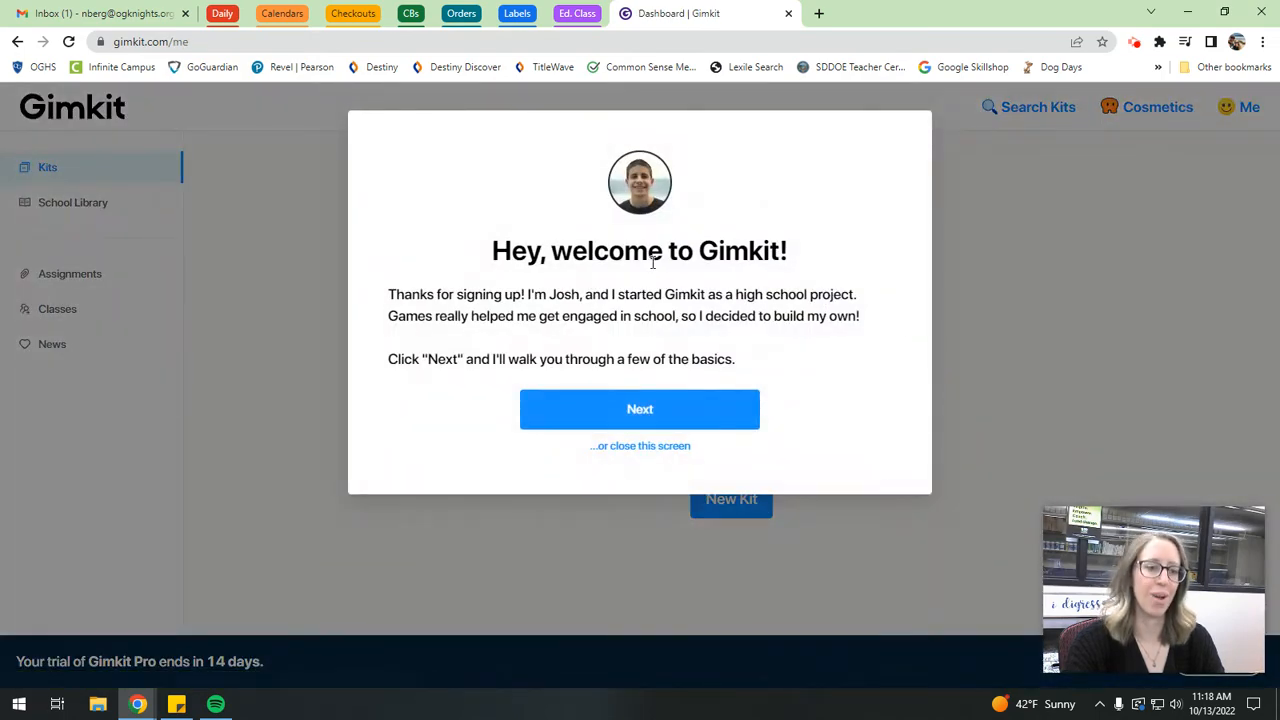
Close the welcome walkthrough to reveal the empty Kits dashboard.
click(640, 444)
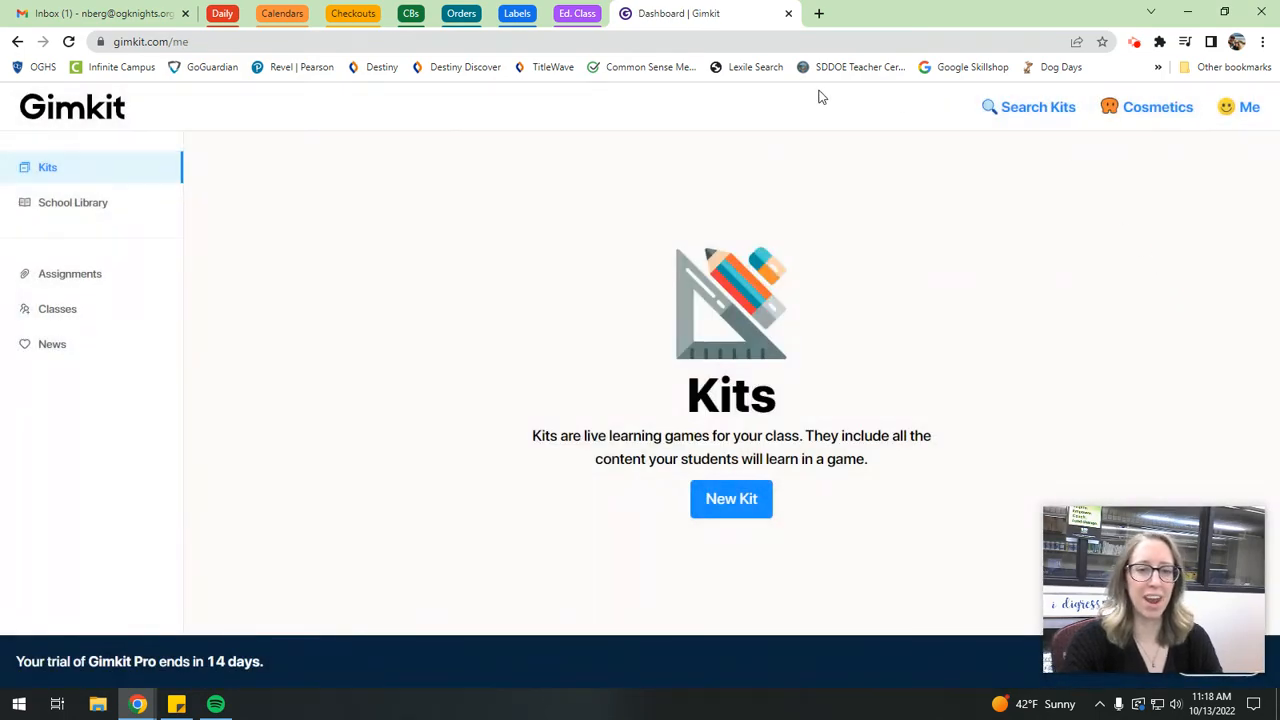
mouse_move(980, 374)
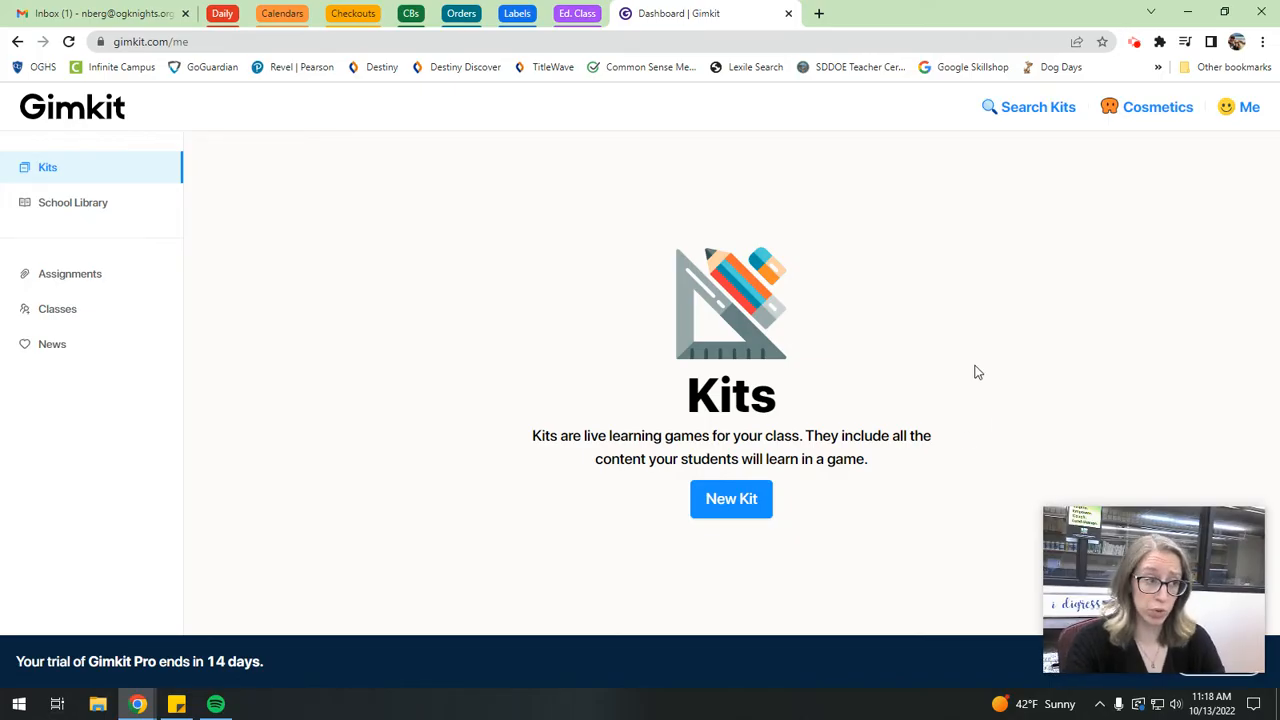
mouse_move(604, 206)
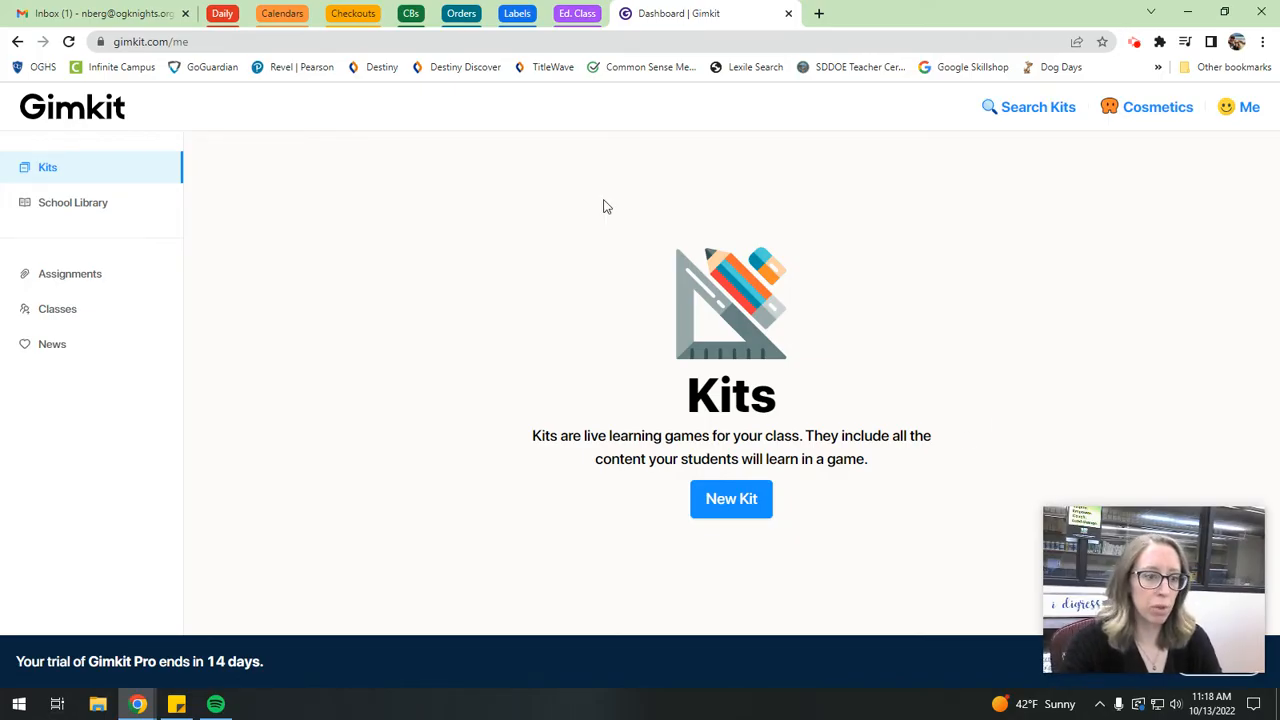
mouse_move(840, 312)
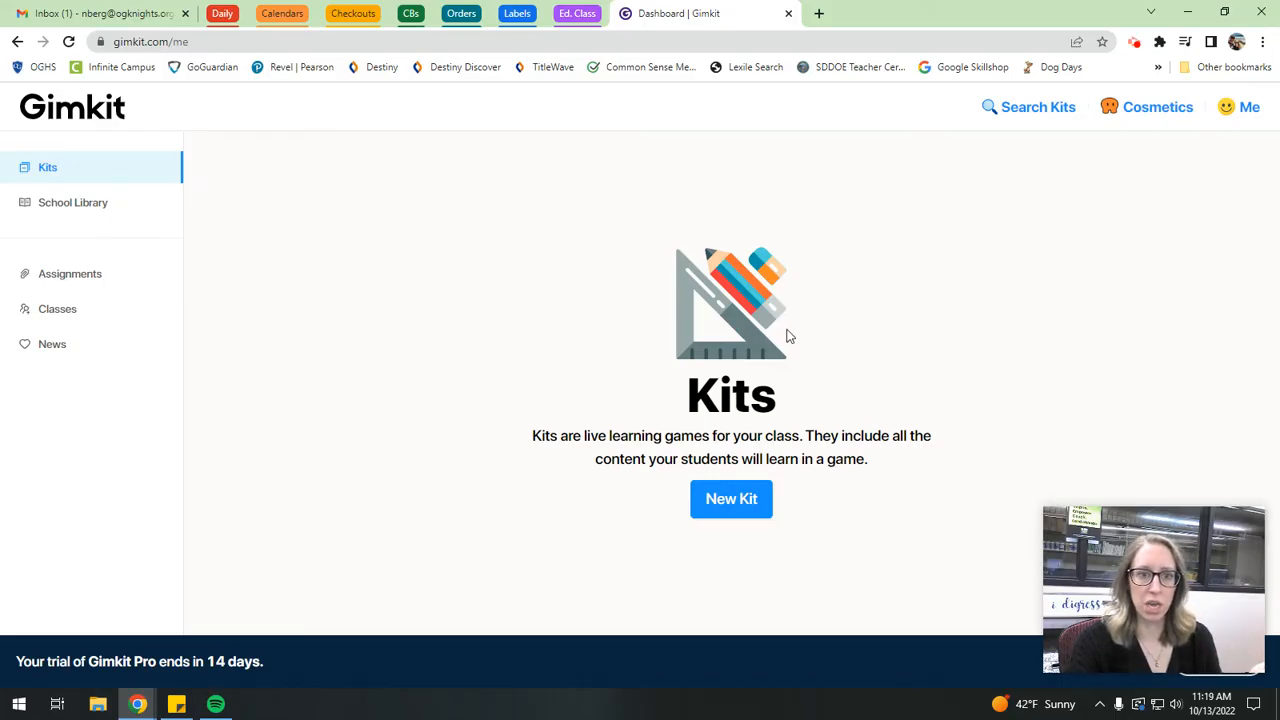
mouse_move(798, 544)
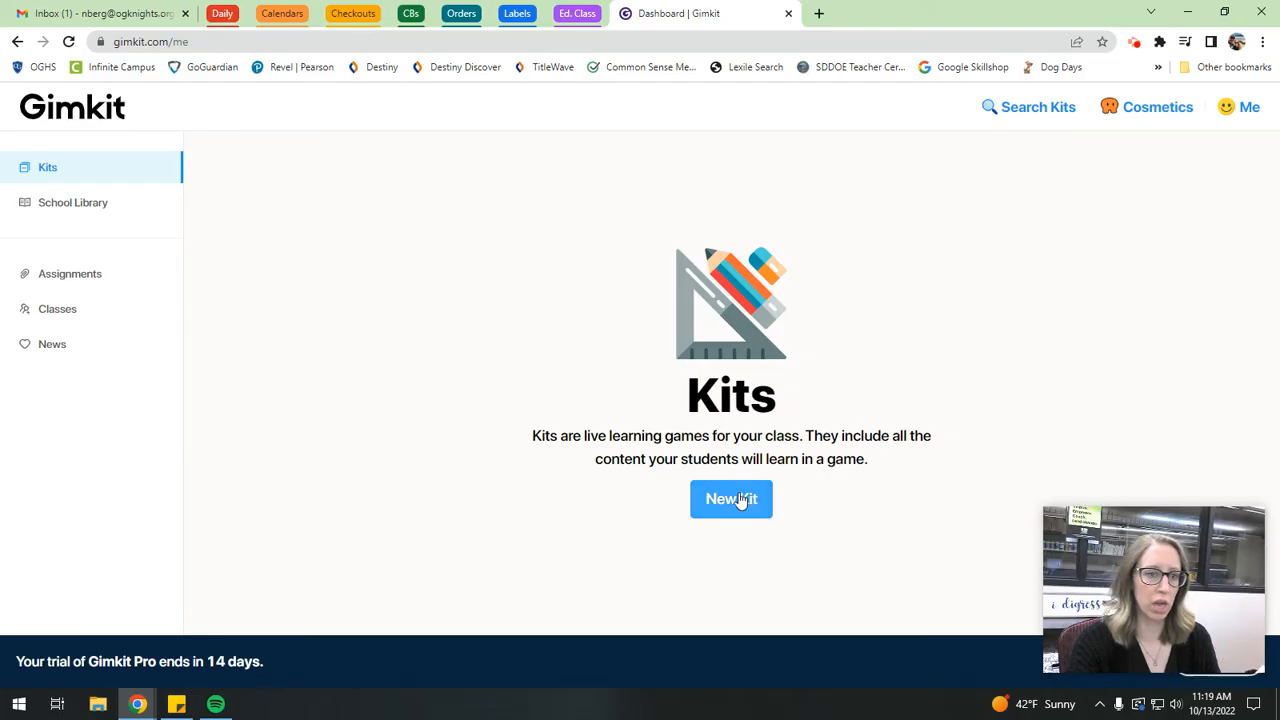
Create a new kit named 'Practice' with its language set to English.
click(732, 500)
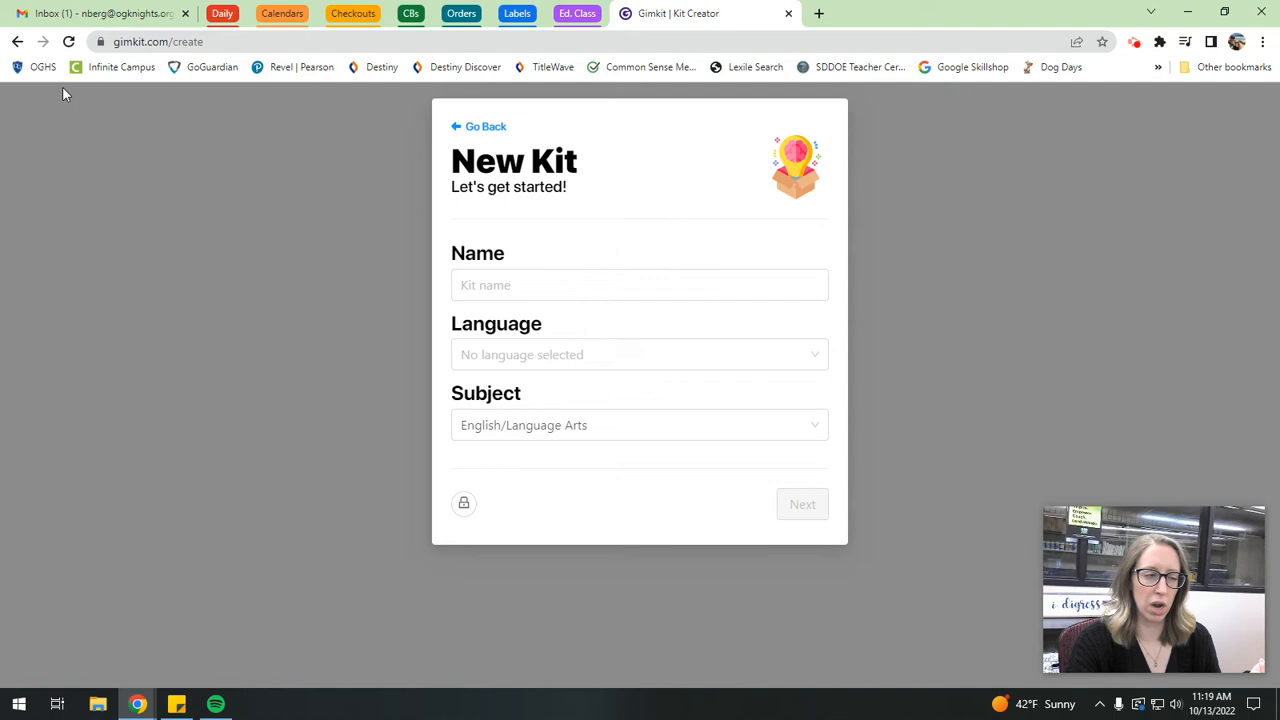
click(640, 284)
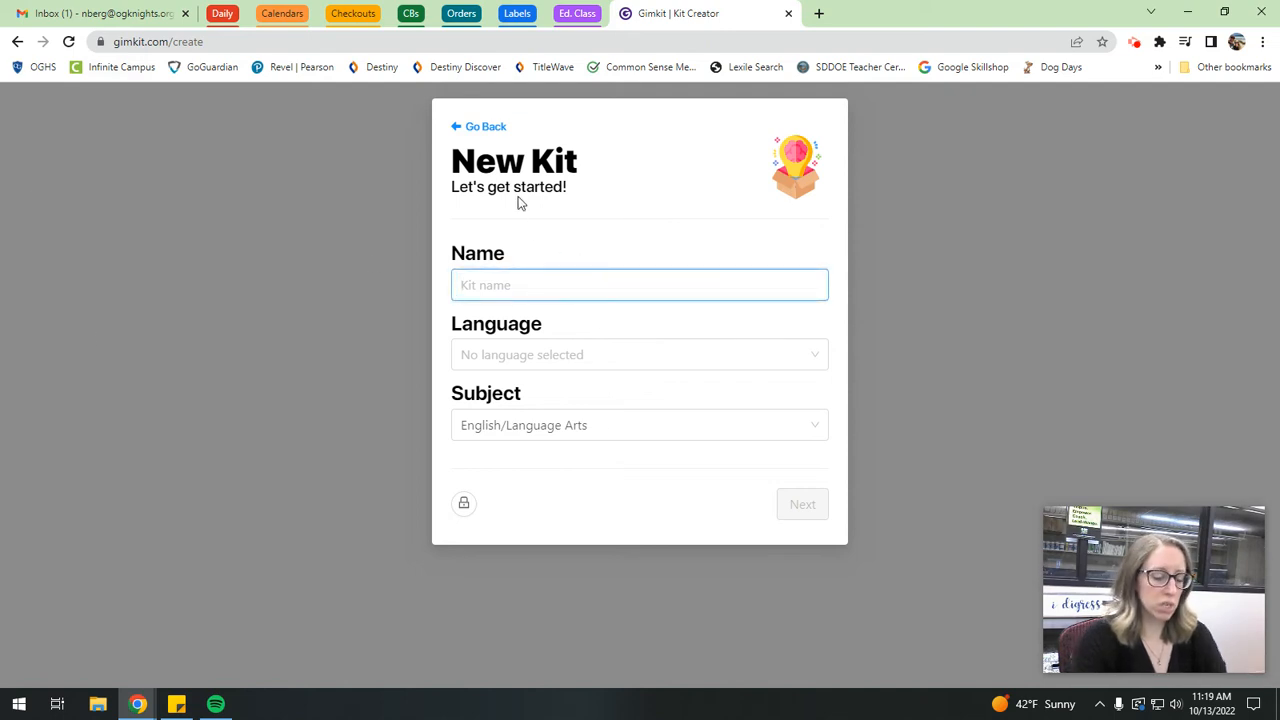
text(Practi)
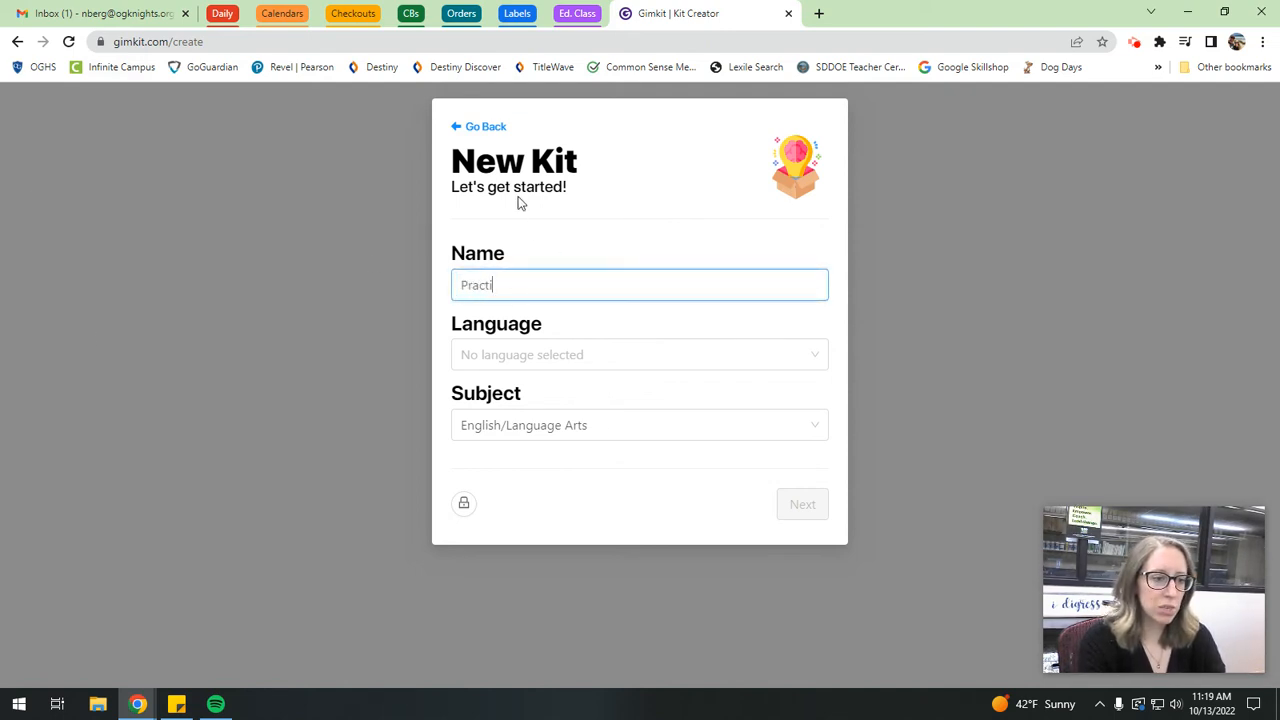
click(640, 354)
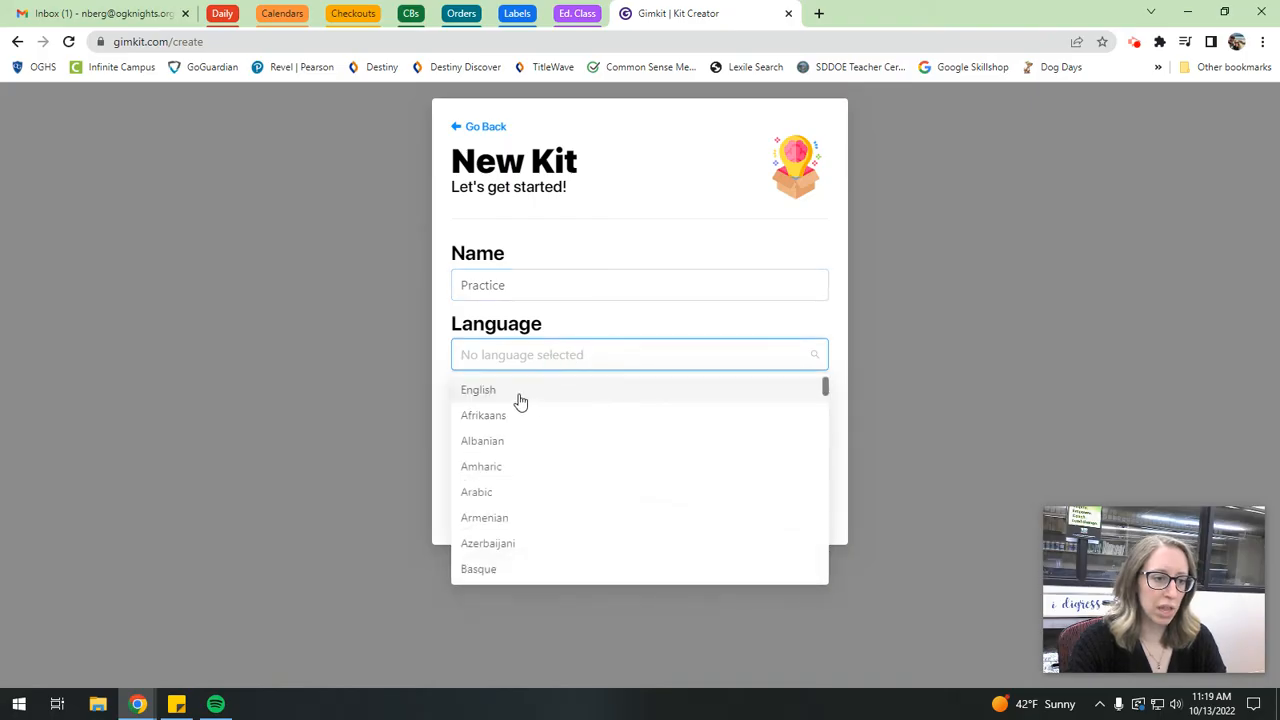
click(478, 388)
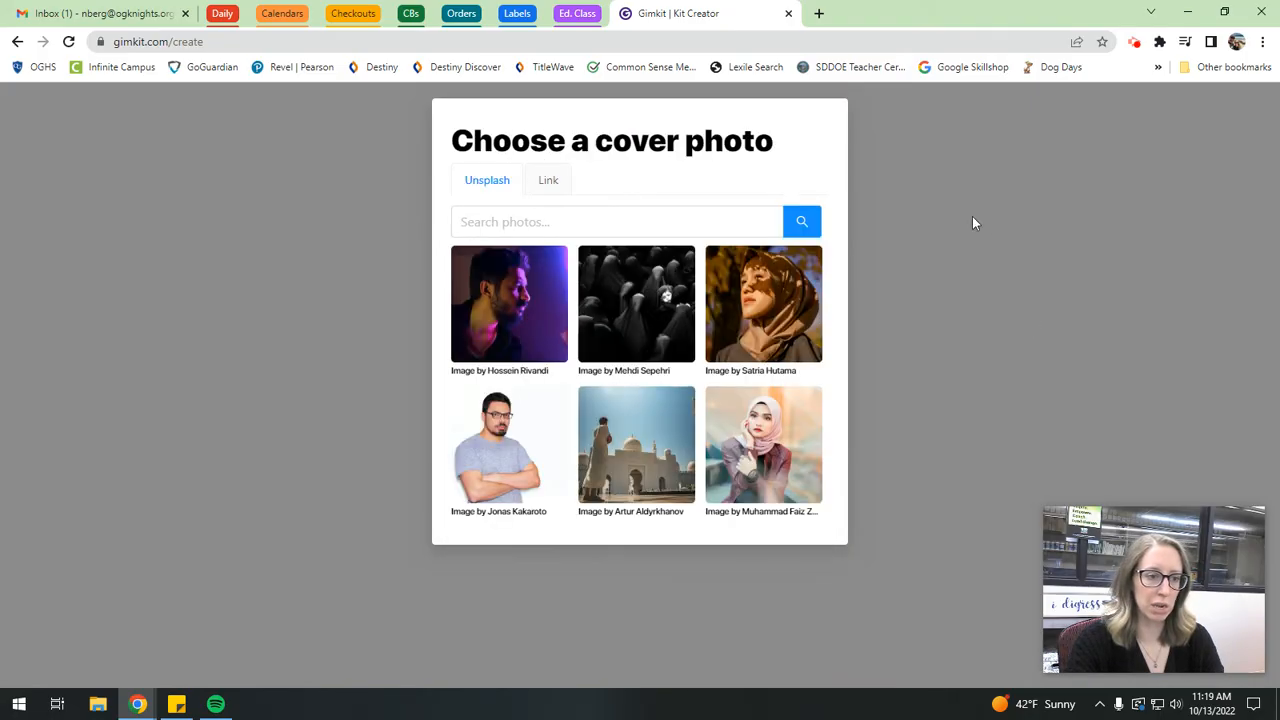
mouse_move(672, 182)
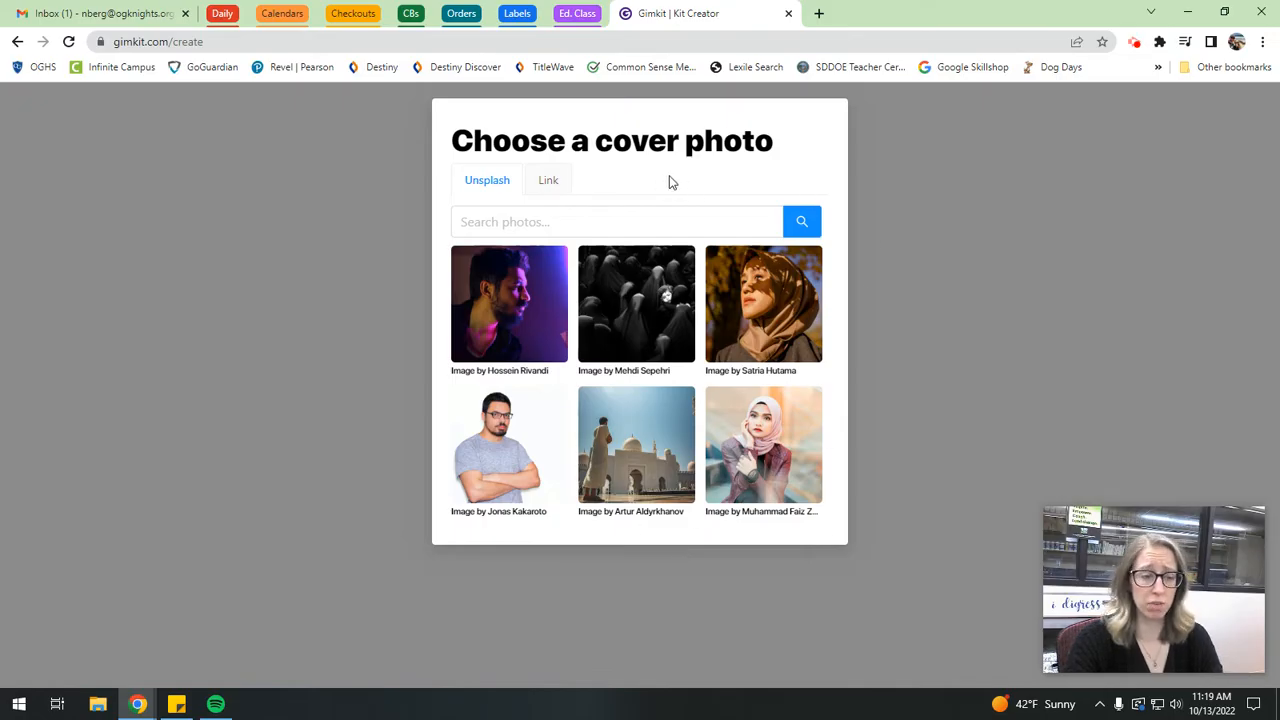
Search Unsplash cover photos for 'grammar' to pick the kit's image.
click(616, 220)
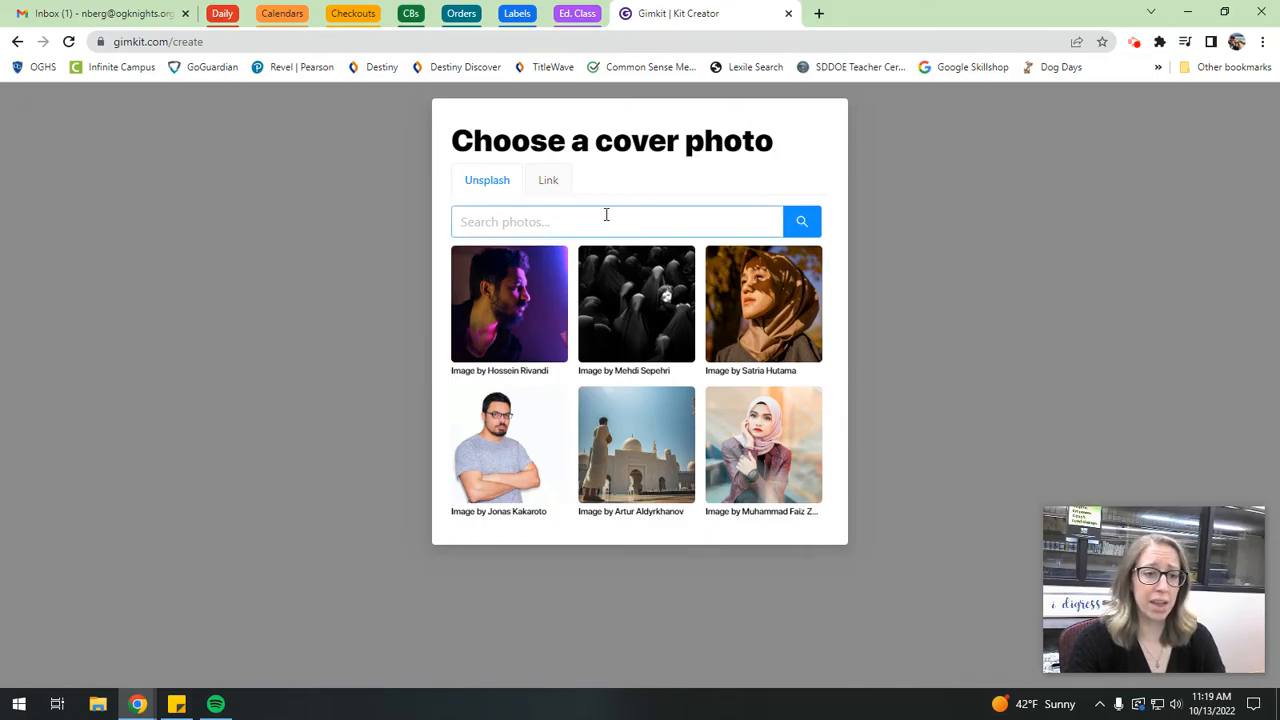
click(604, 220)
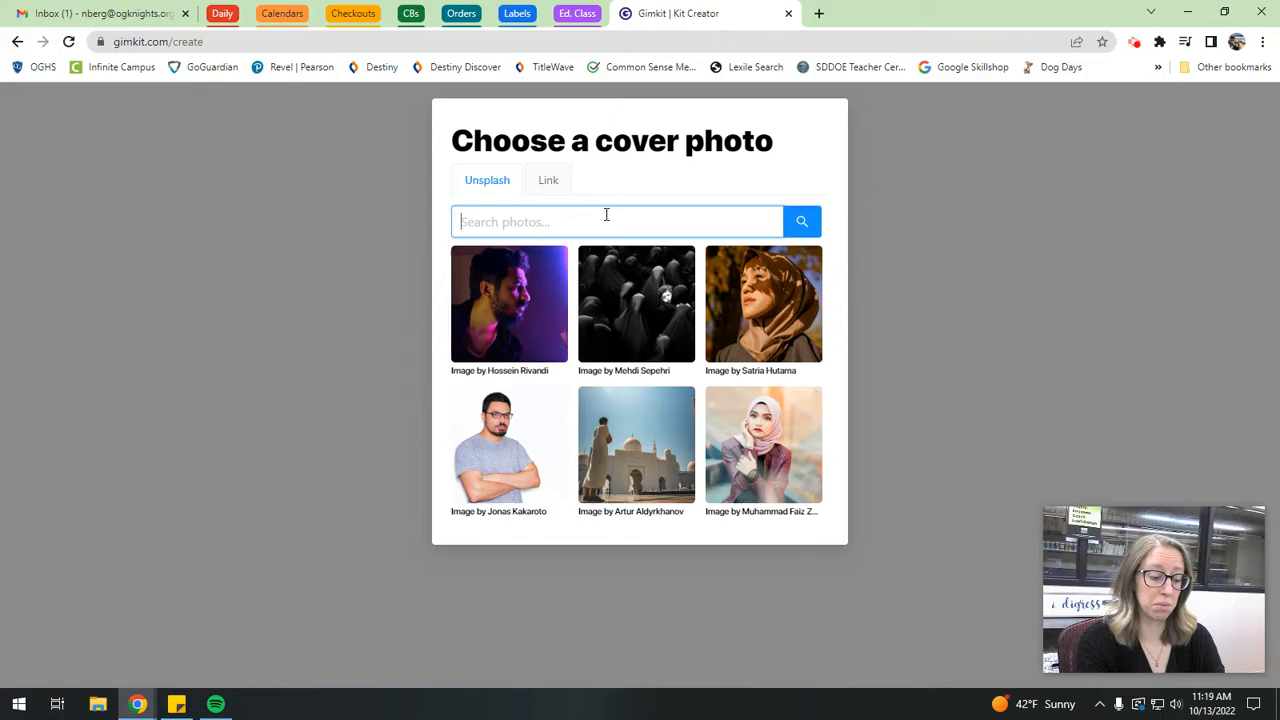
text(g)
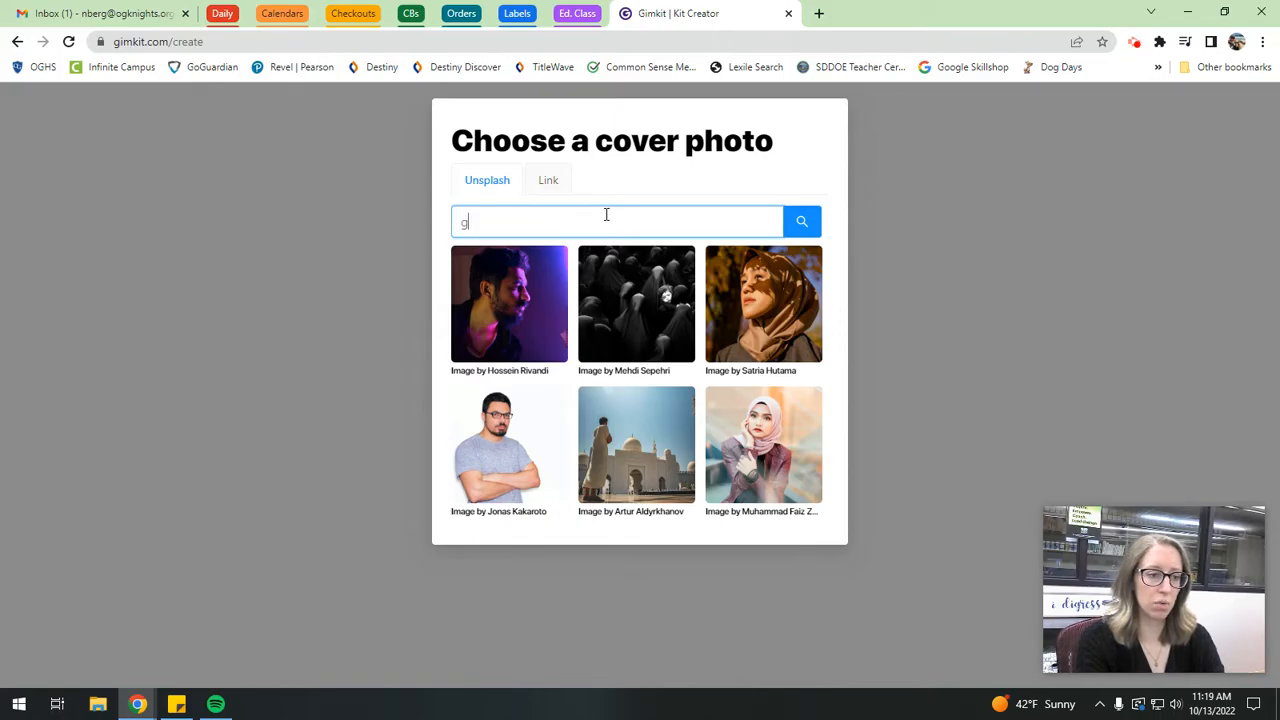
text(rammar)
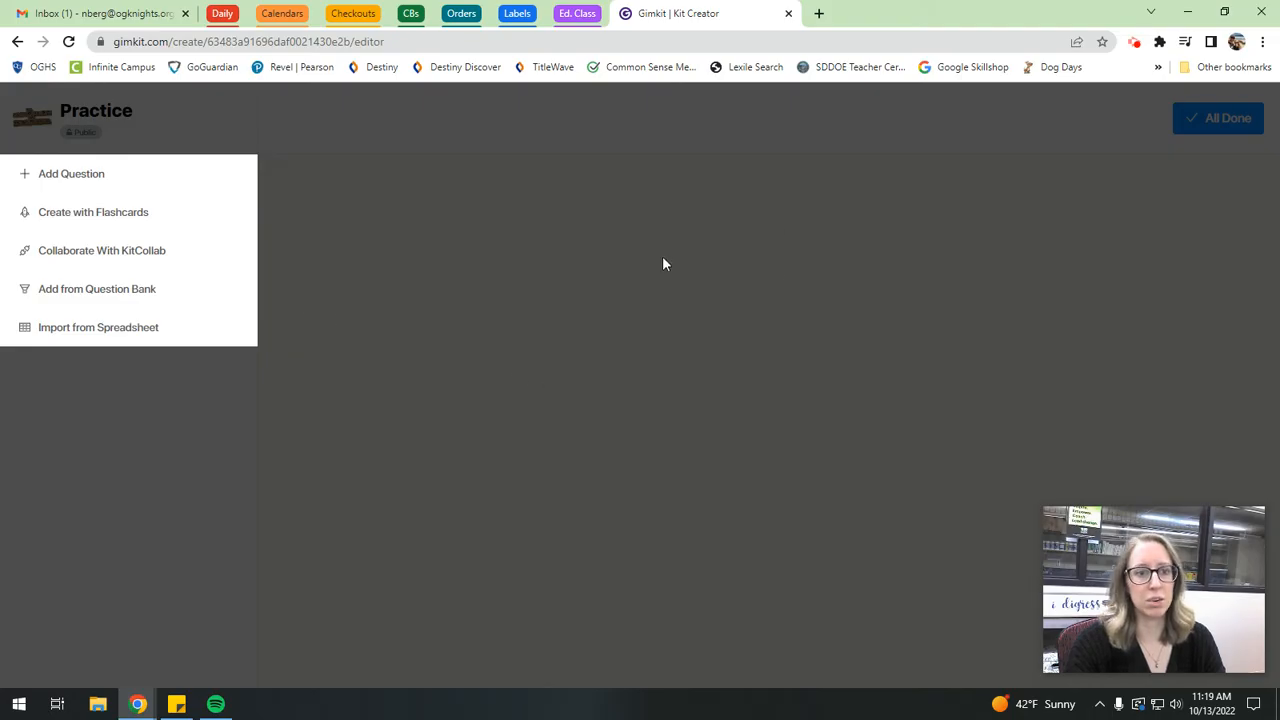
mouse_move(630, 418)
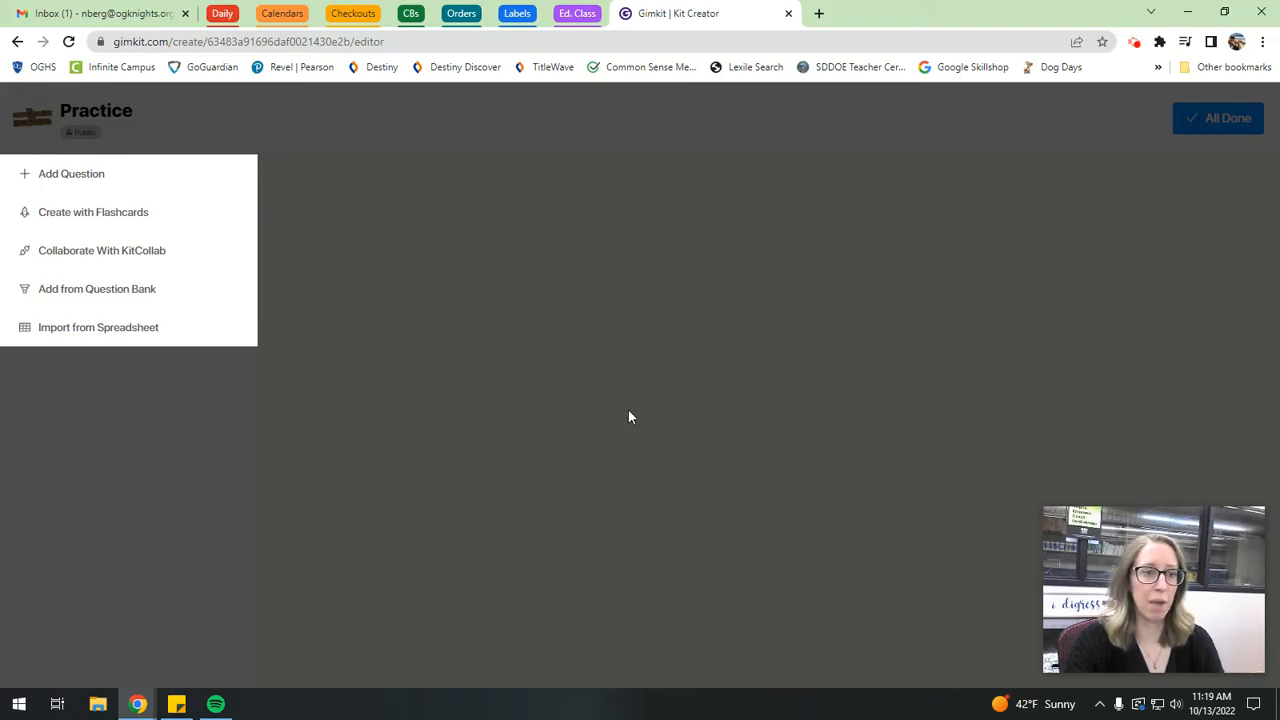
mouse_move(544, 336)
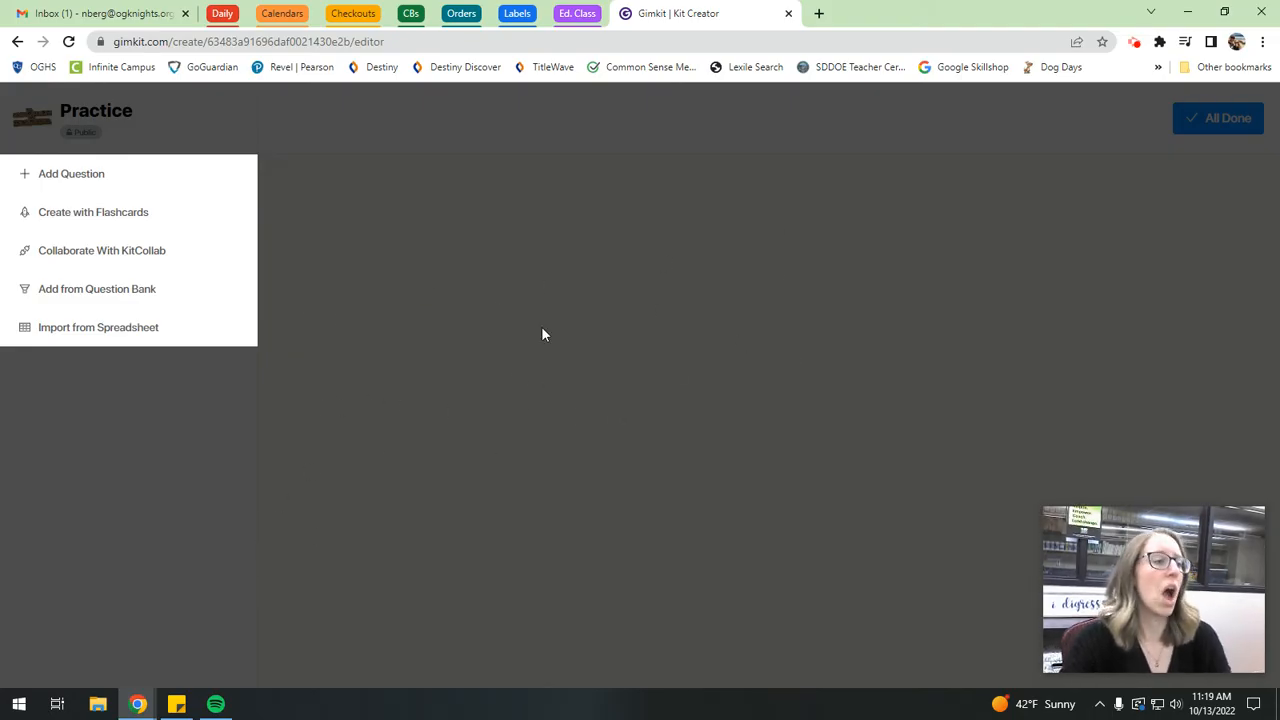
mouse_move(72, 172)
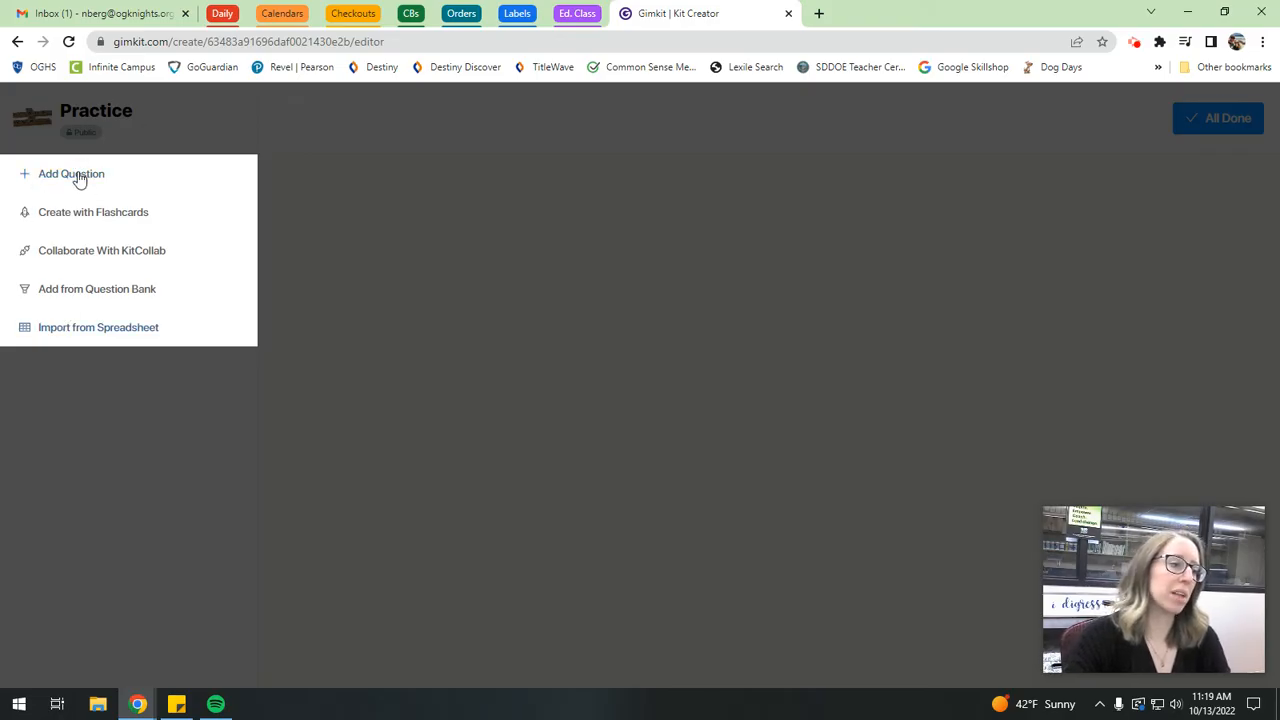
mouse_move(156, 336)
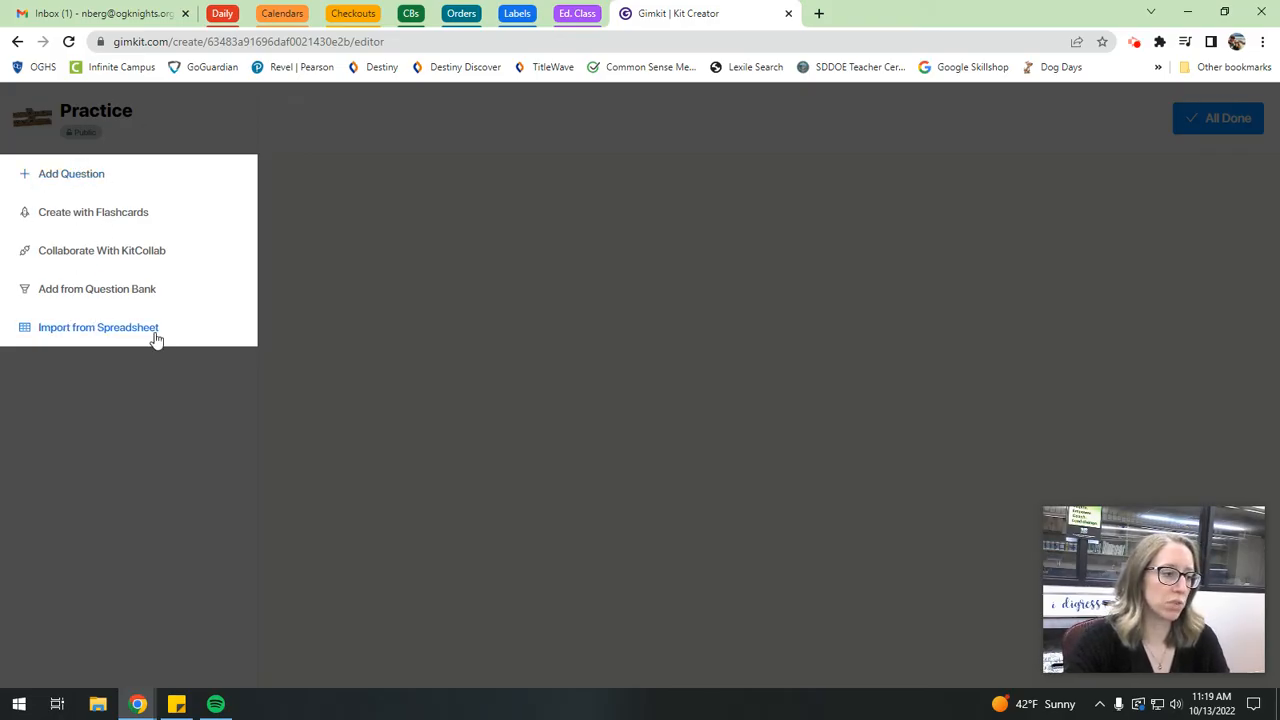
mouse_move(168, 250)
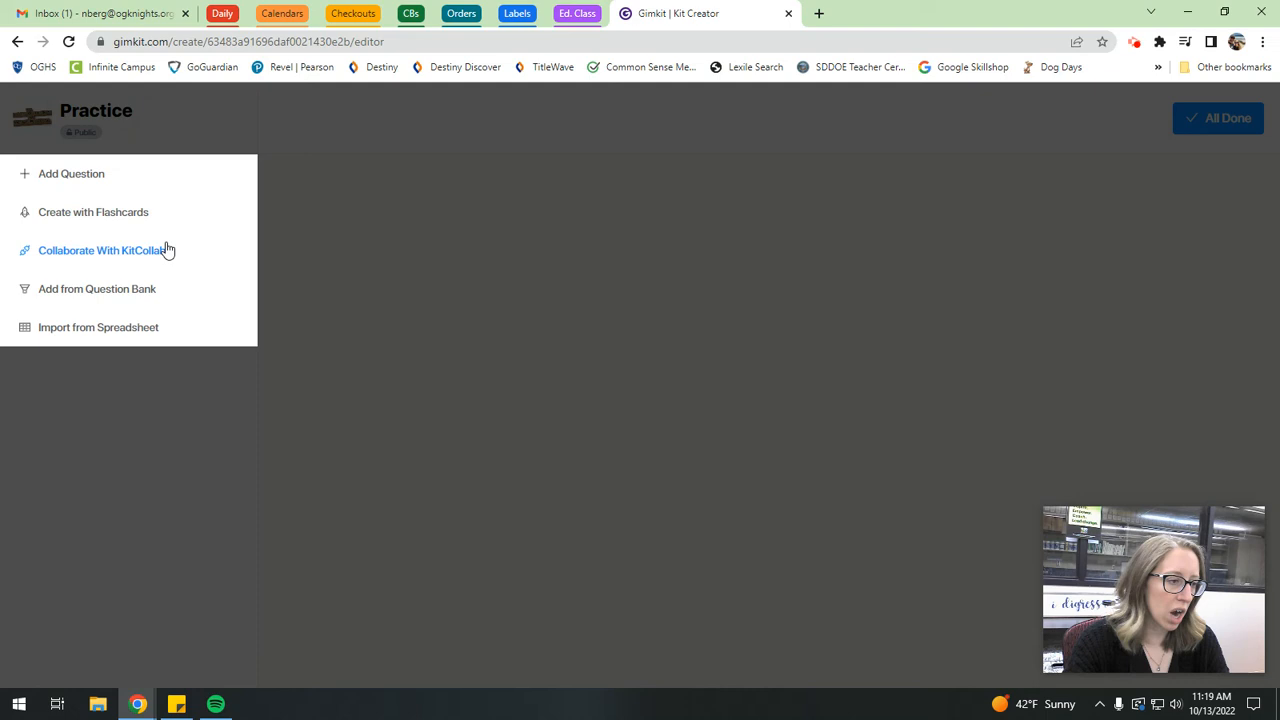
mouse_move(142, 262)
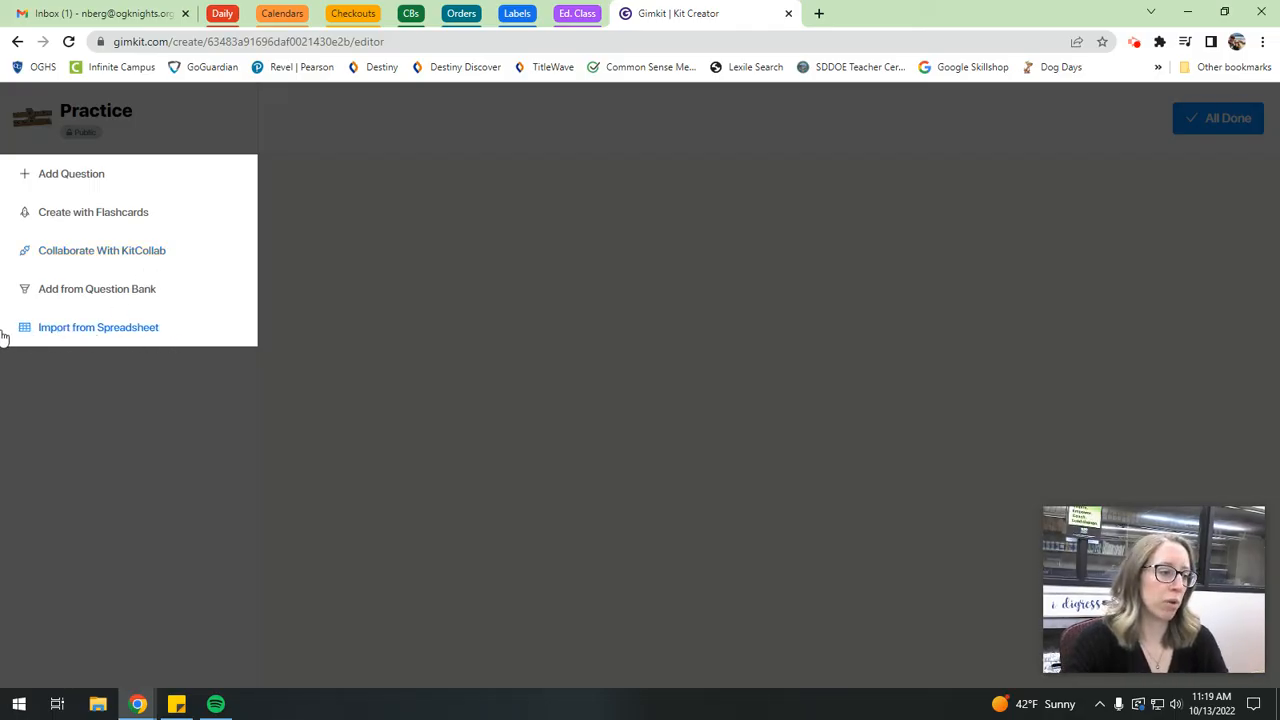
mouse_move(80, 180)
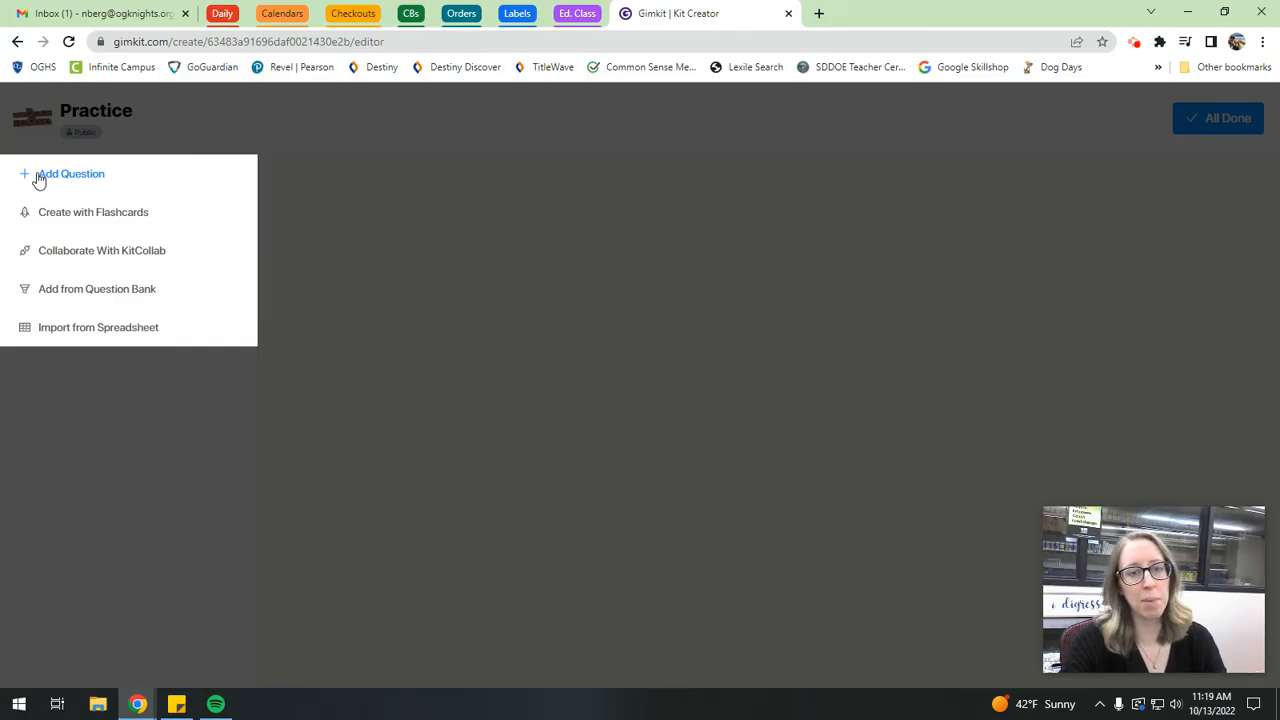
Write the question 'All of the following are parts of speech EXCEPT...'.
click(72, 172)
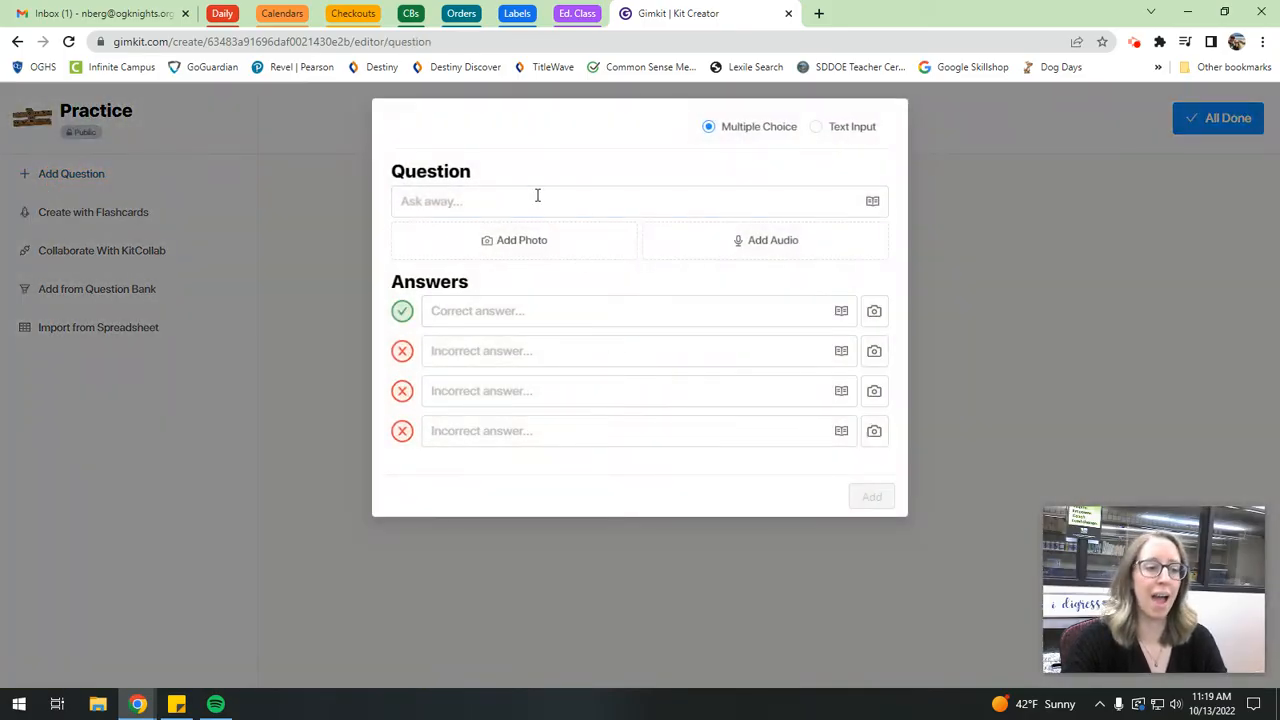
click(538, 200)
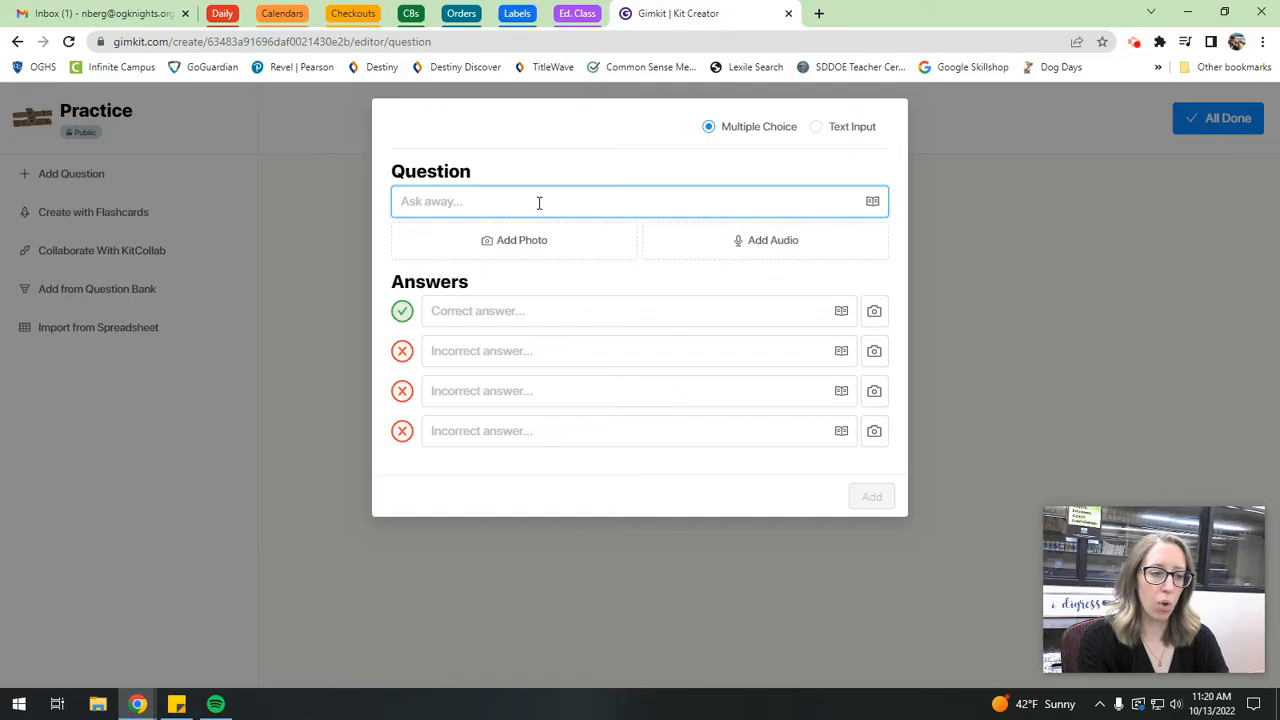
click(540, 200)
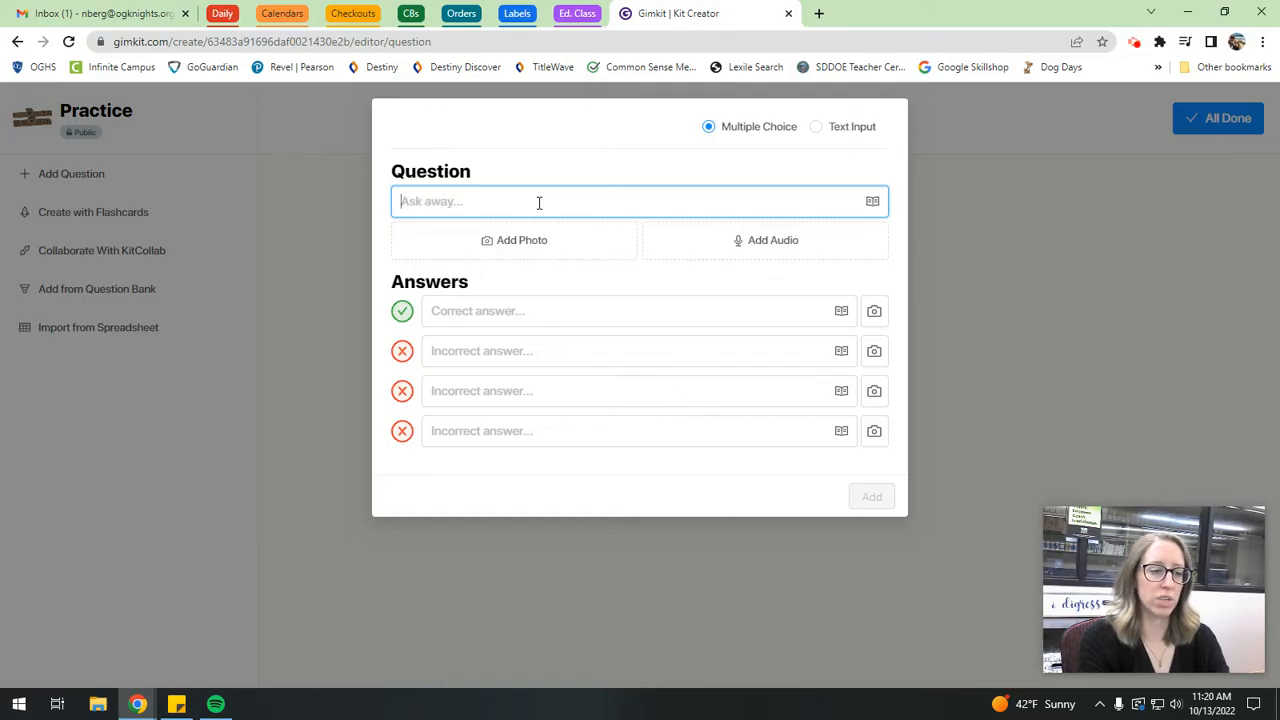
text(All of the follo)
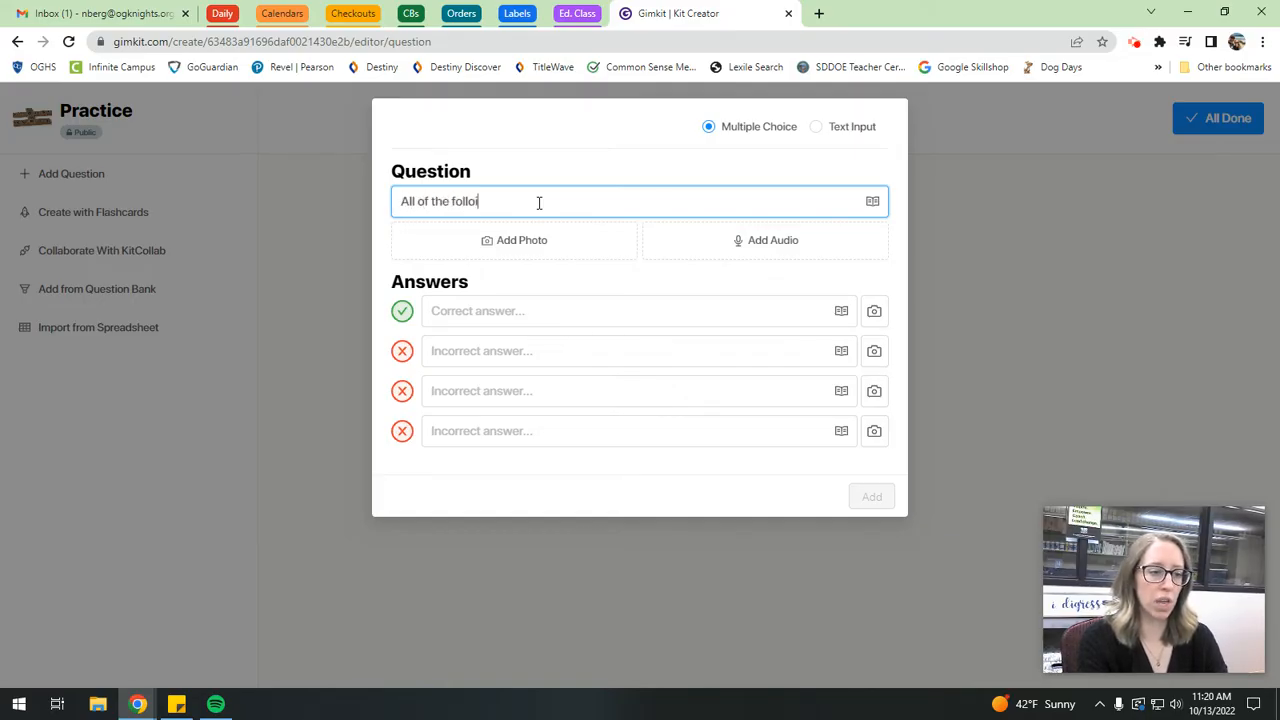
text(wing ar eparts of)
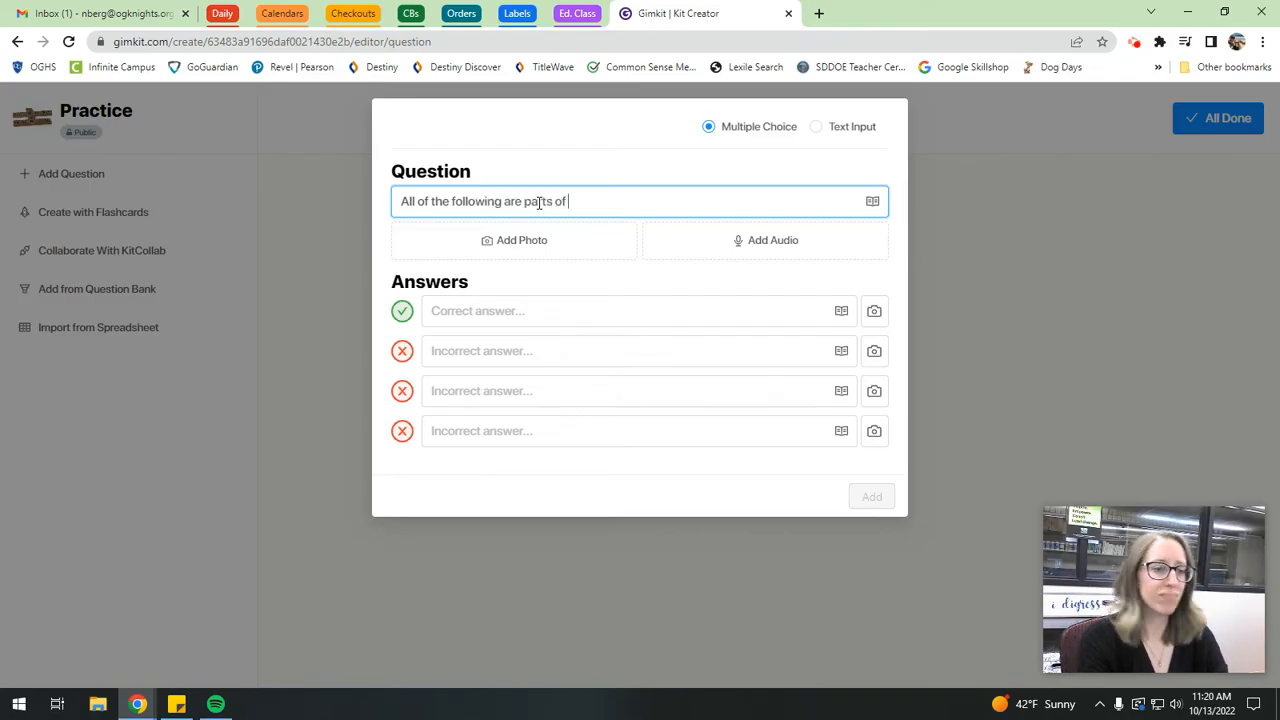
text(speech)
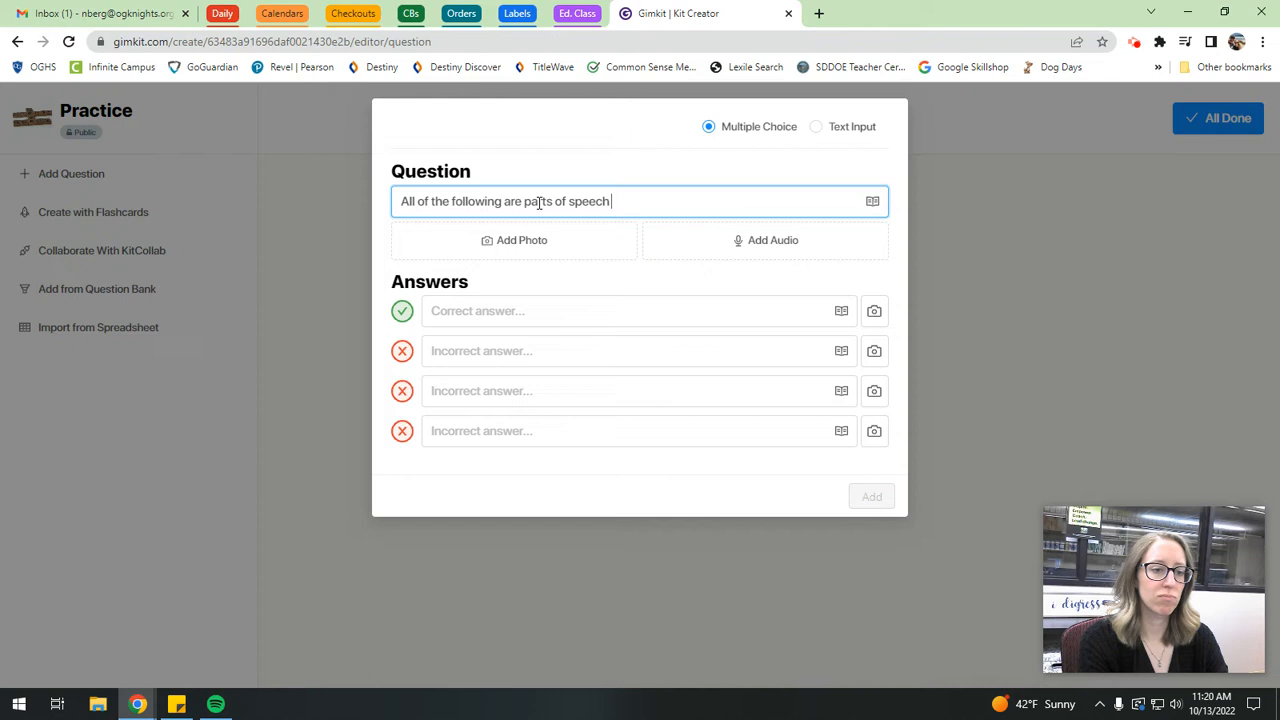
text(EXCEPT...)
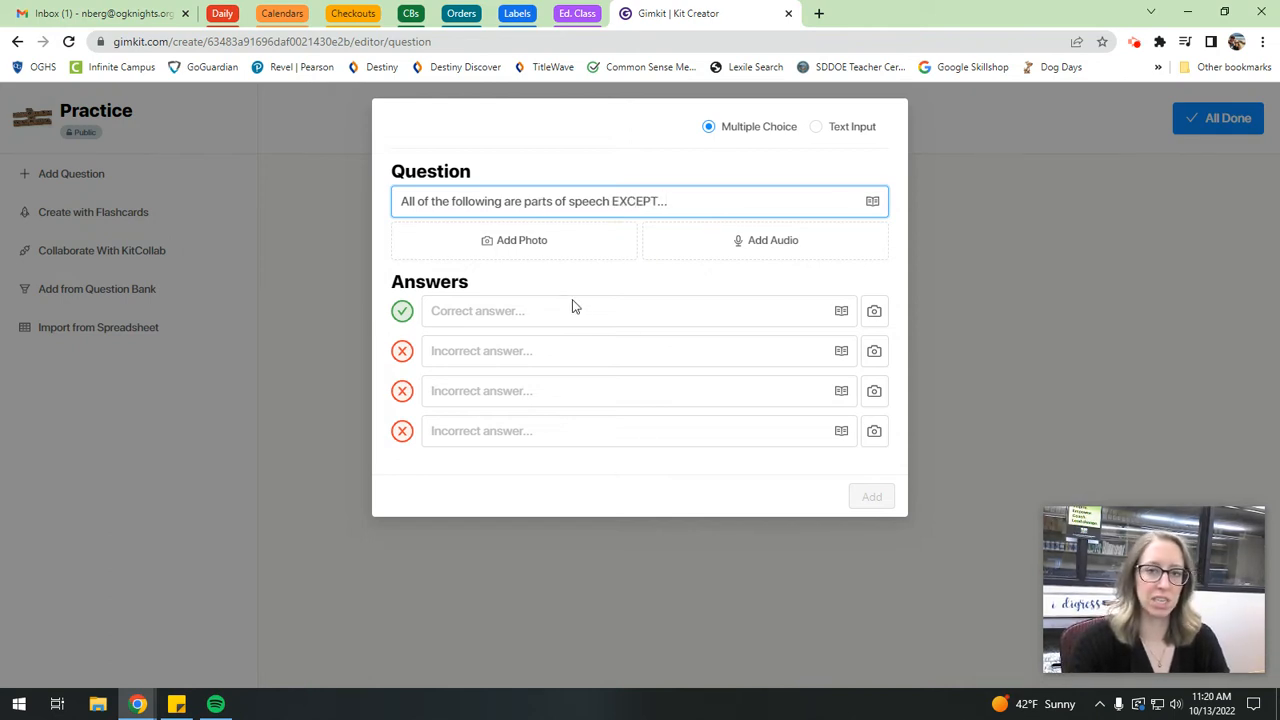
Enter comma as correct and noun, adjectives, interjection as incorrect answers, then add the question.
click(640, 310)
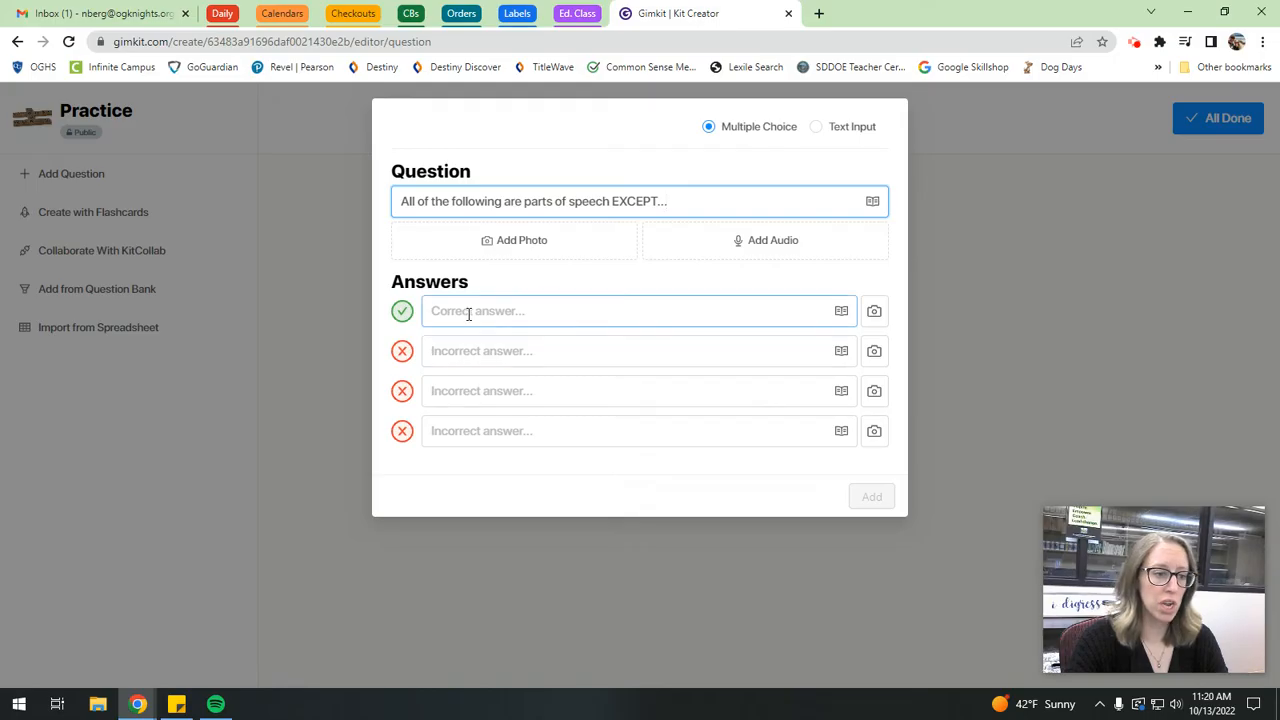
click(638, 310)
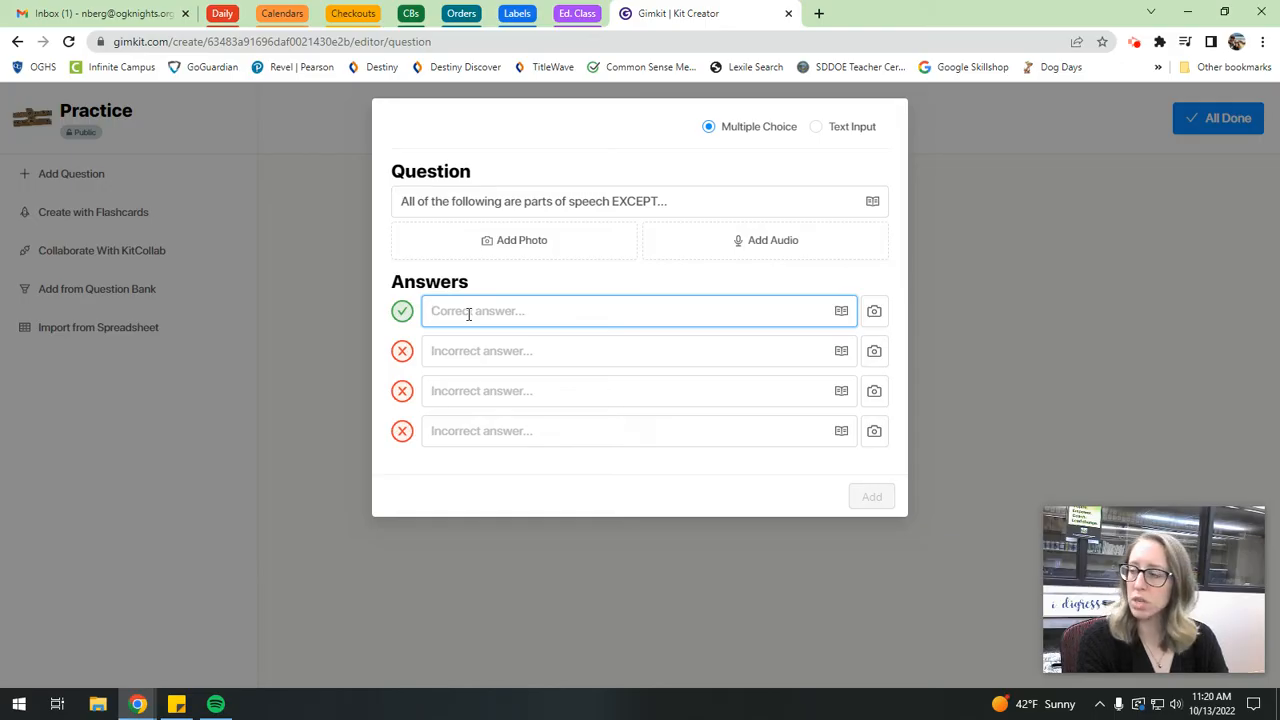
text(comm)
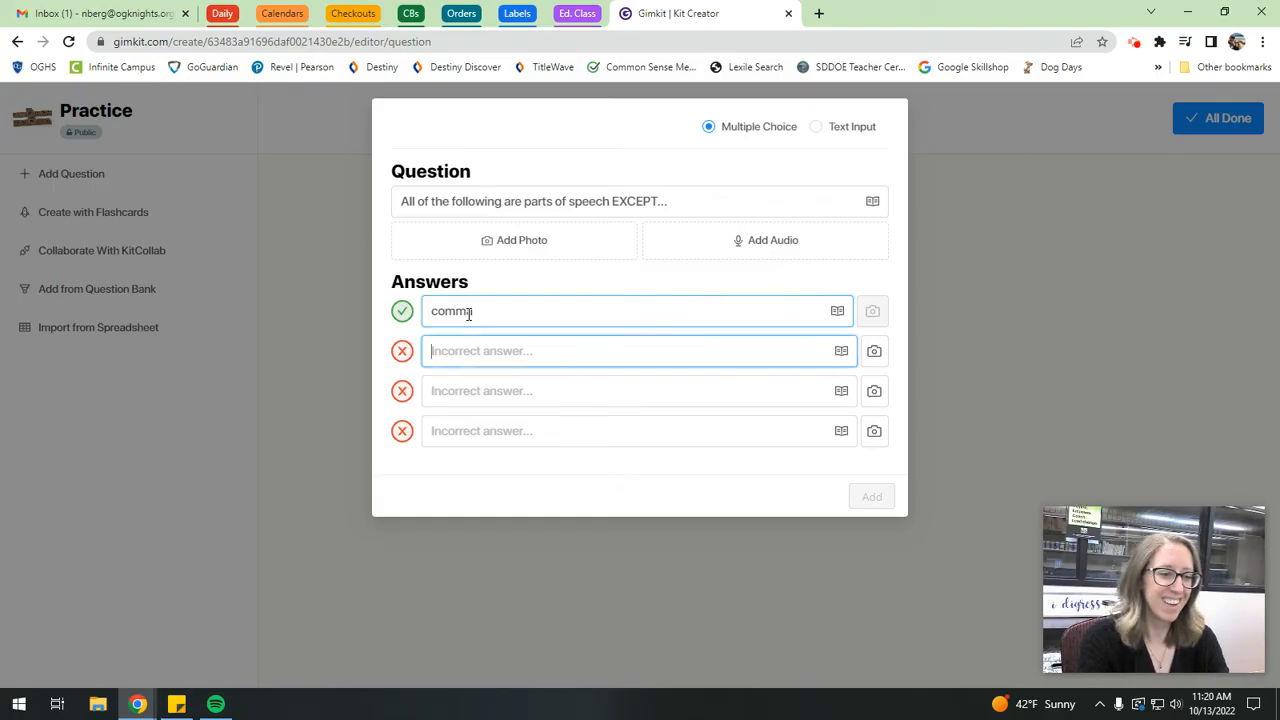
text(adjectives)
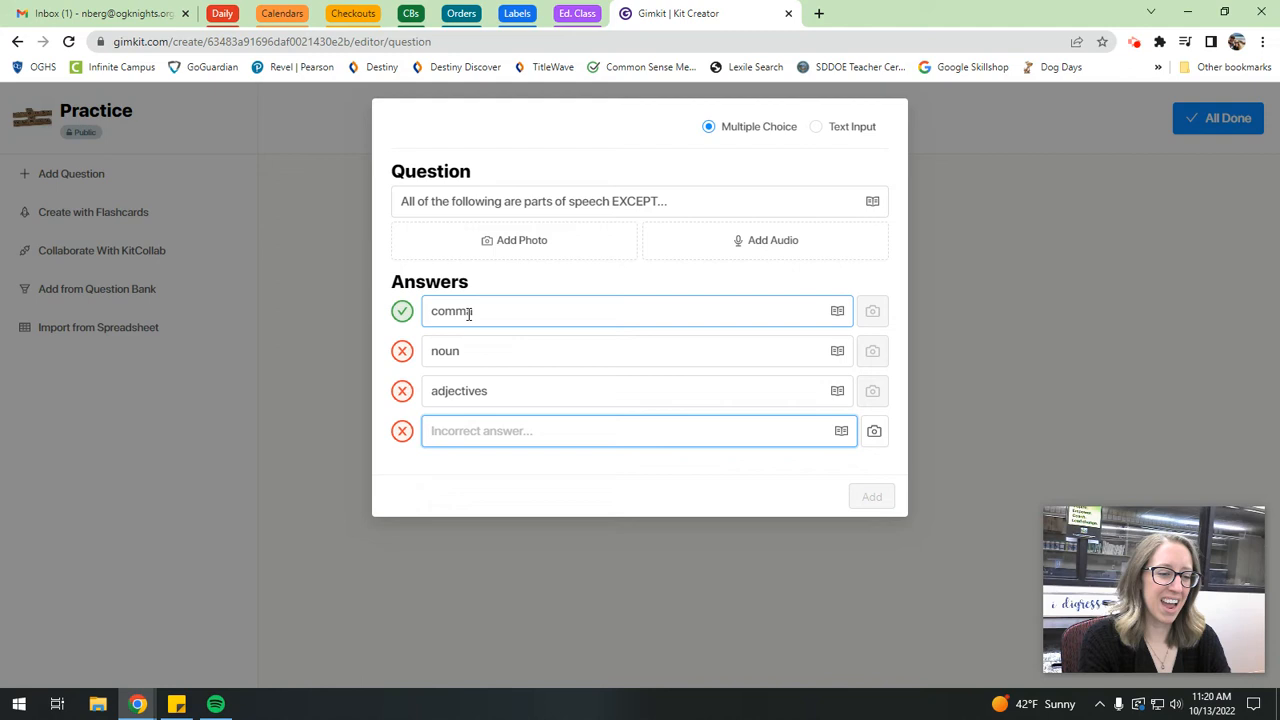
text(interjection)
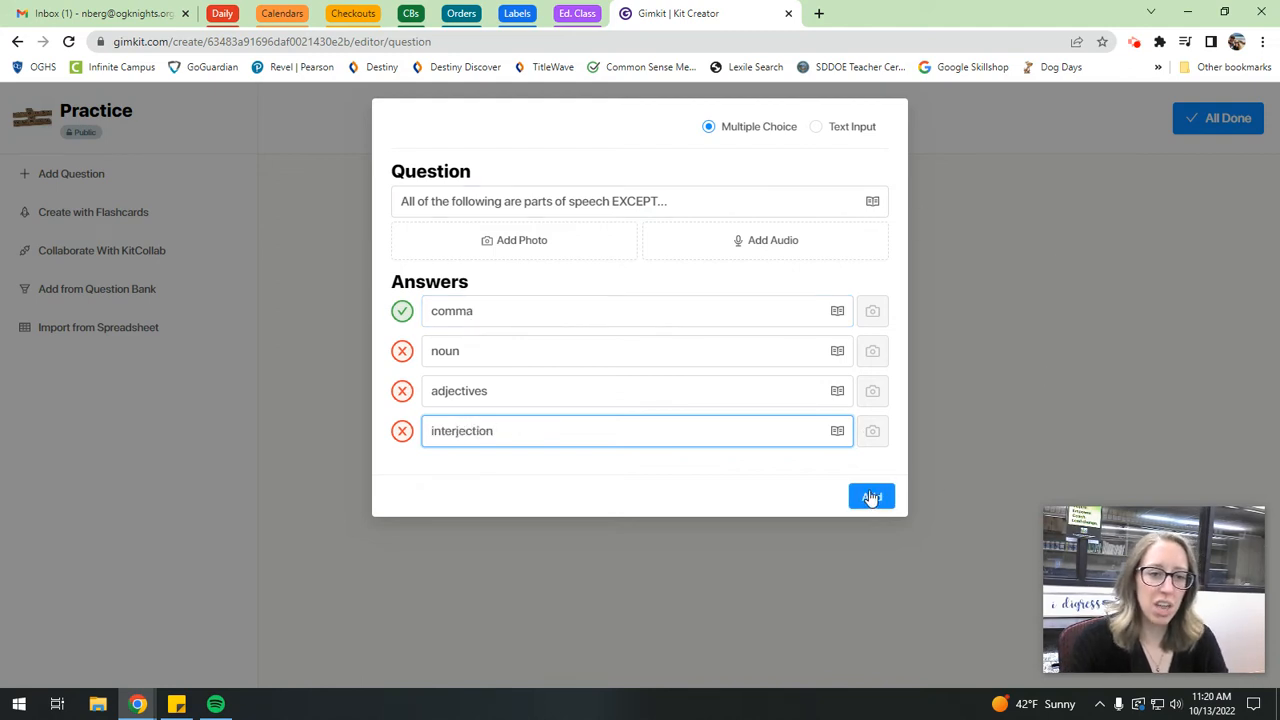
click(870, 496)
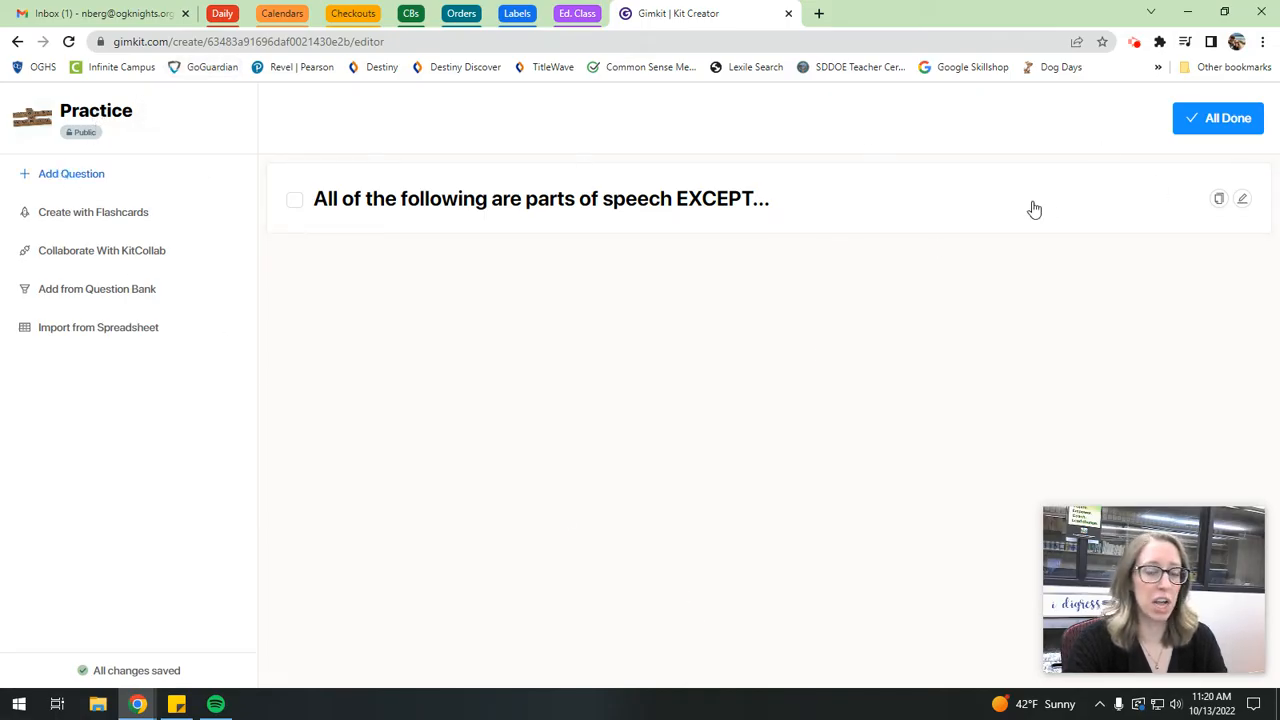
Leave the kit editor with All Done, returning to the Kits dashboard.
click(1216, 116)
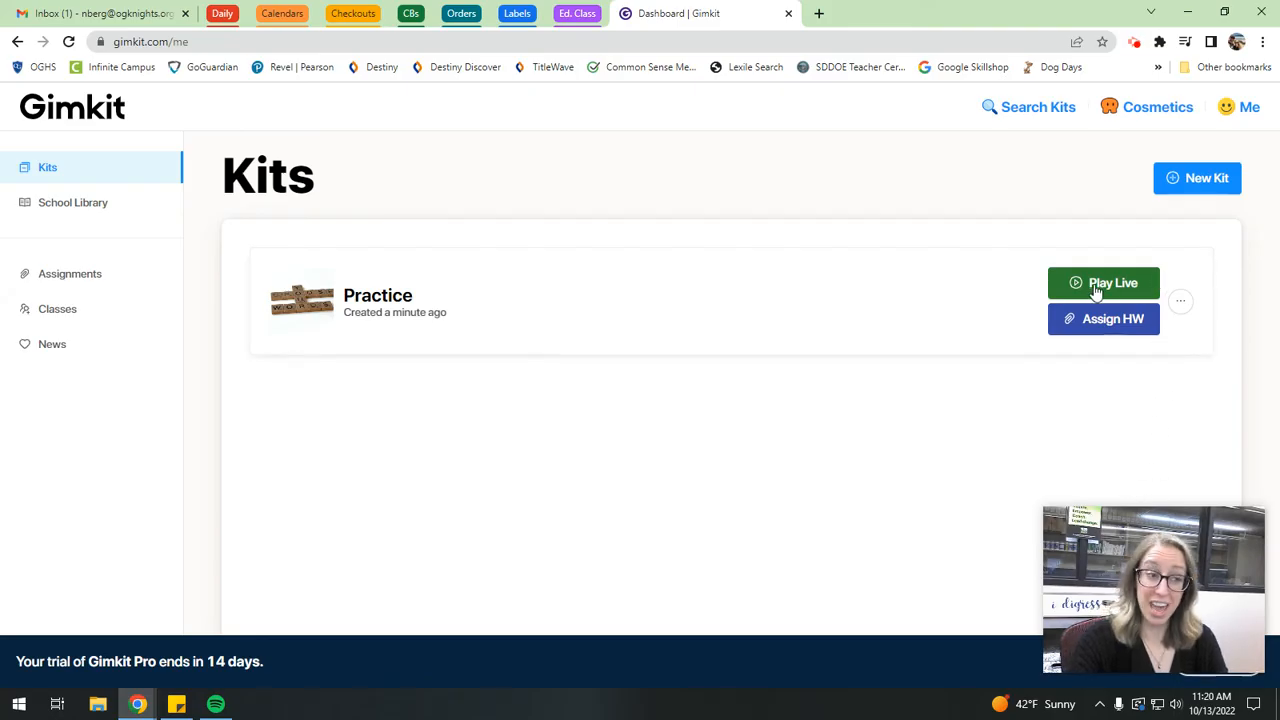
mouse_move(268, 380)
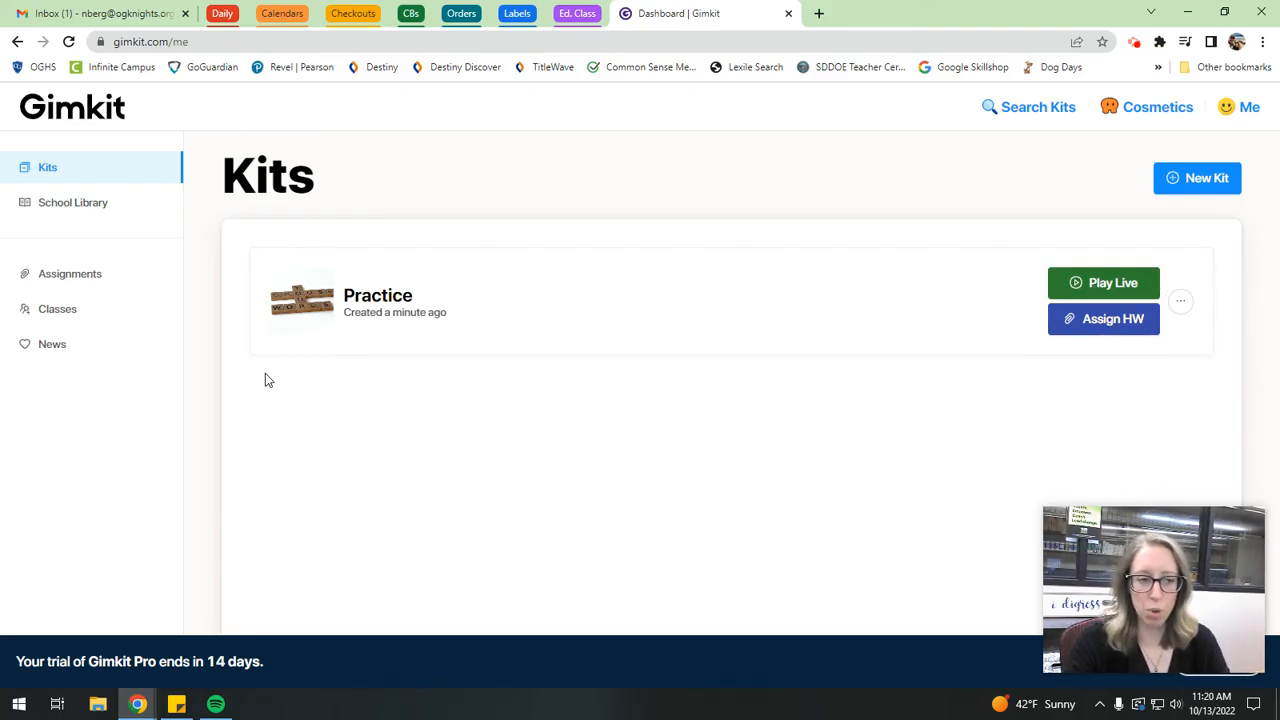
mouse_move(756, 446)
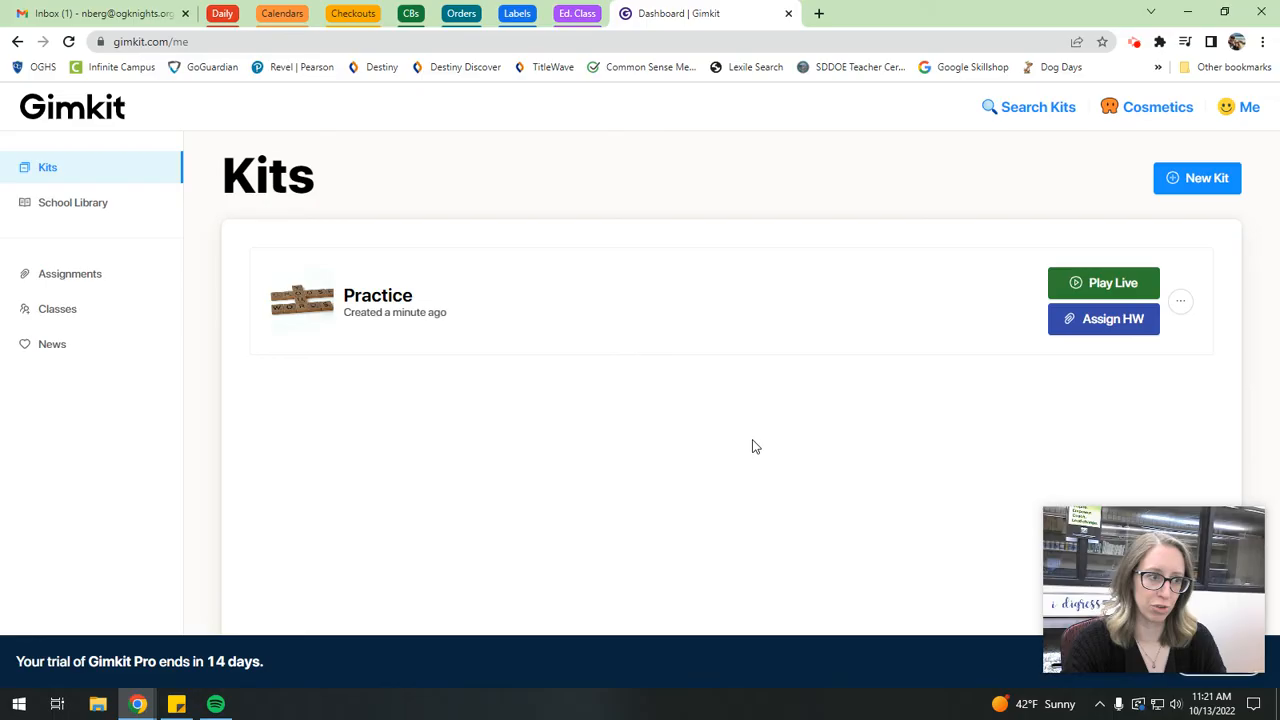
mouse_move(832, 426)
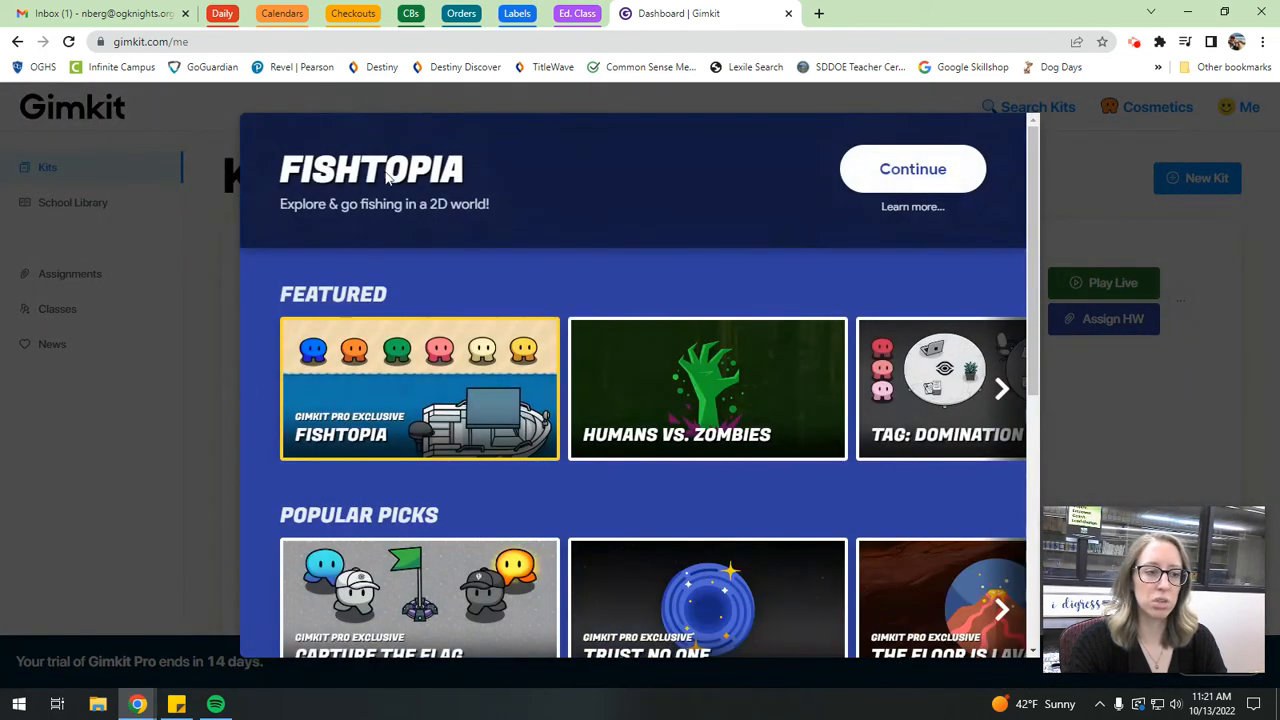
mouse_move(820, 284)
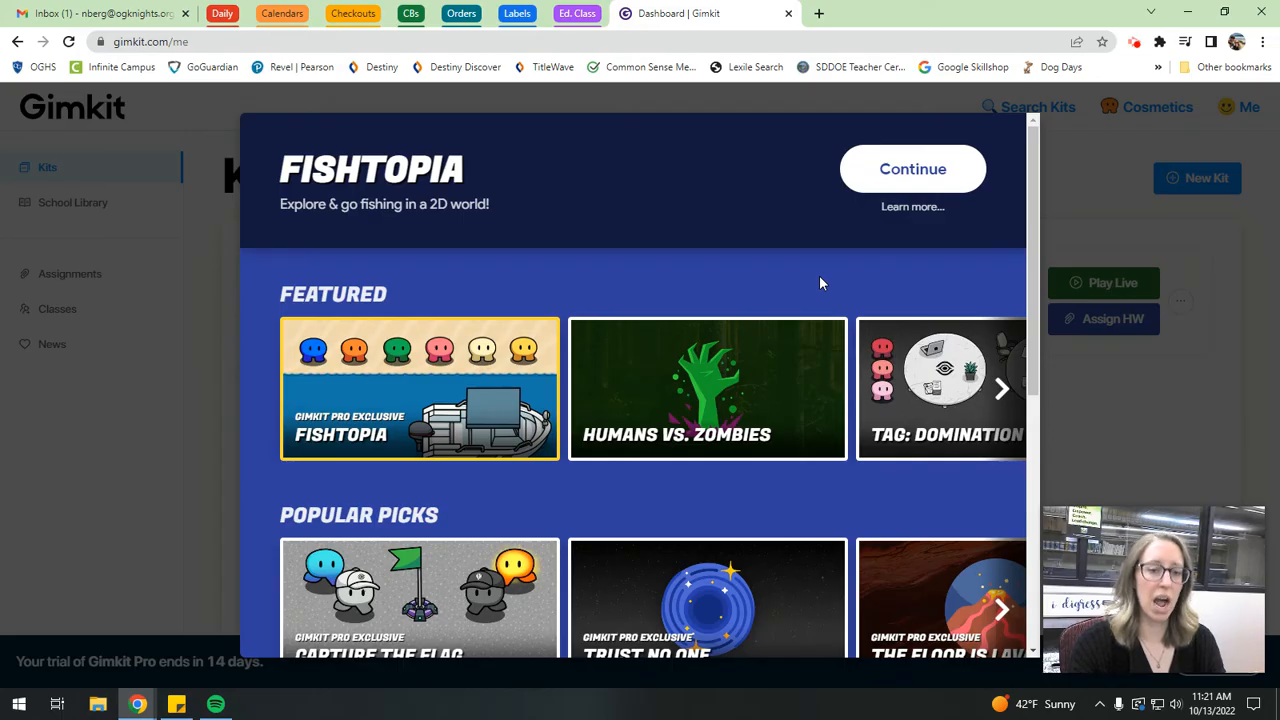
mouse_move(396, 396)
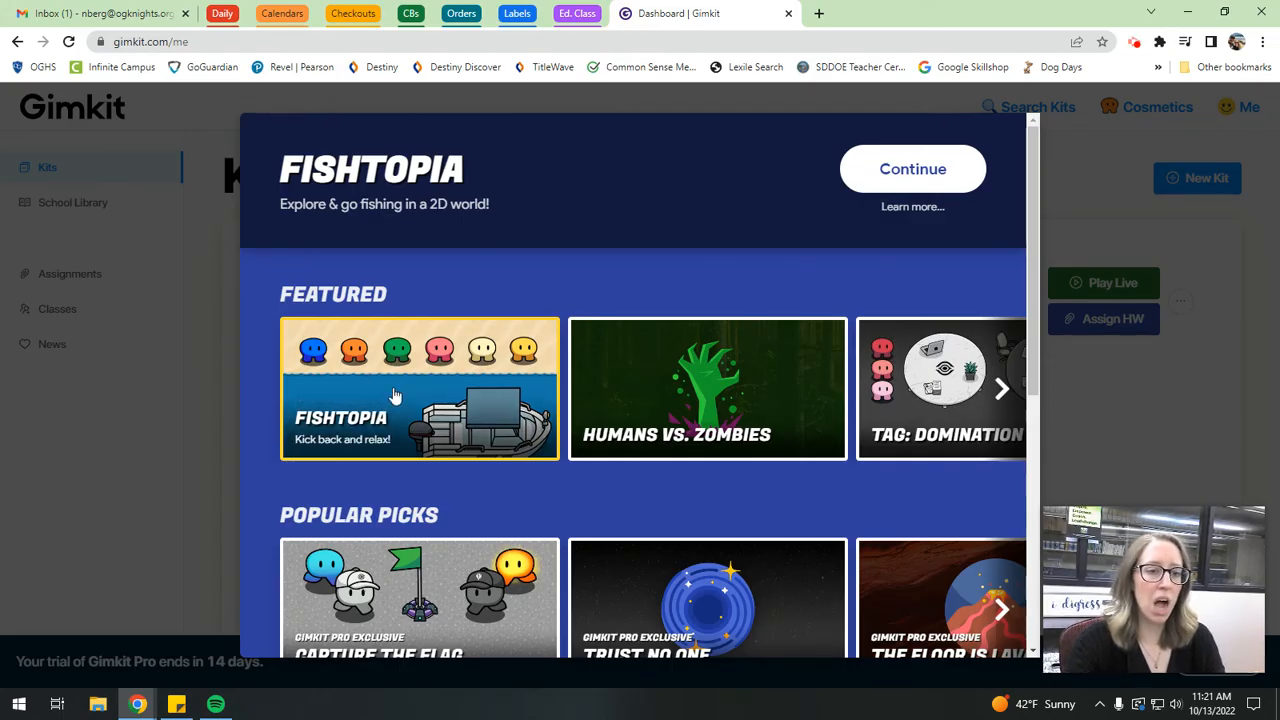
Scroll the Kits dashboard down toward the Practice kit's Play Live option.
scroll(down, 3)
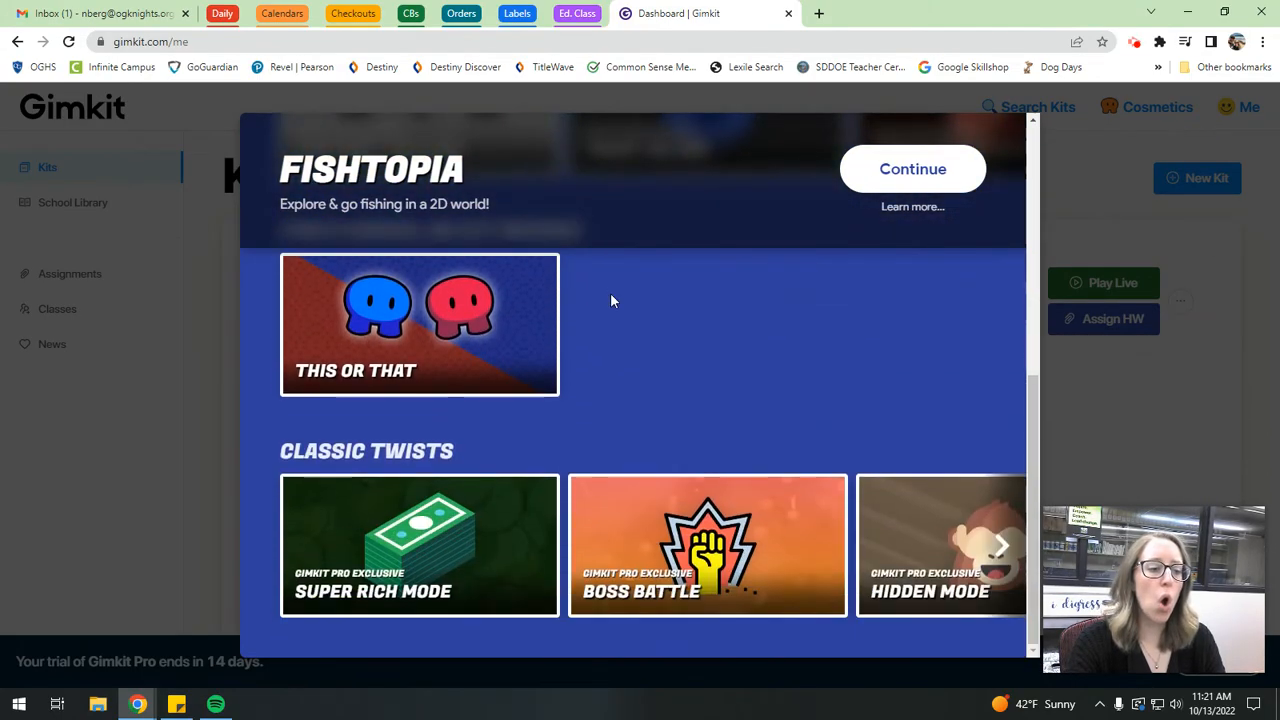
scroll(down, 3)
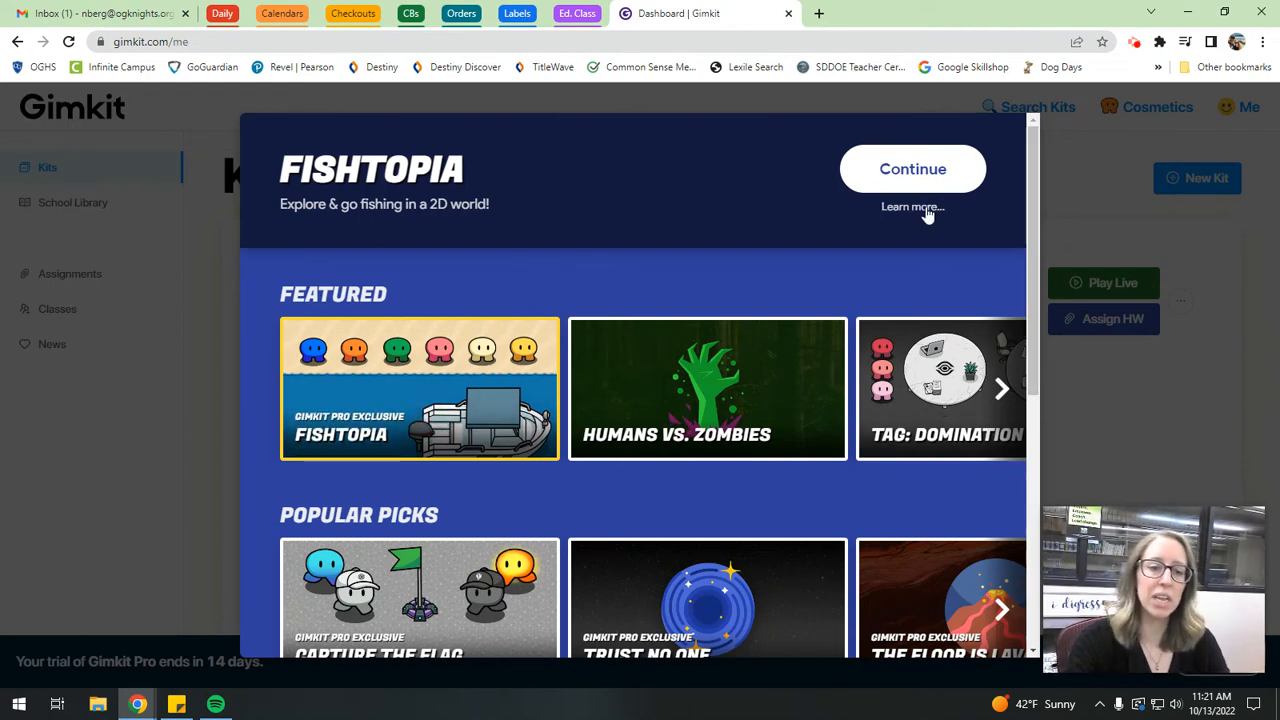
View the Learn more description of the Fishtopia game mode.
click(910, 206)
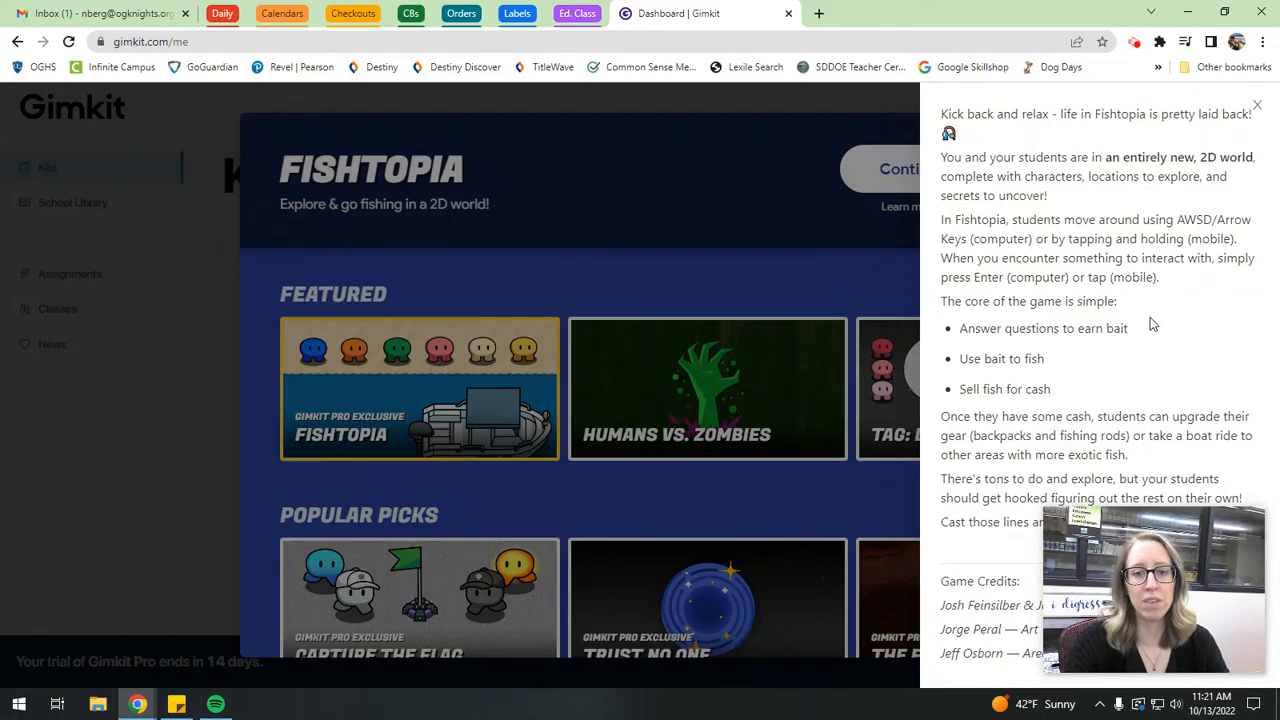
mouse_move(1226, 106)
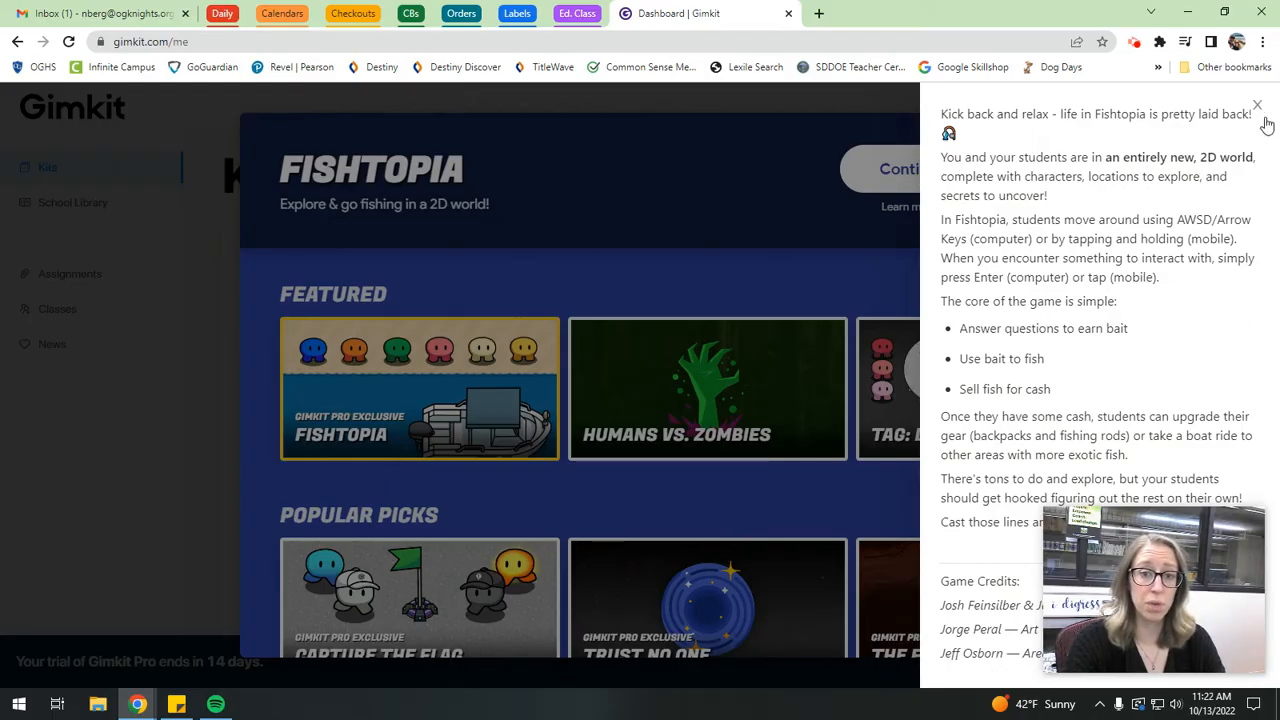
Close the Fishtopia description and advance the Popular Picks carousel to later modes.
click(1256, 104)
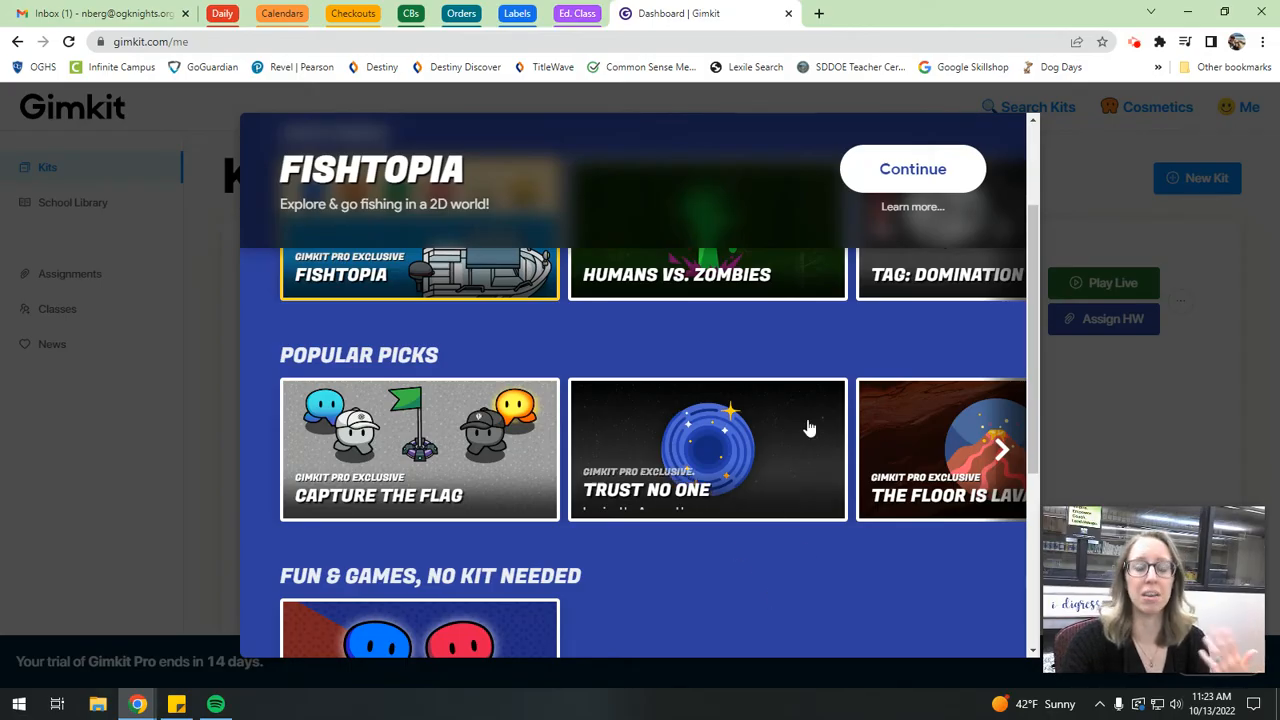
mouse_move(728, 570)
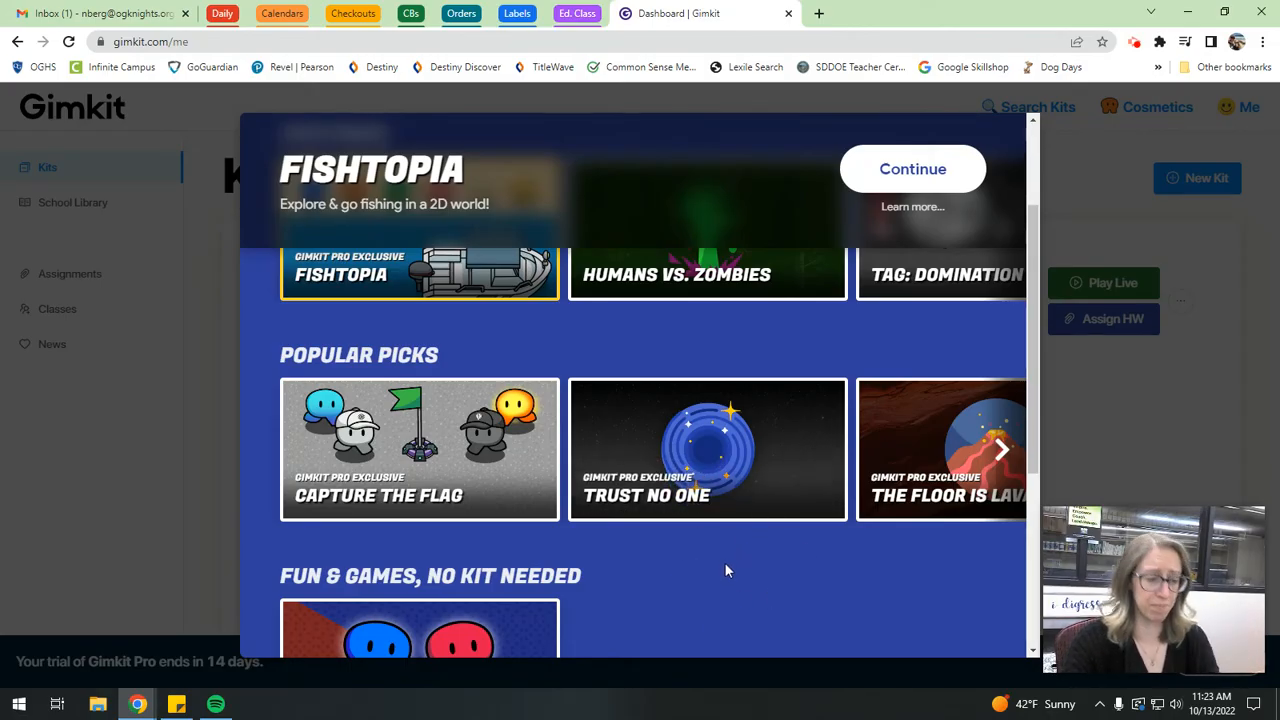
mouse_move(480, 462)
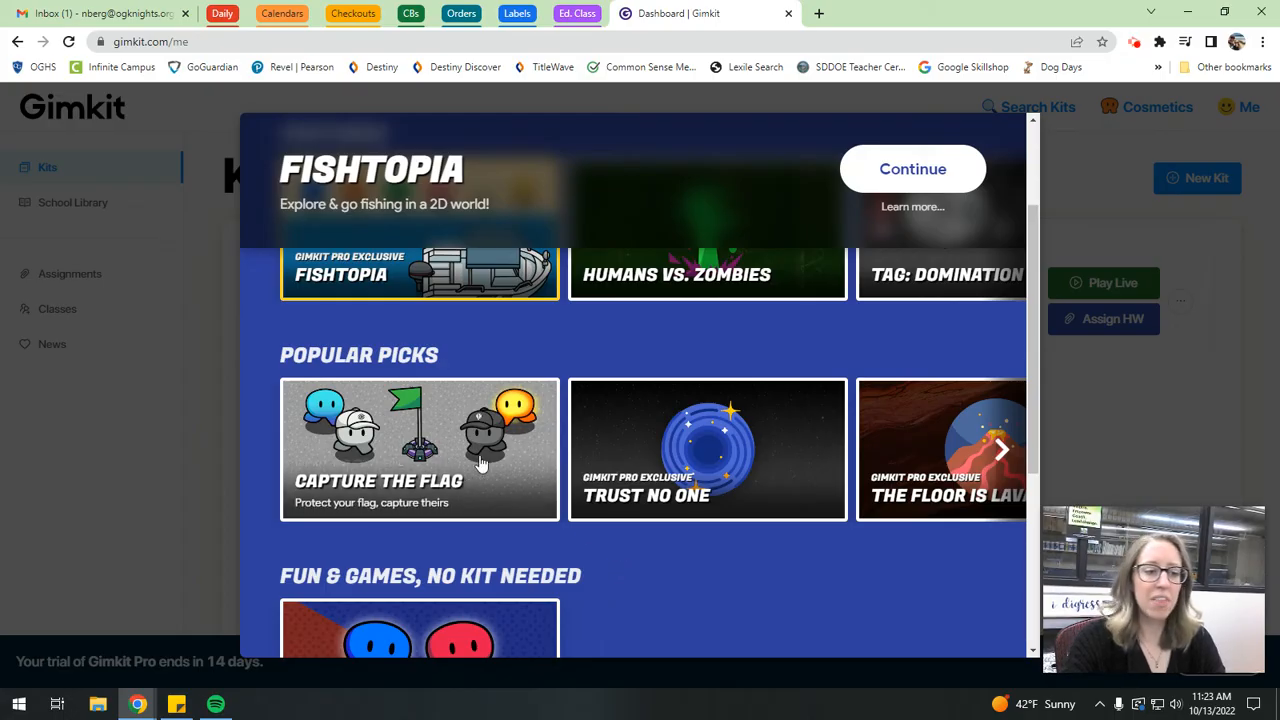
mouse_move(664, 576)
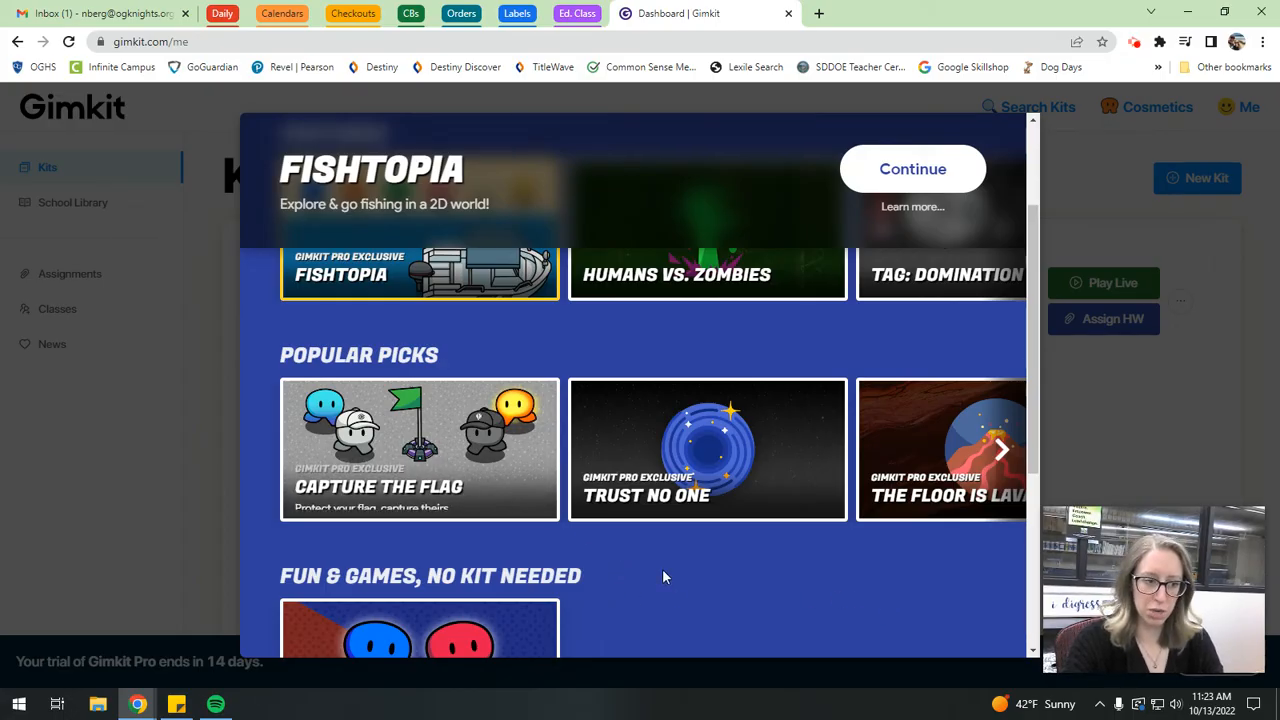
mouse_move(460, 448)
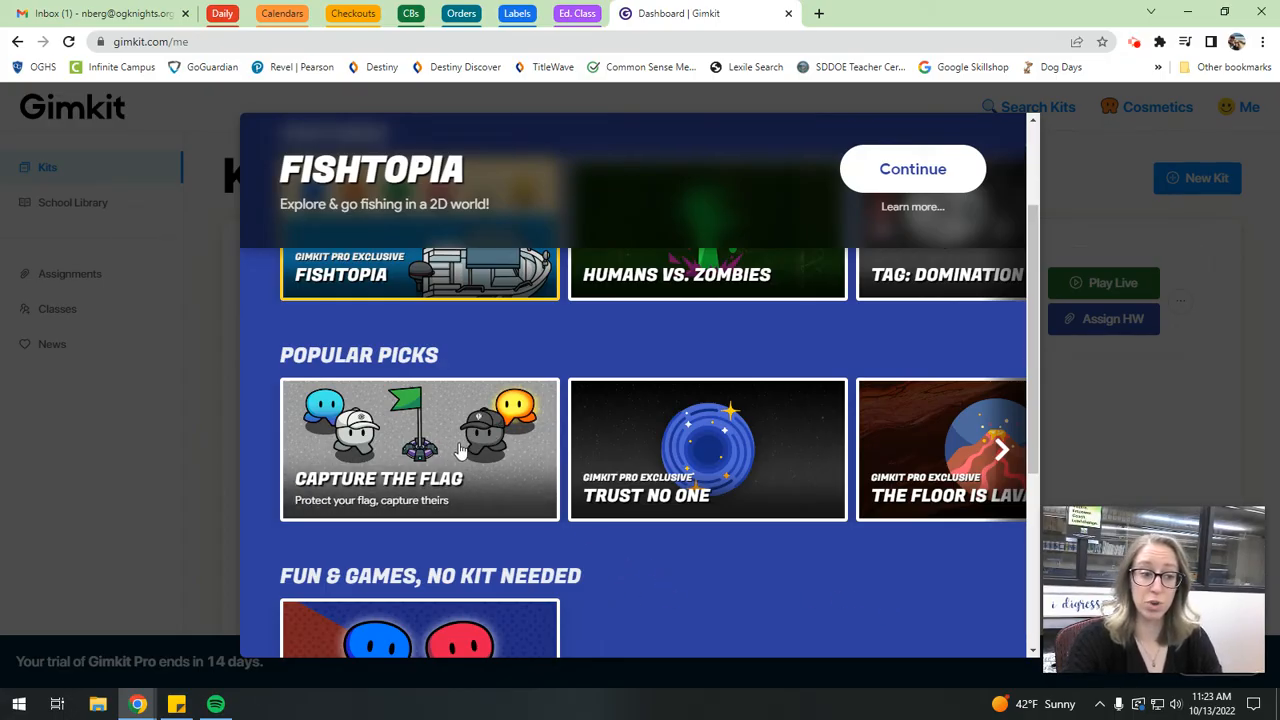
mouse_move(410, 424)
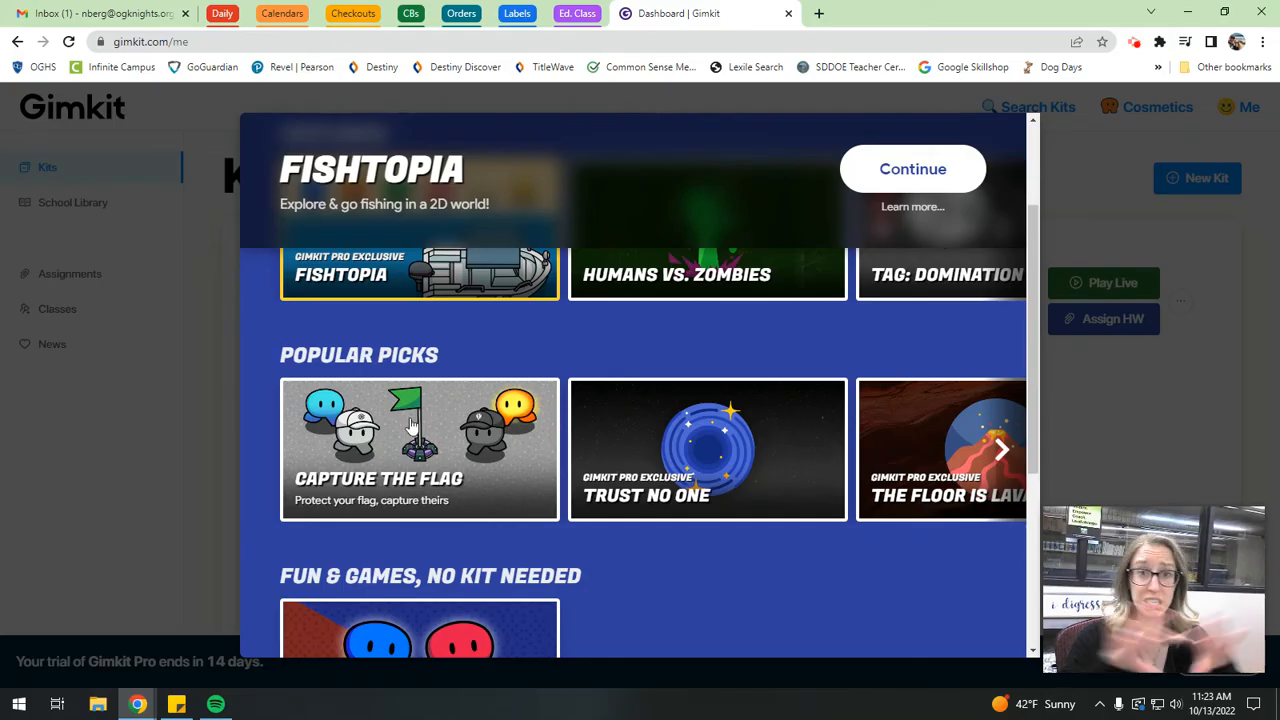
click(1000, 448)
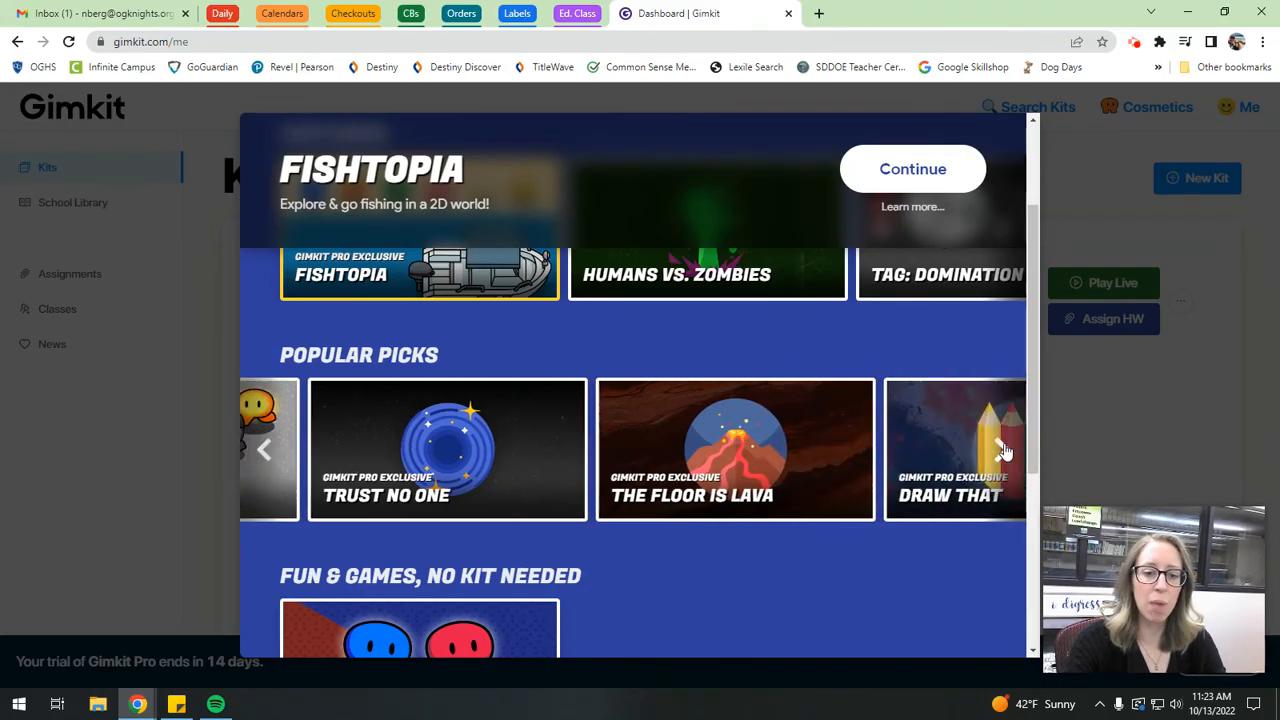
Browse the mode chooser down through This or That and Classic Twists toward the remaining modes.
click(1002, 450)
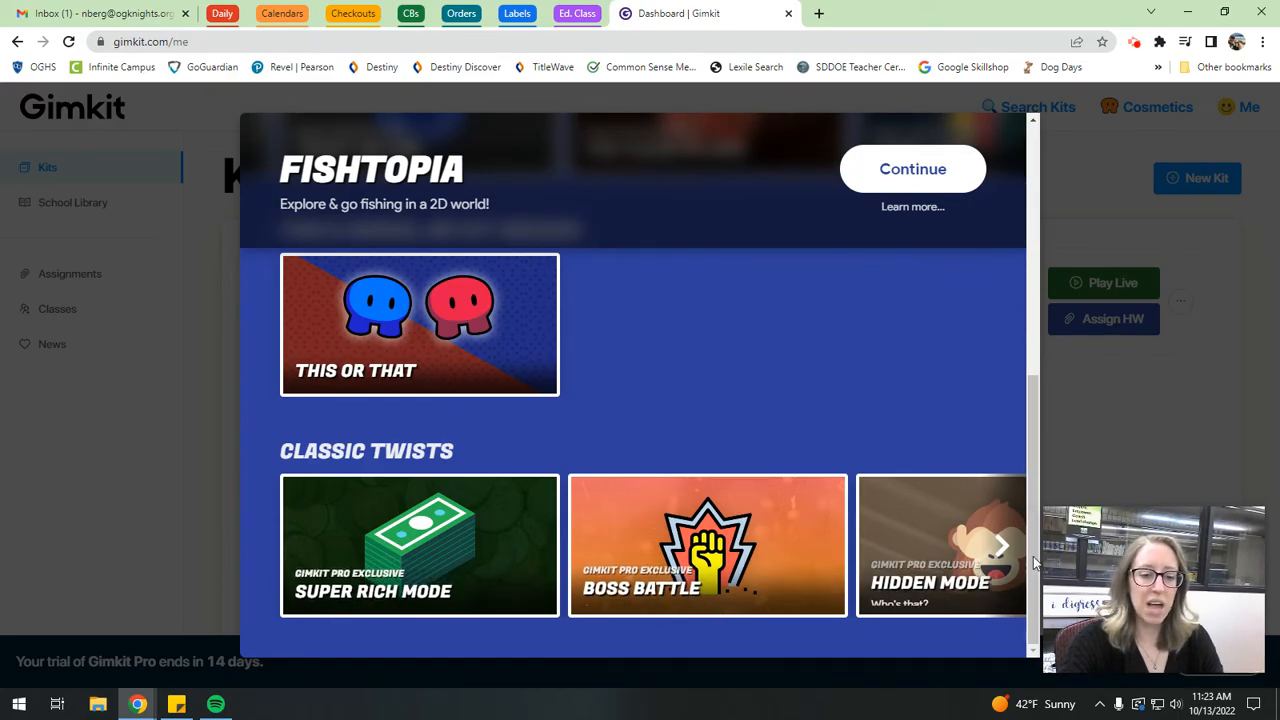
click(1000, 544)
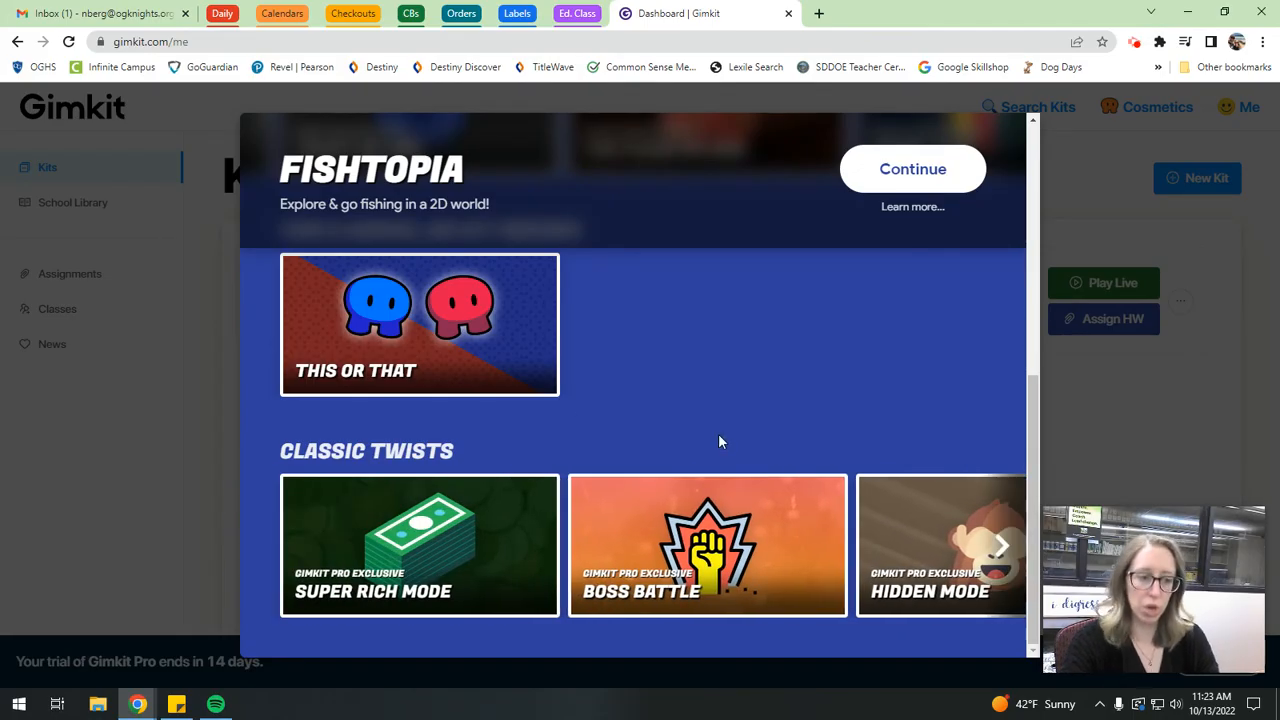
mouse_move(396, 482)
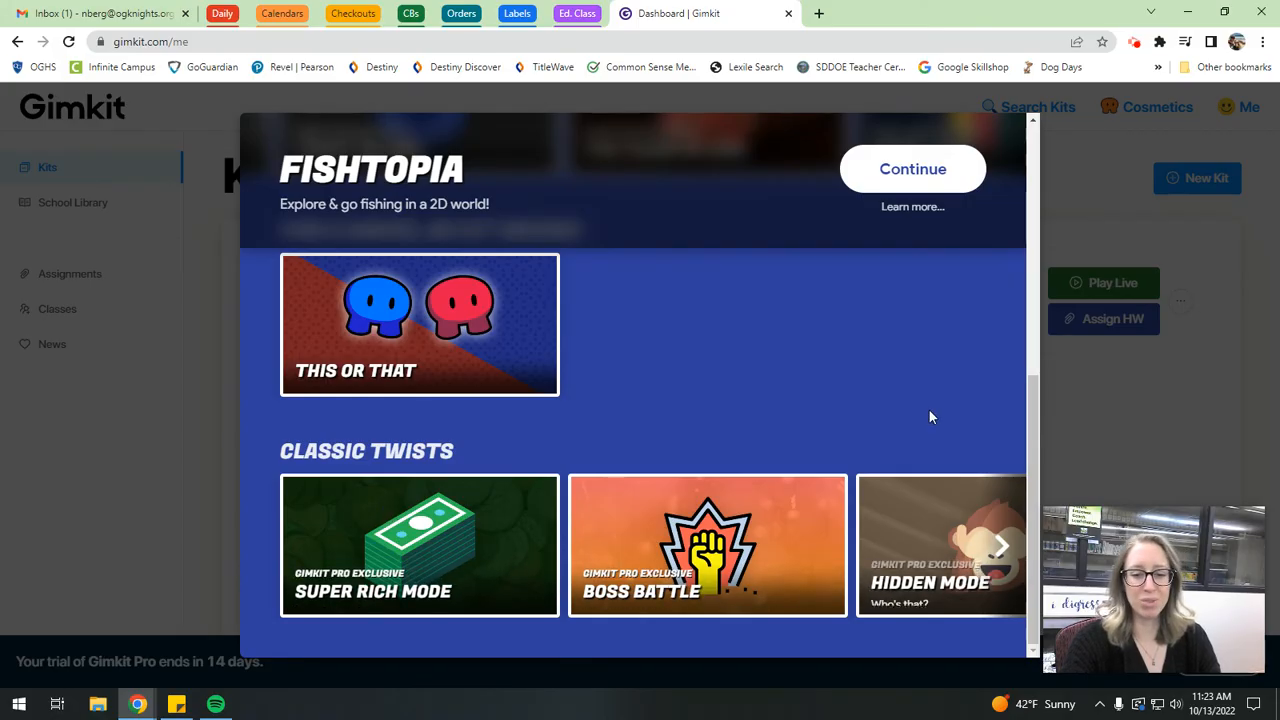
mouse_move(696, 444)
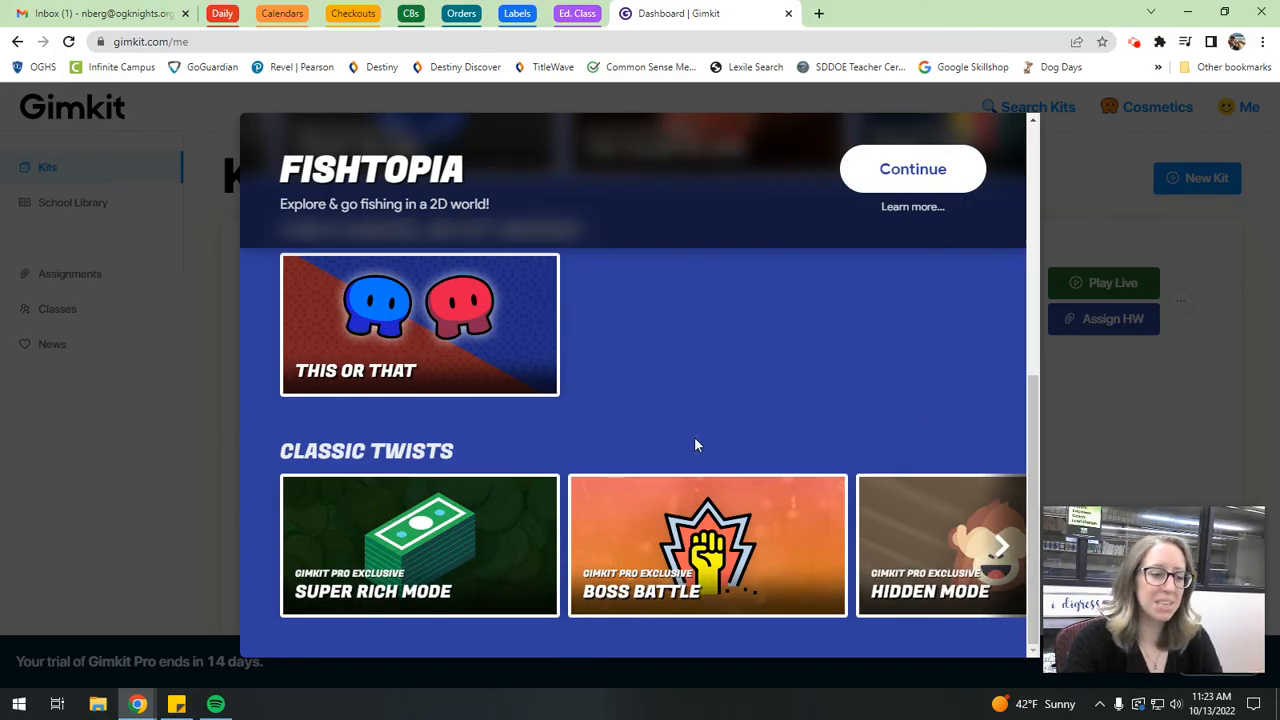
mouse_move(824, 390)
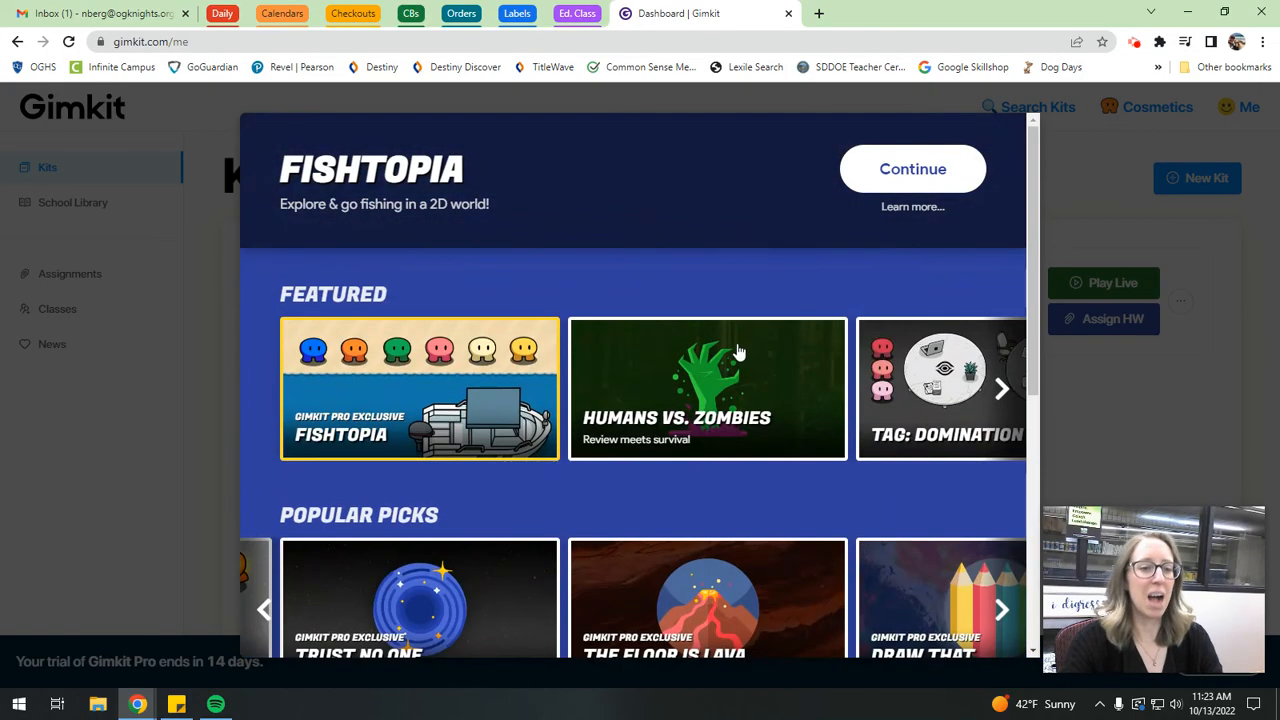
mouse_move(728, 348)
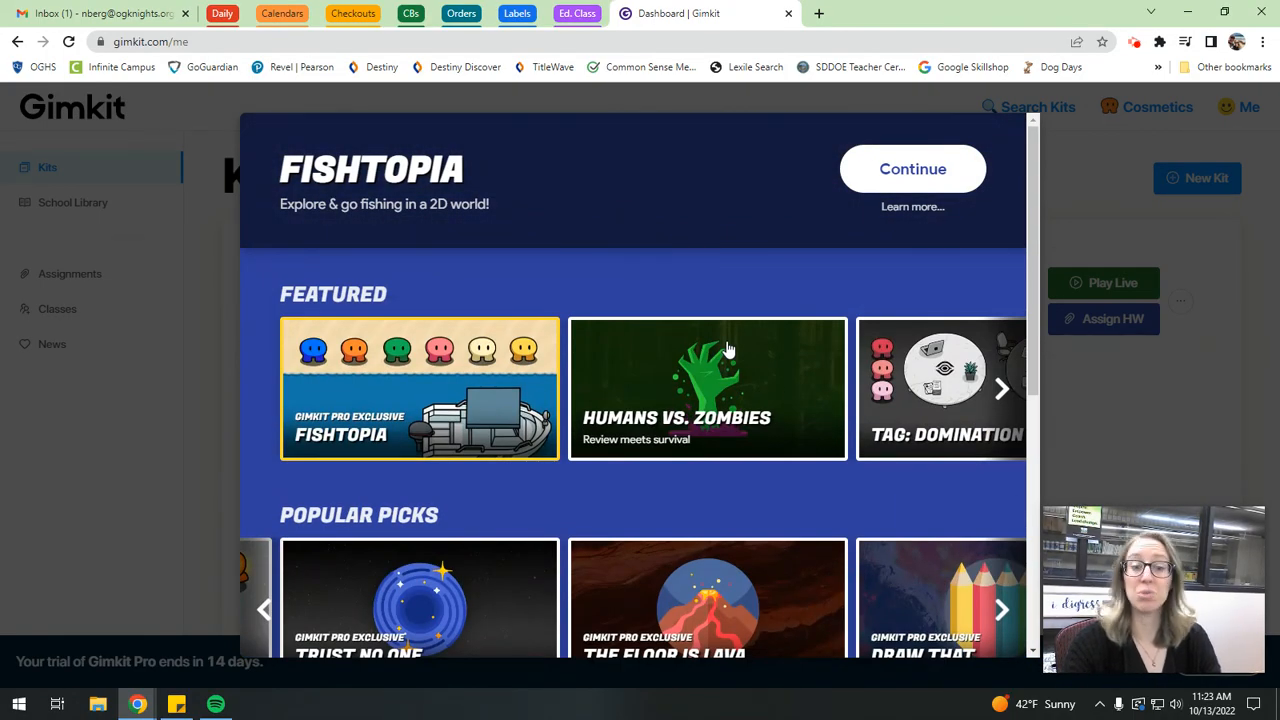
scroll(down, 3)
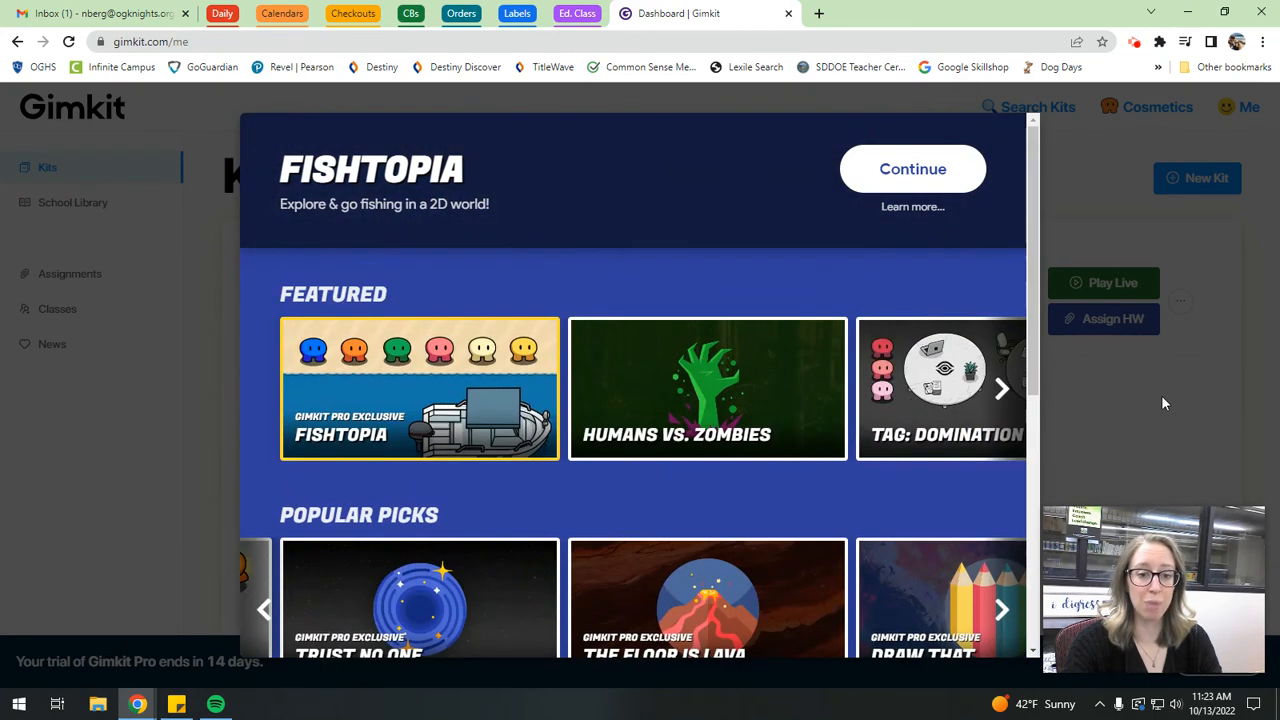
mouse_move(768, 304)
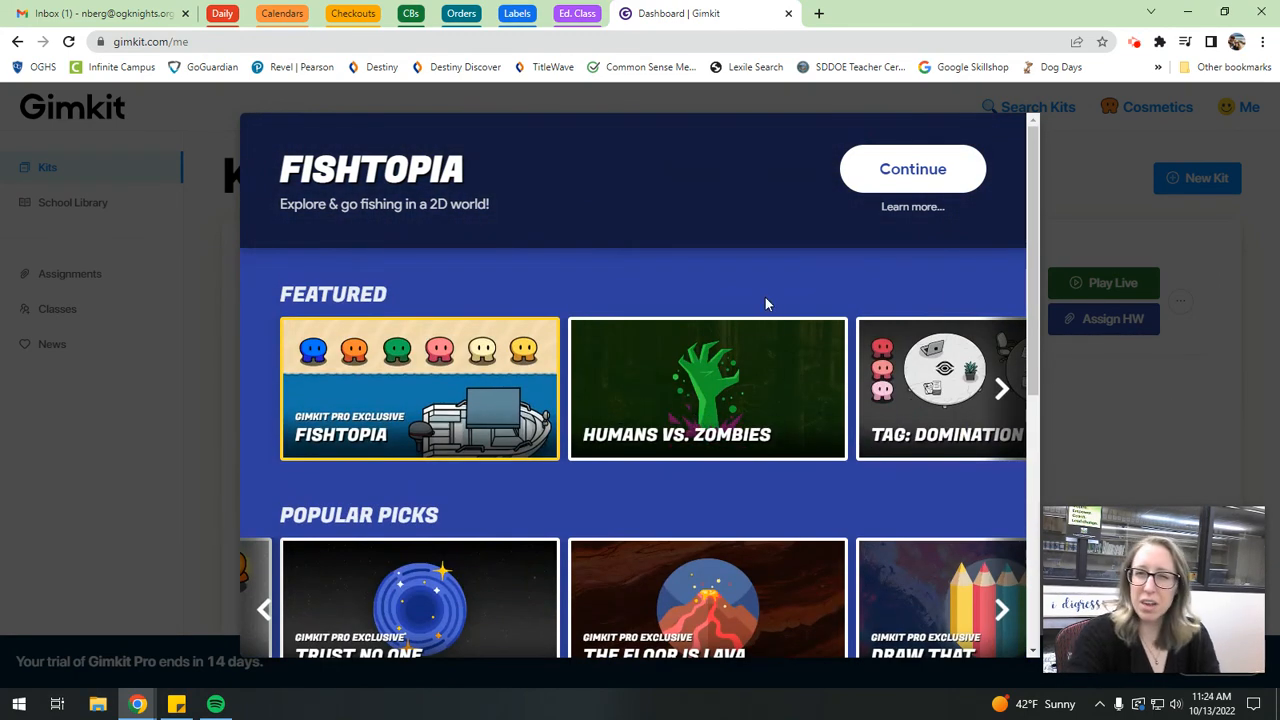
mouse_move(1150, 424)
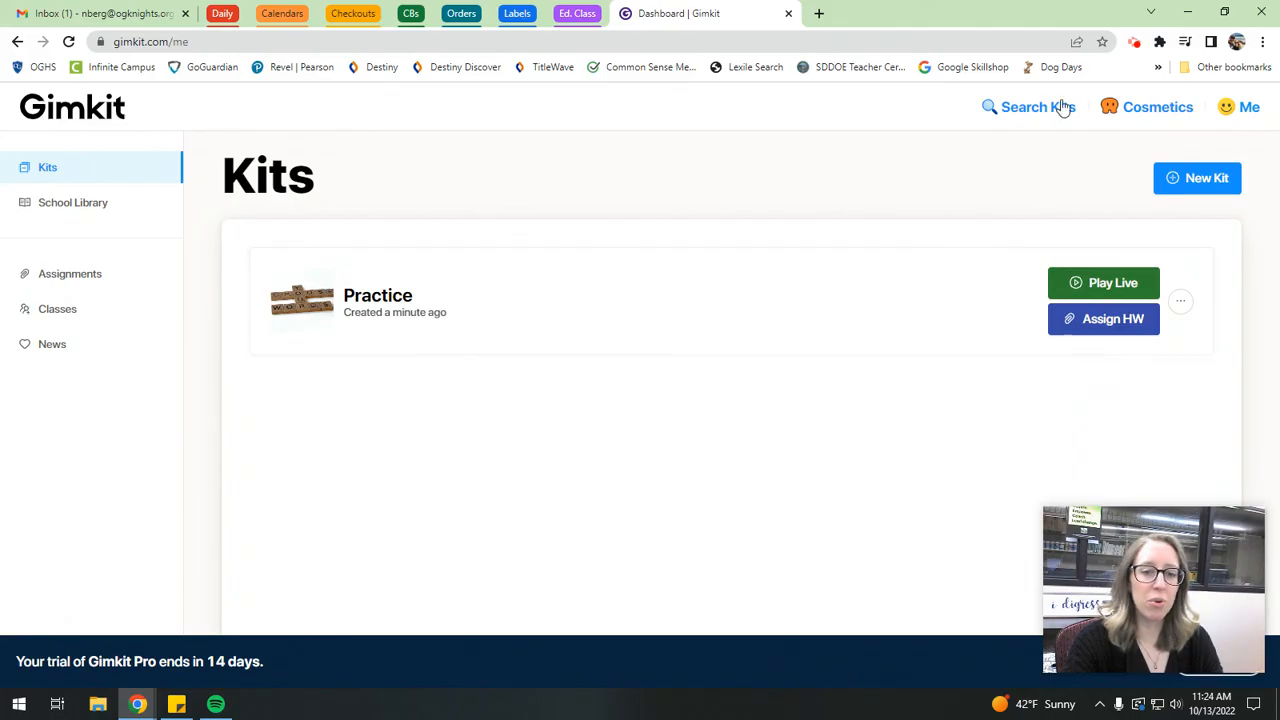
mouse_move(744, 348)
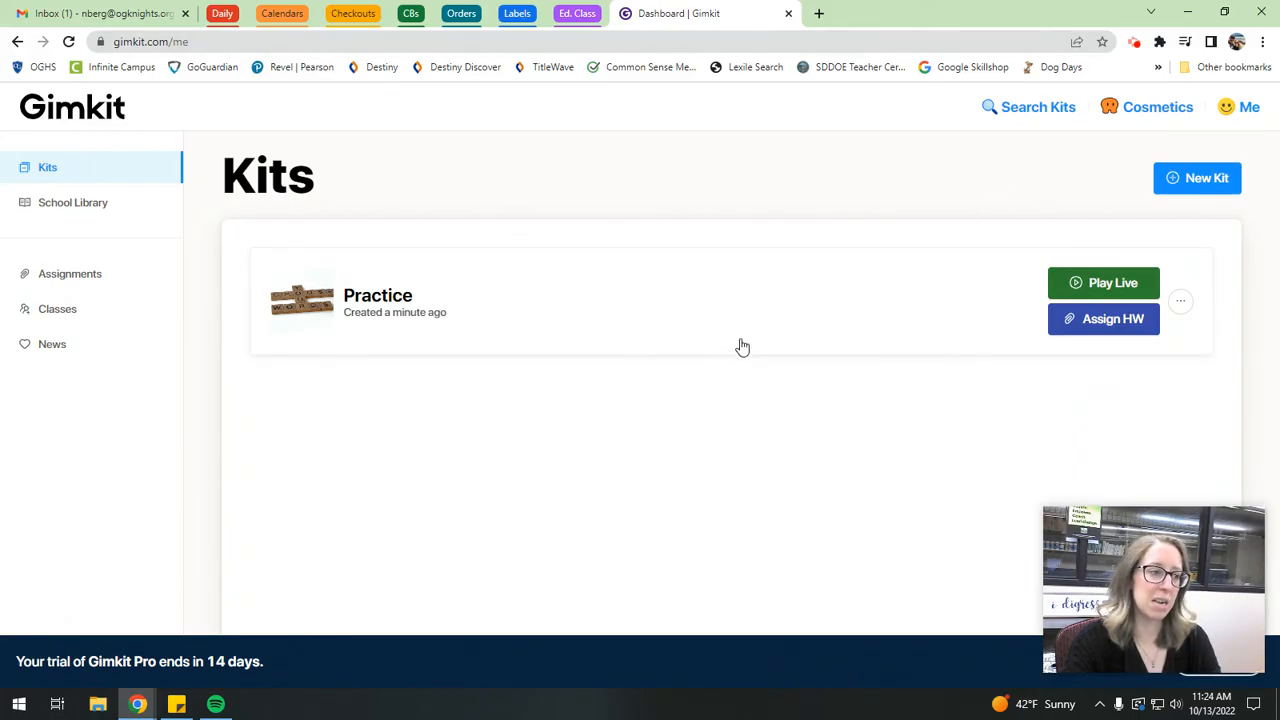
mouse_move(740, 320)
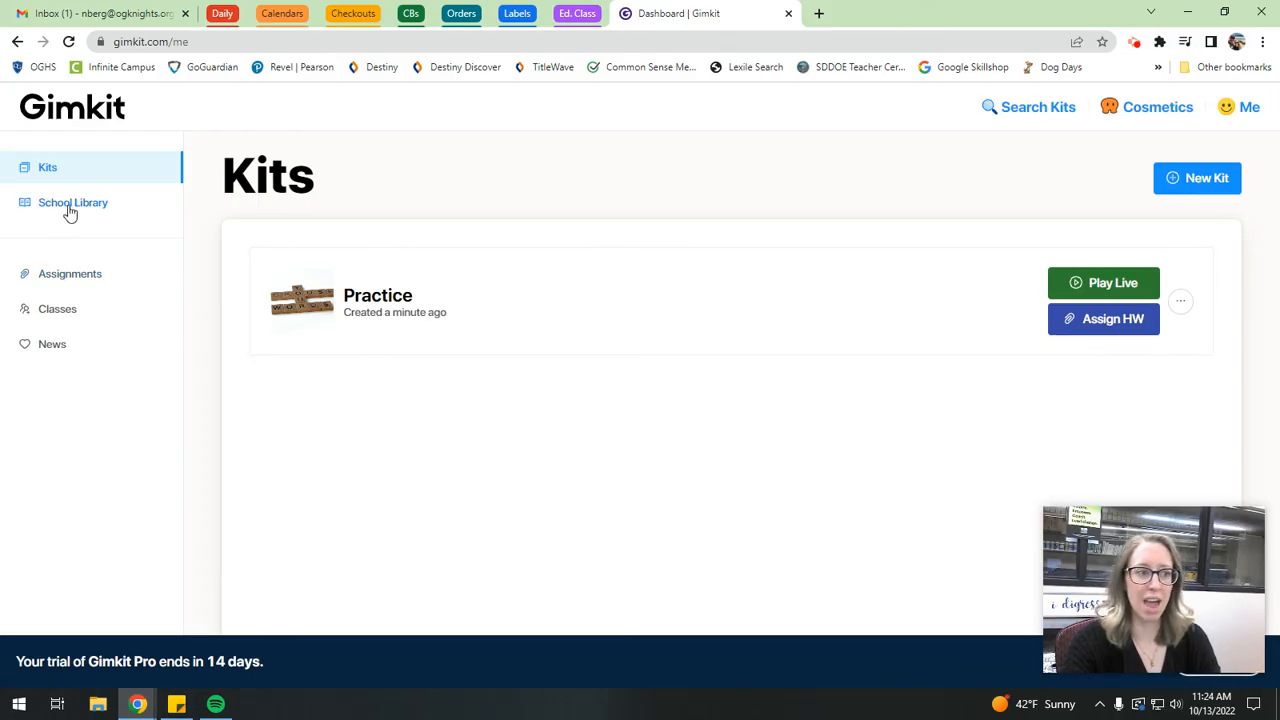
click(72, 202)
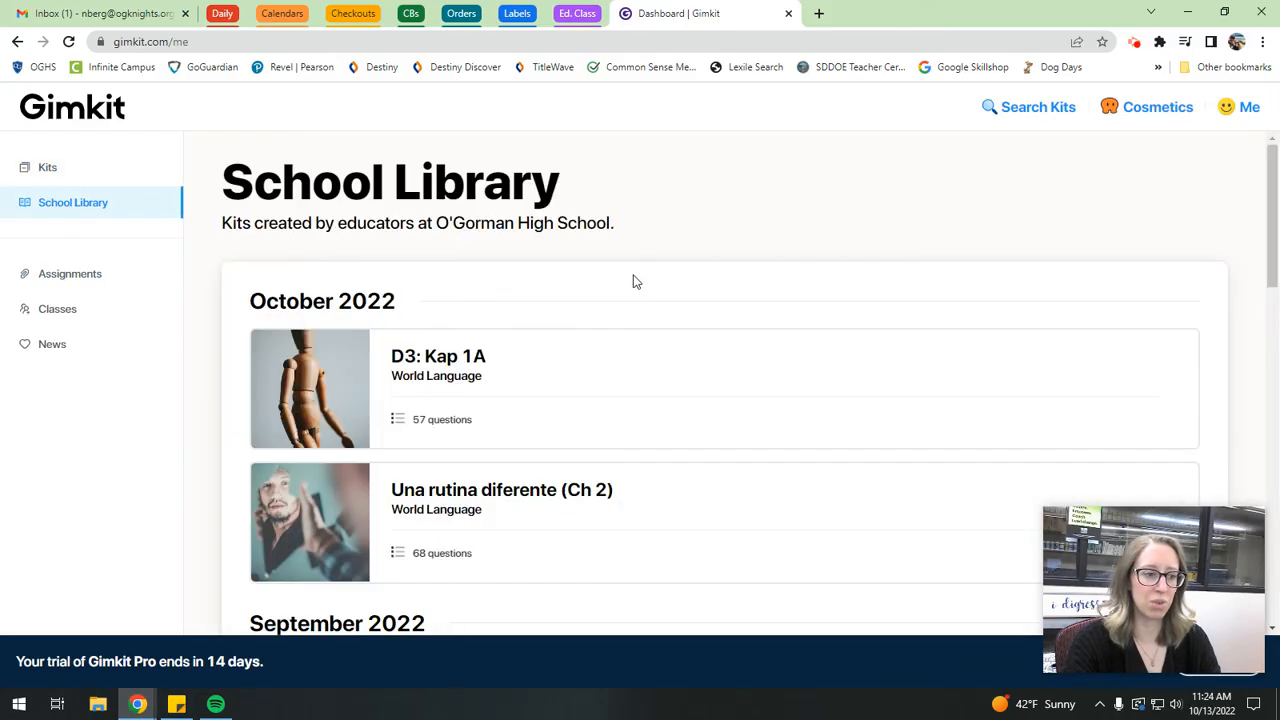
scroll(down, 3)
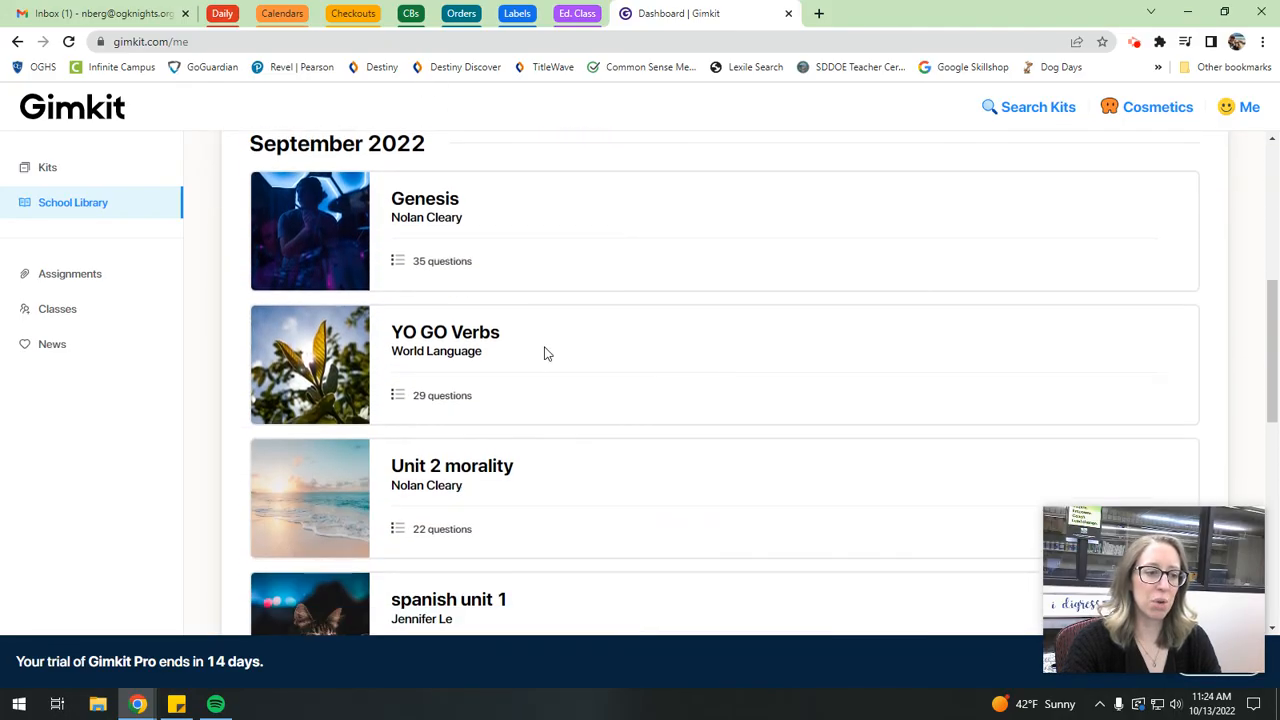
scroll(down, 3)
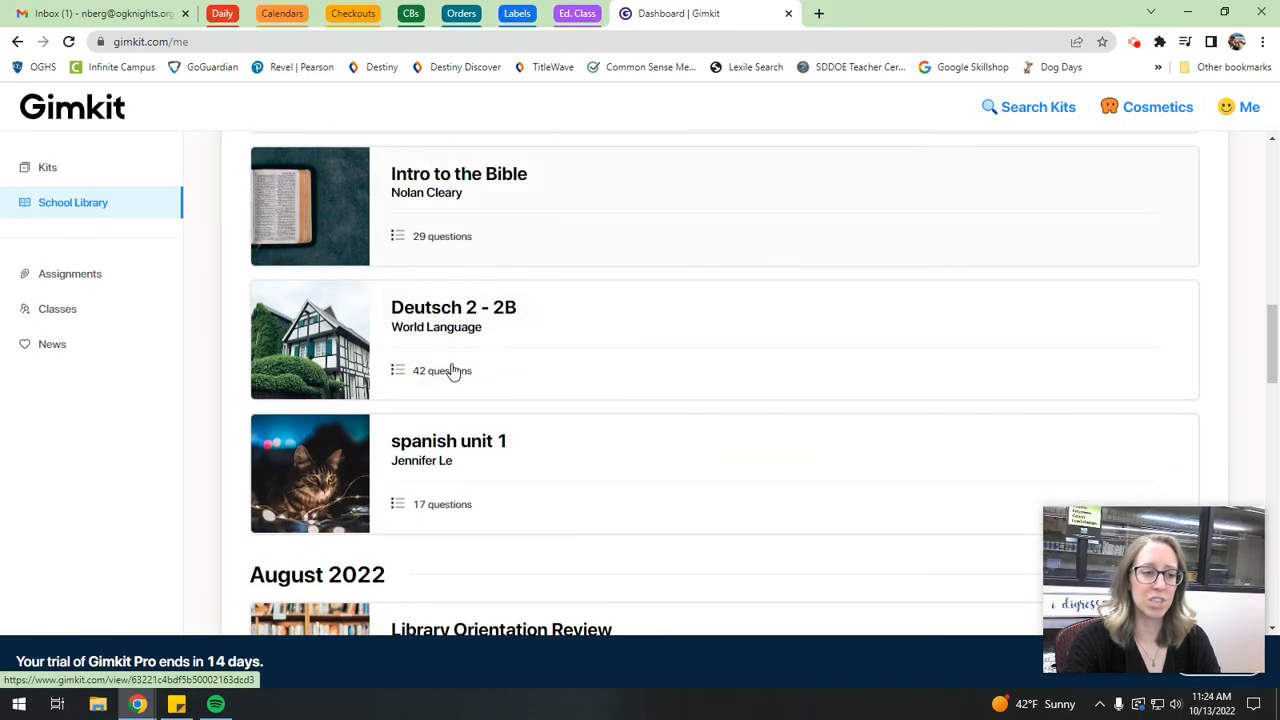
scroll(down, 3)
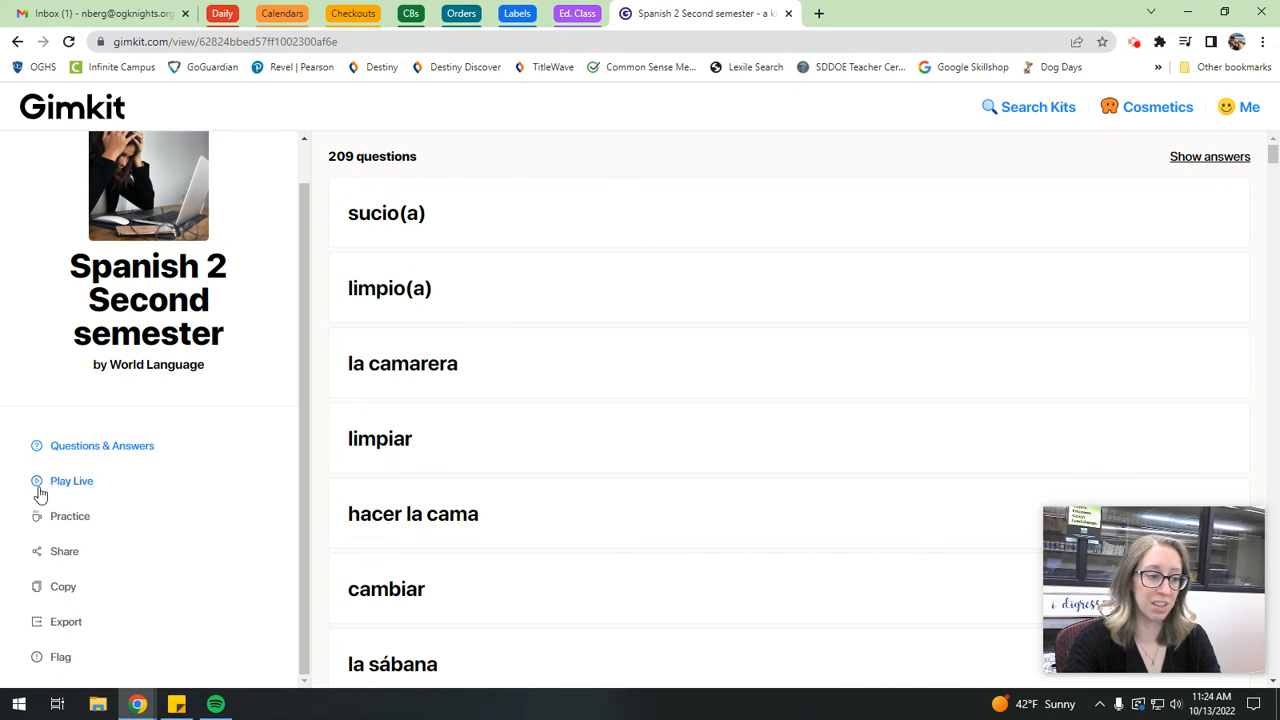
mouse_move(832, 334)
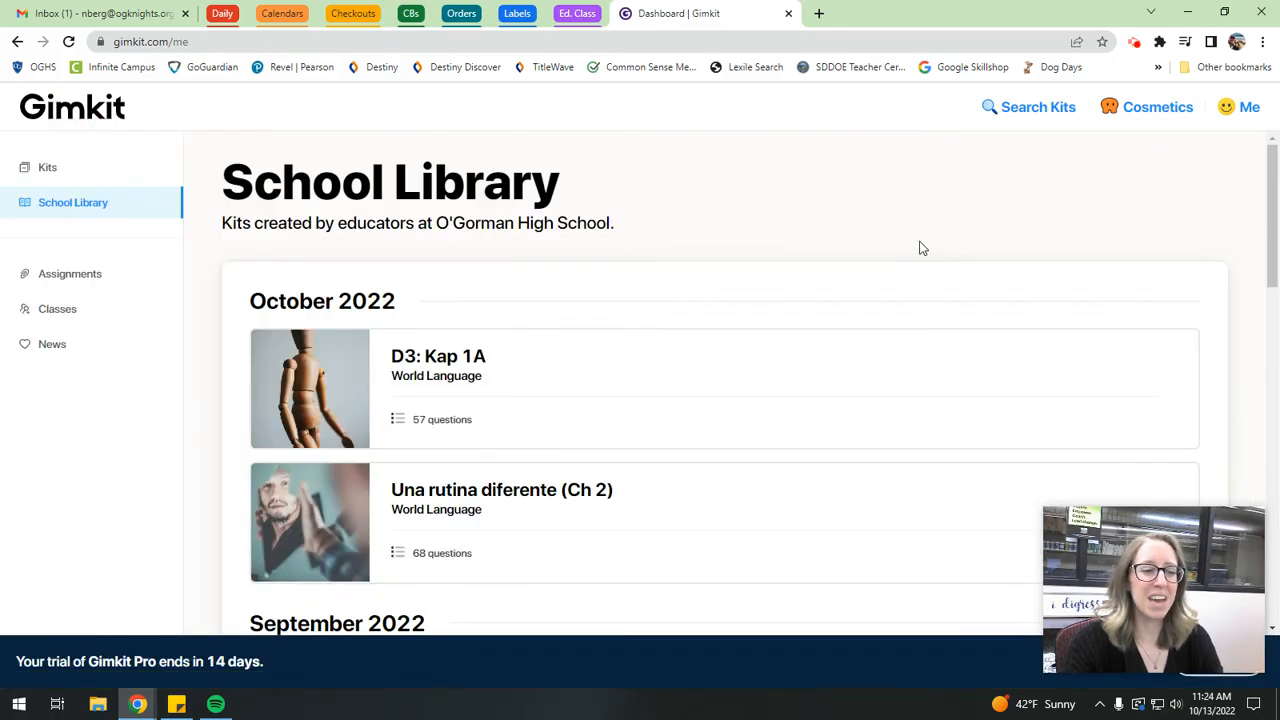
click(48, 168)
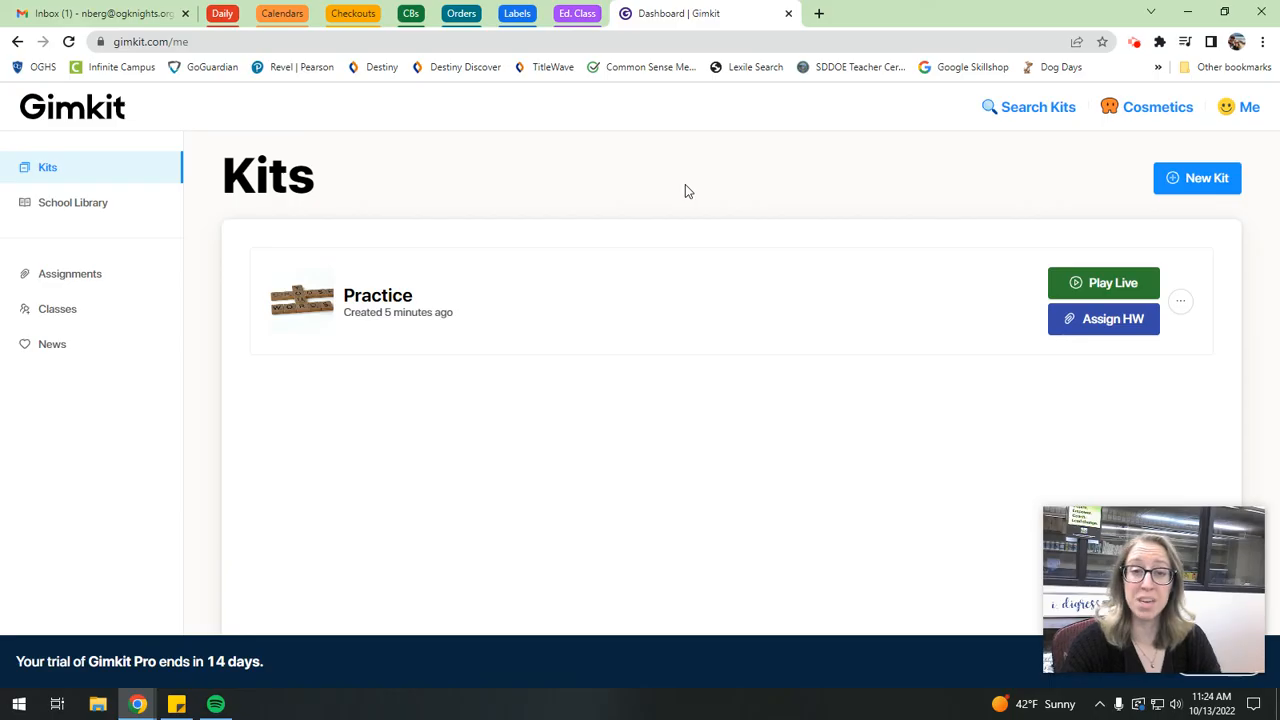
mouse_move(1204, 226)
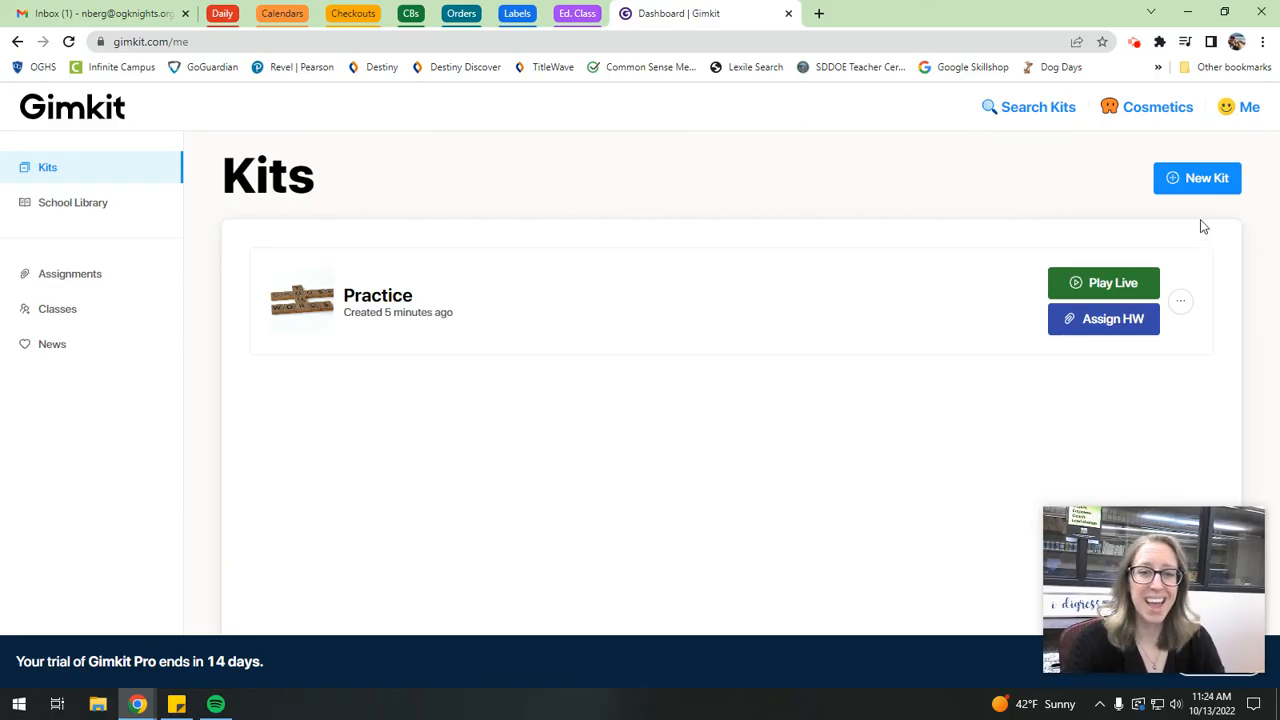
click(1134, 40)
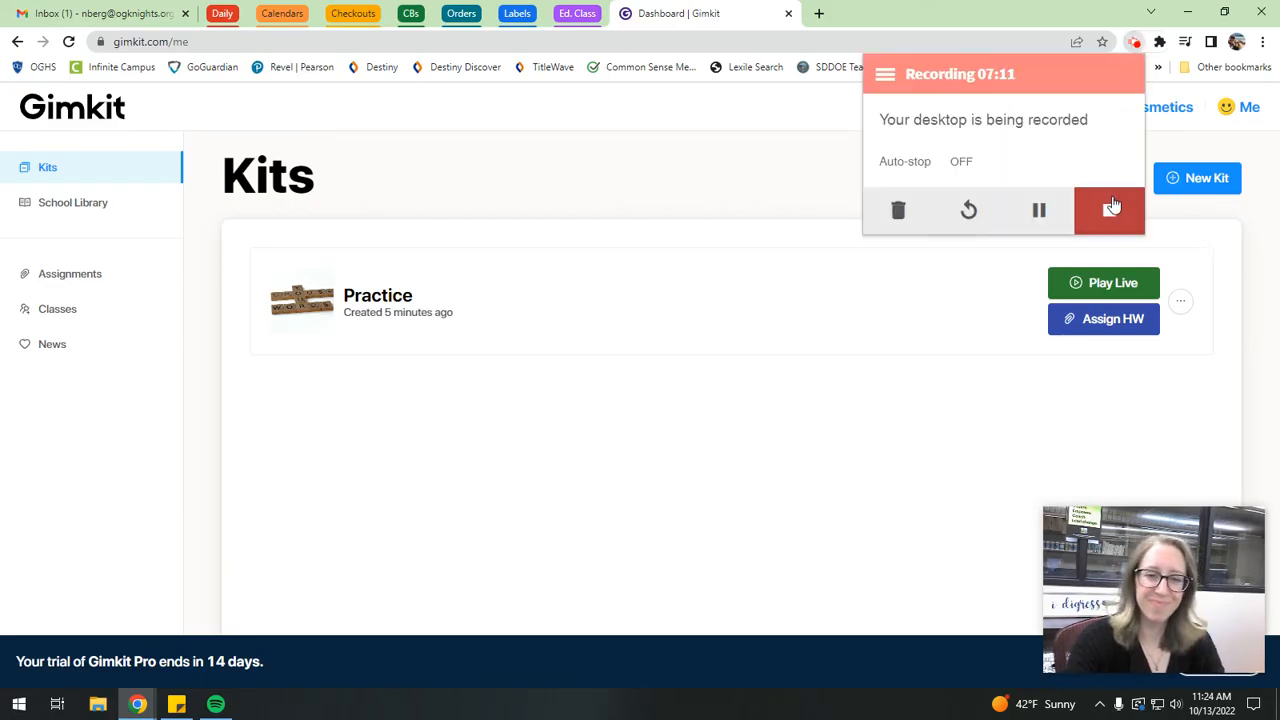